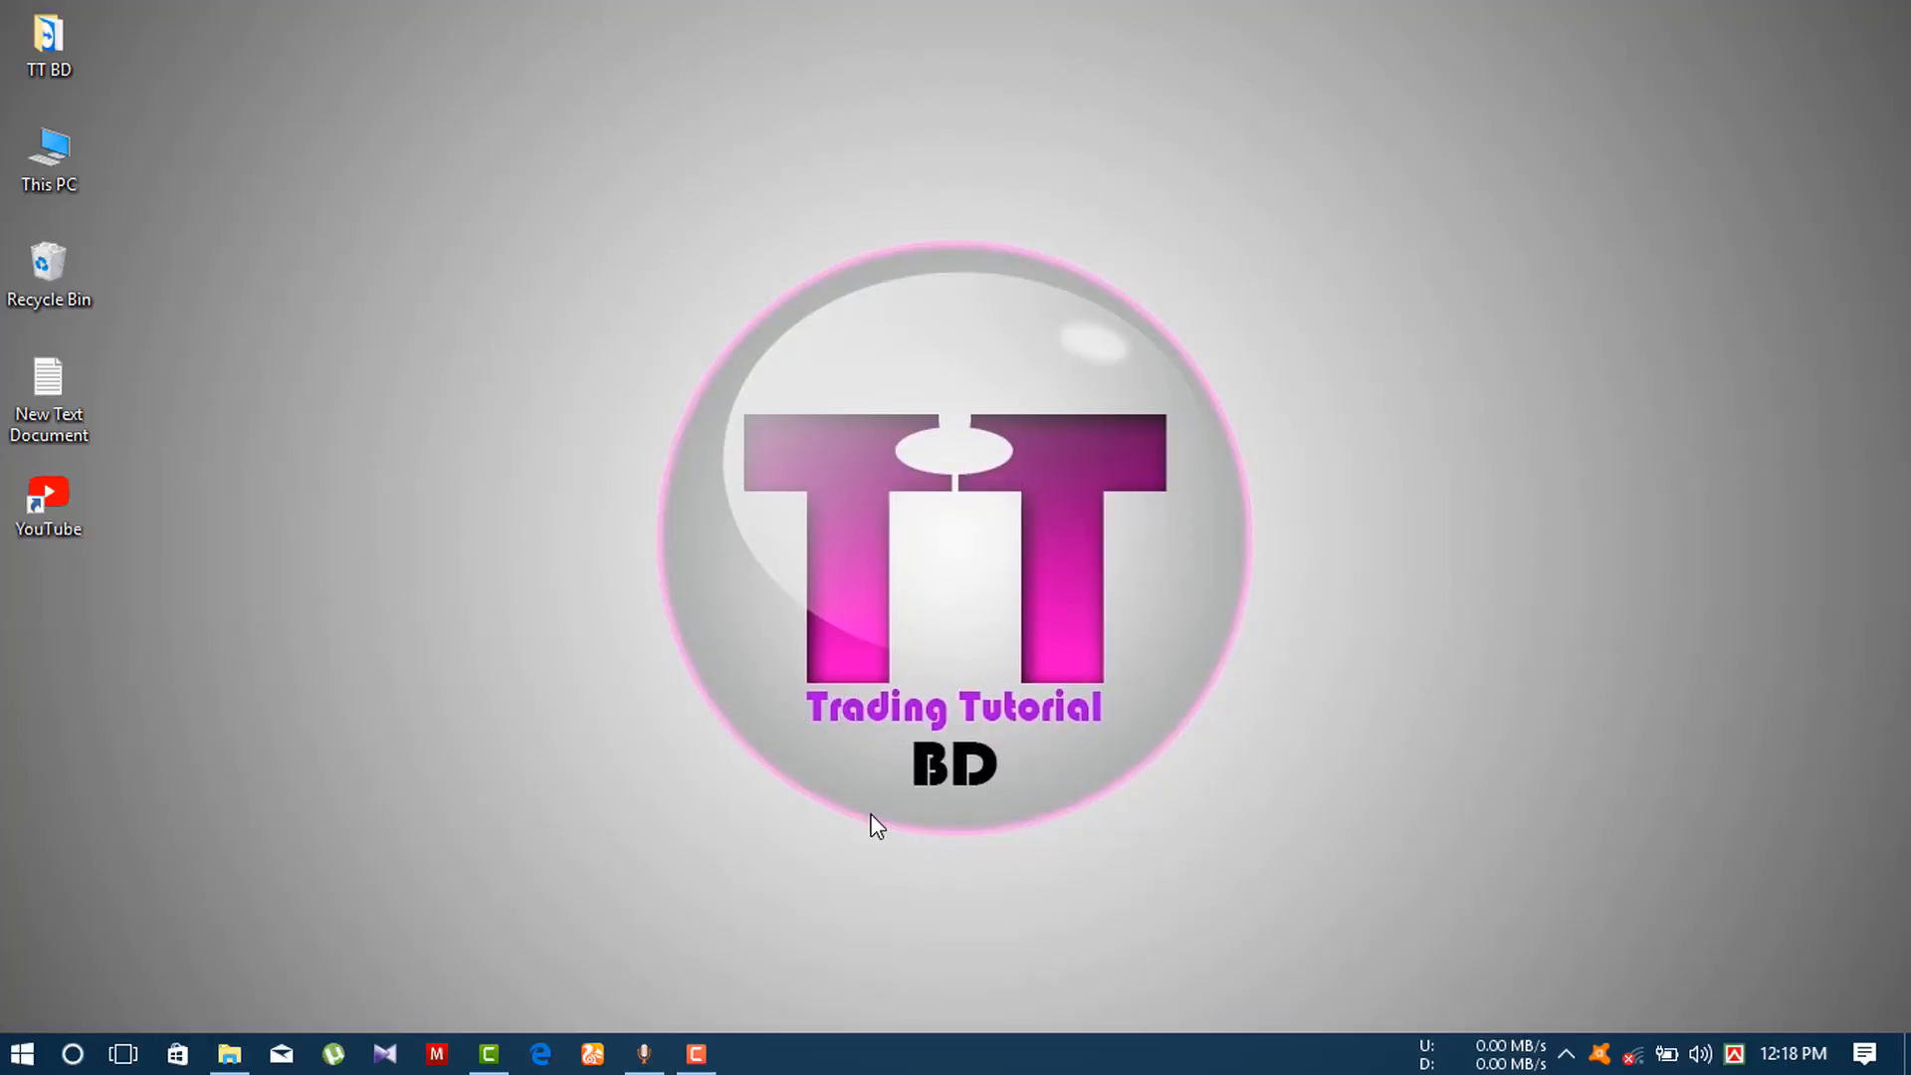
pyautogui.moveTo(668, 800)
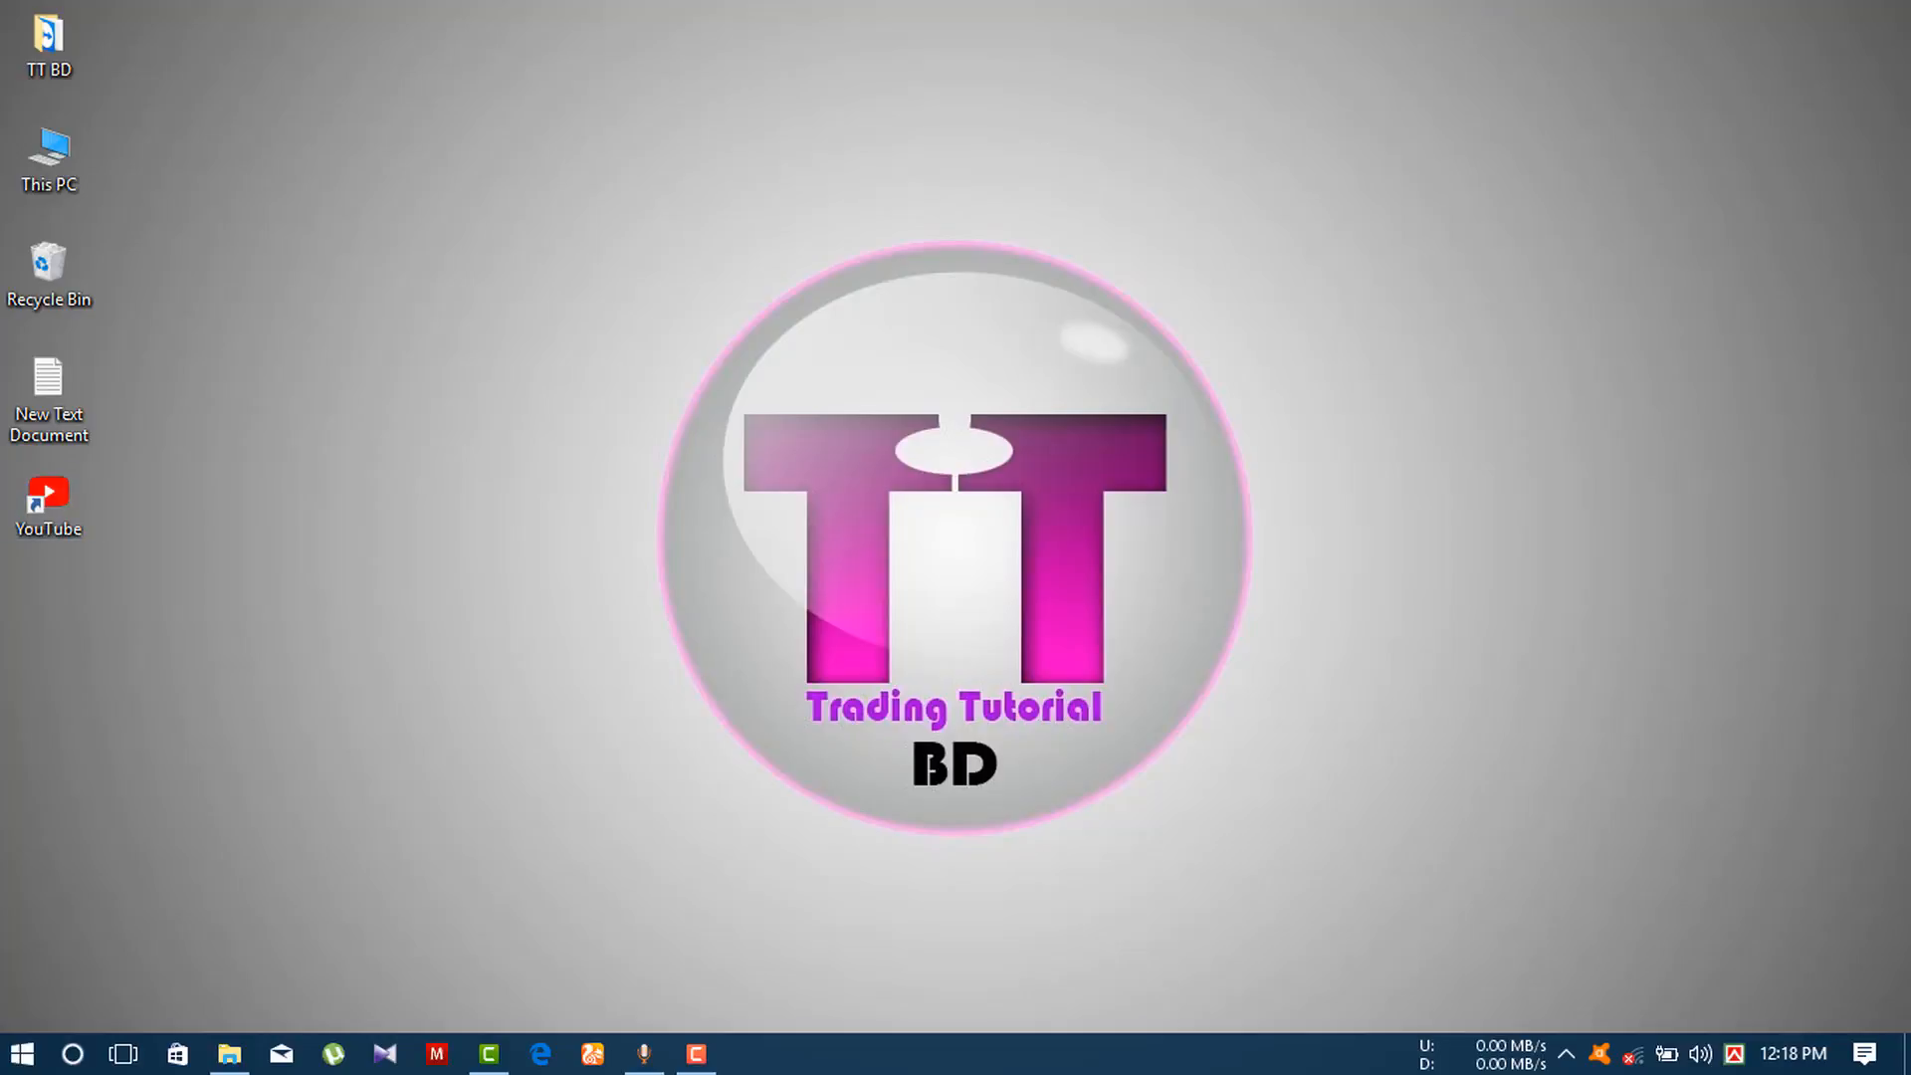
# Bring up the Start menu showing the app list and tiles.
pyautogui.click(19, 1053)
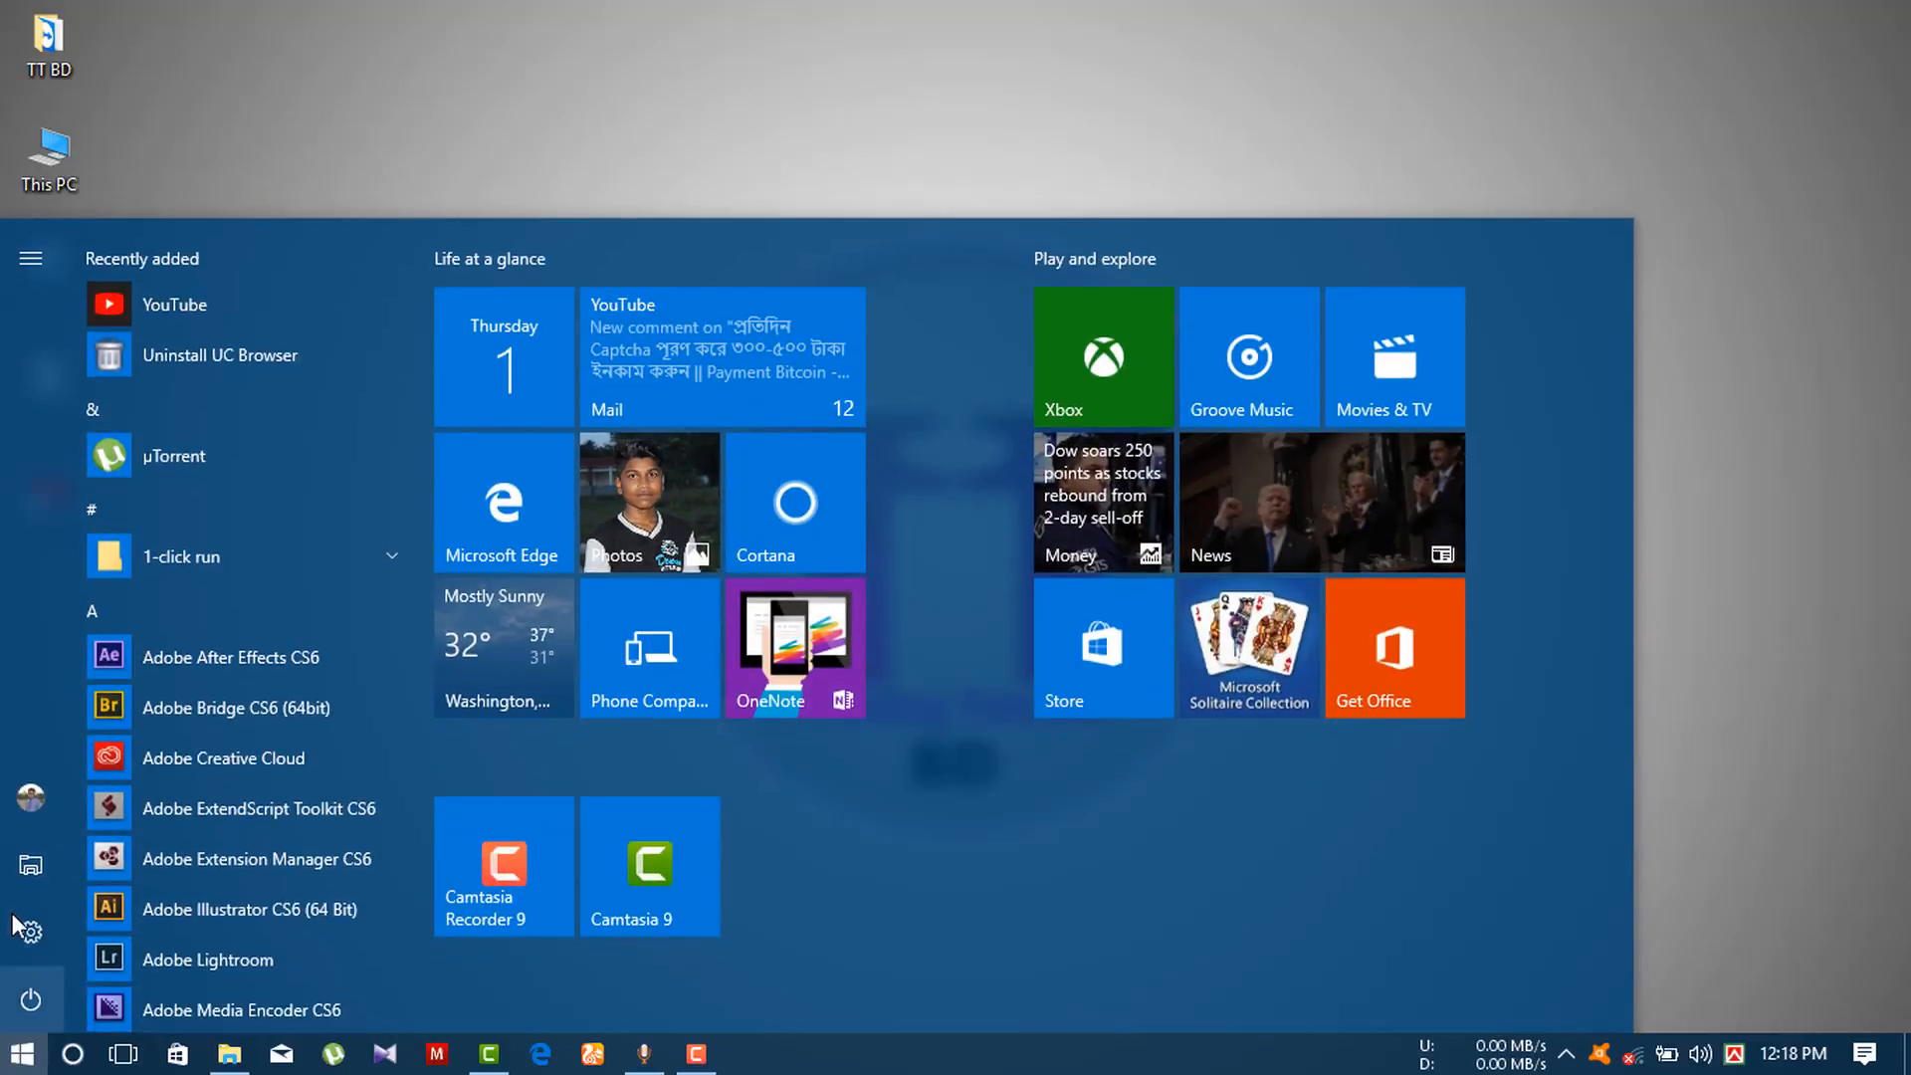
# Reach the Windows Update Advanced options page in Settings and view its lower settings.
pyautogui.click(30, 930)
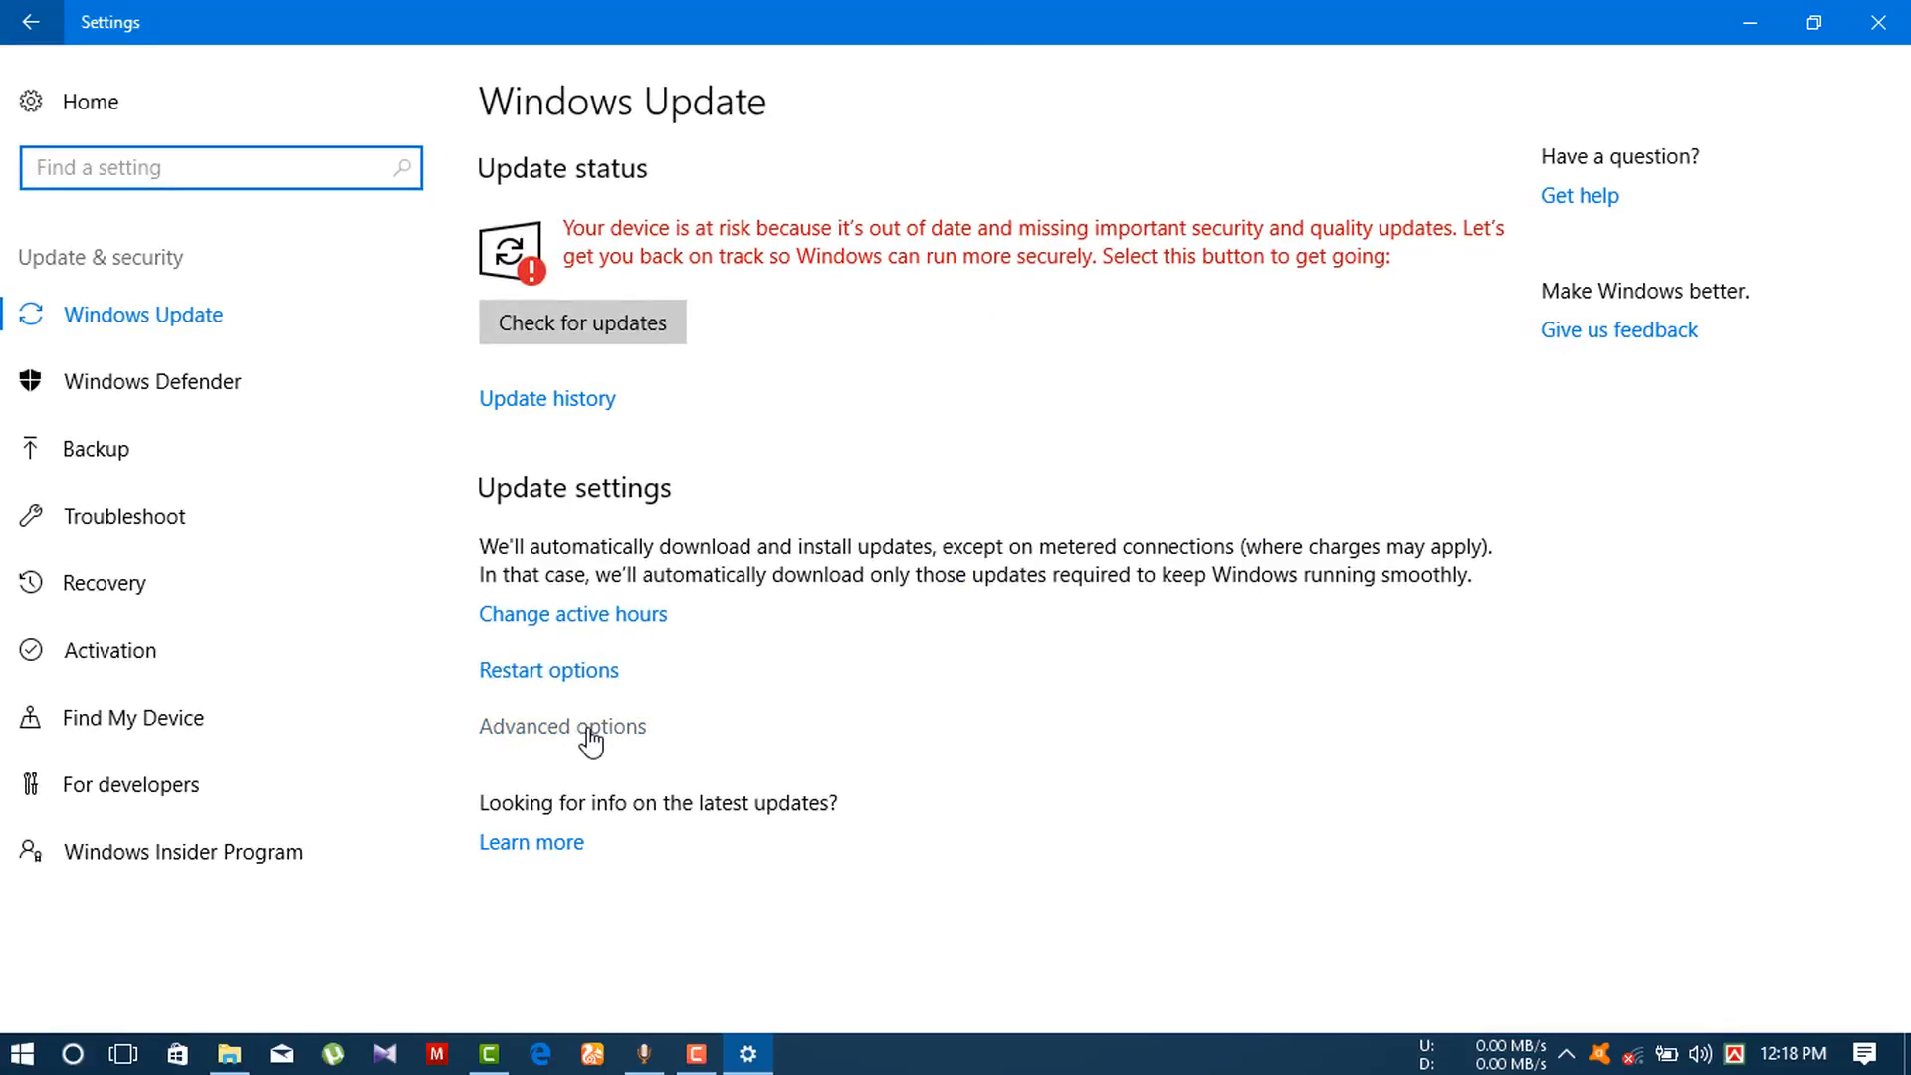
pyautogui.click(561, 724)
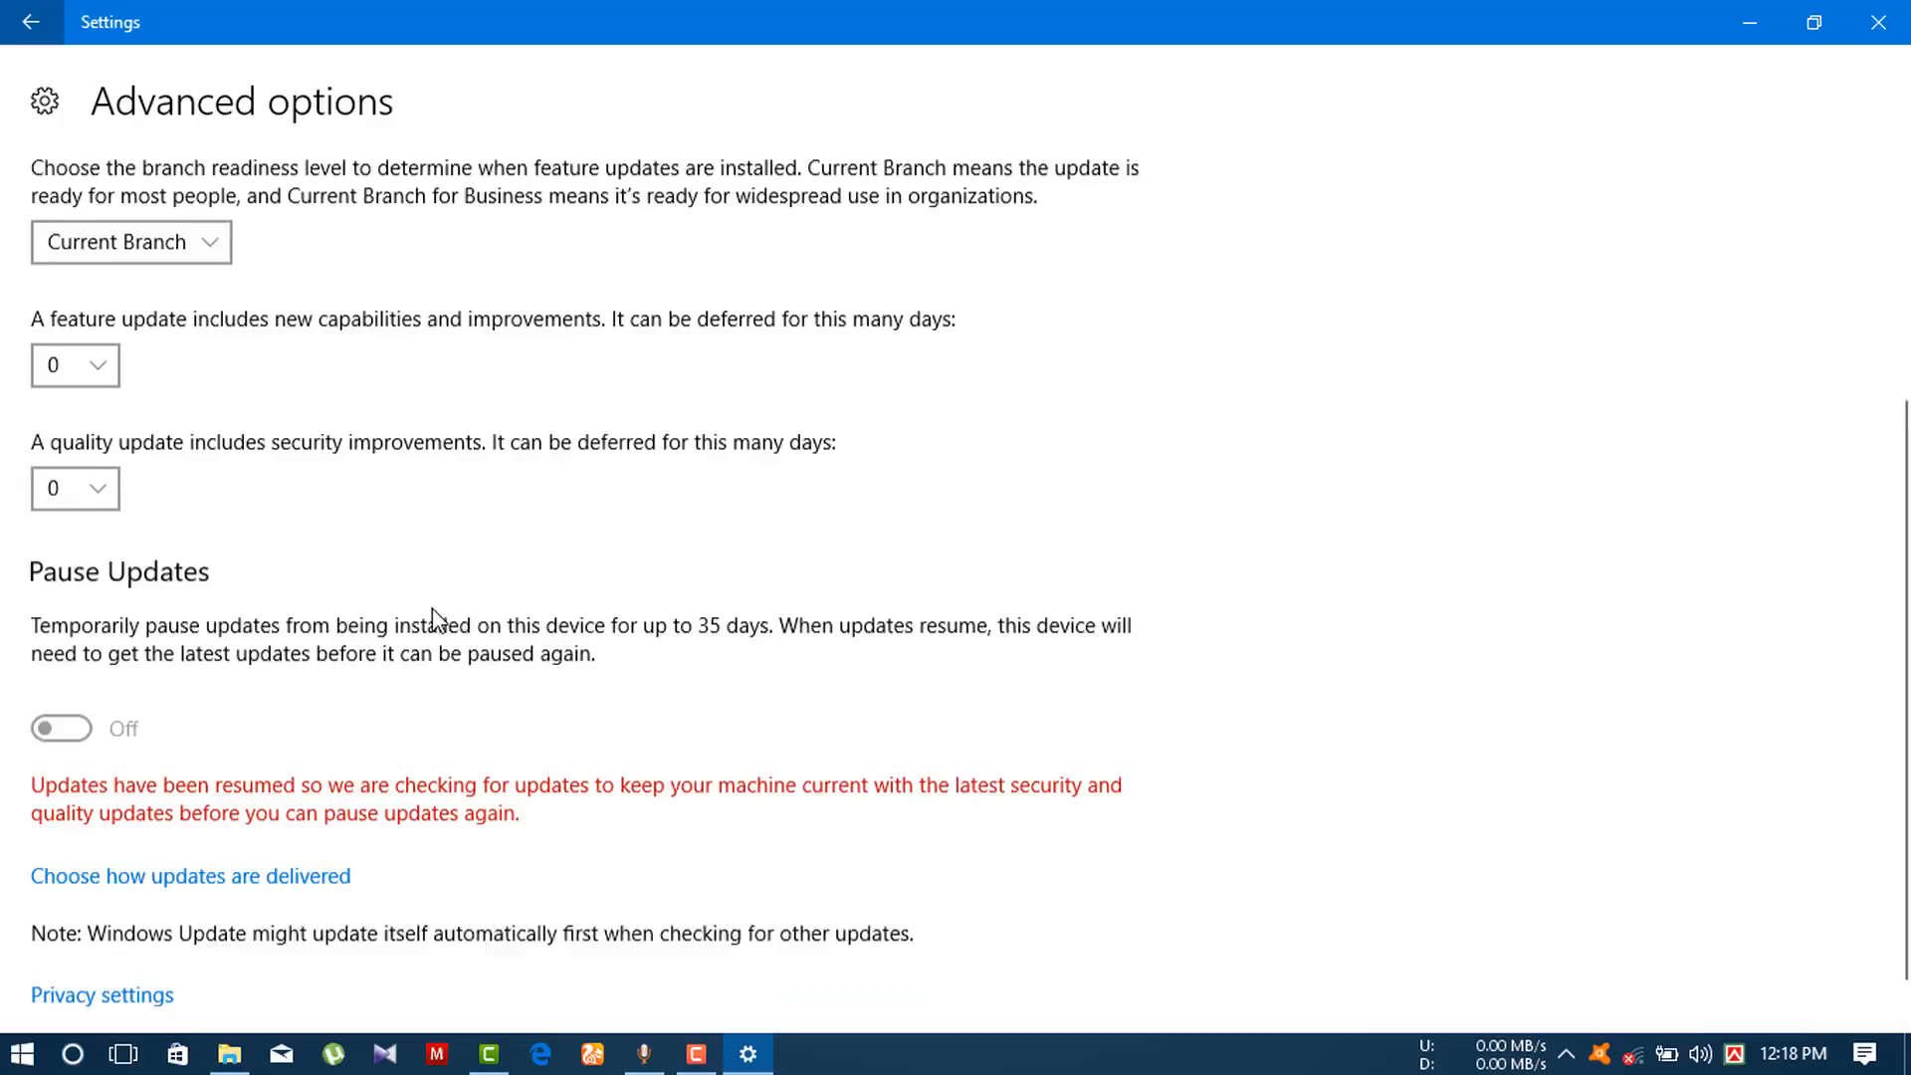
pyautogui.scroll(-3)
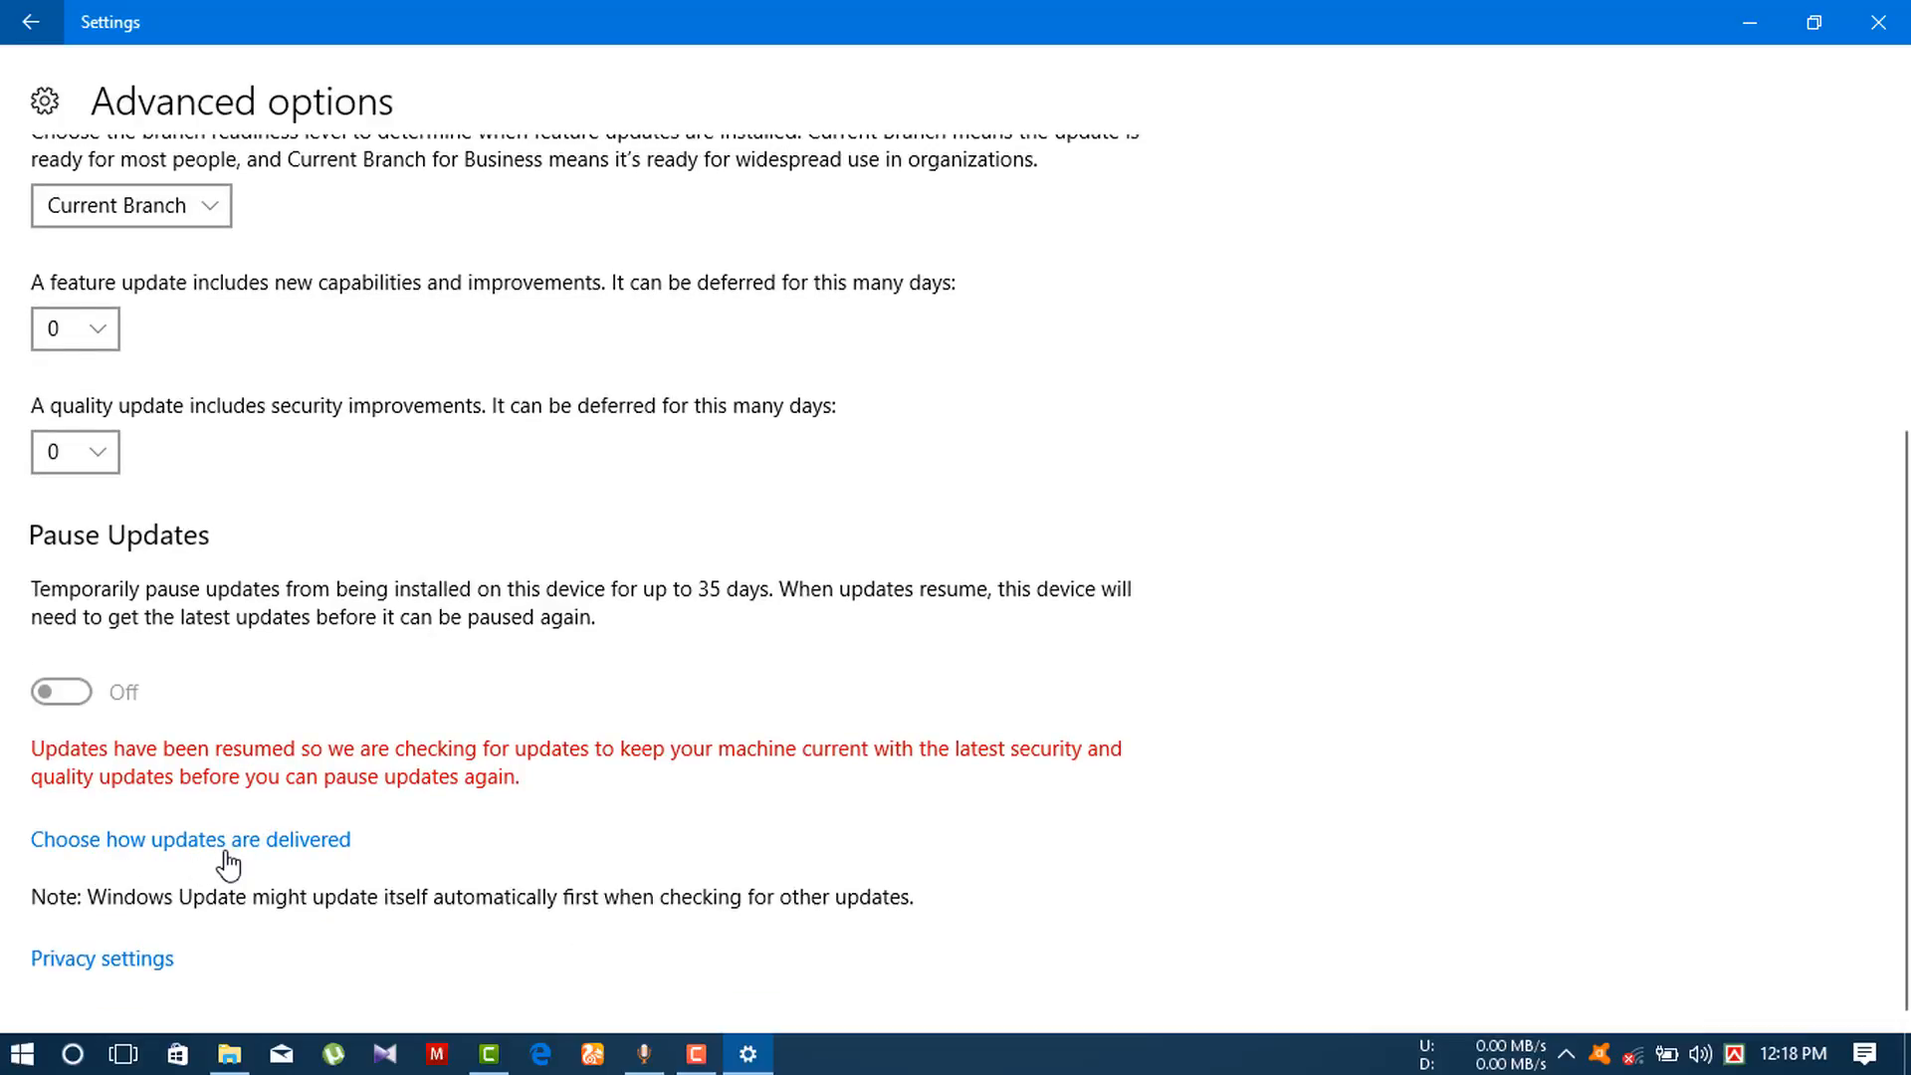
# Toggle updates from other PCs on then back off on the delivery page, and minimize Settings.
pyautogui.click(191, 838)
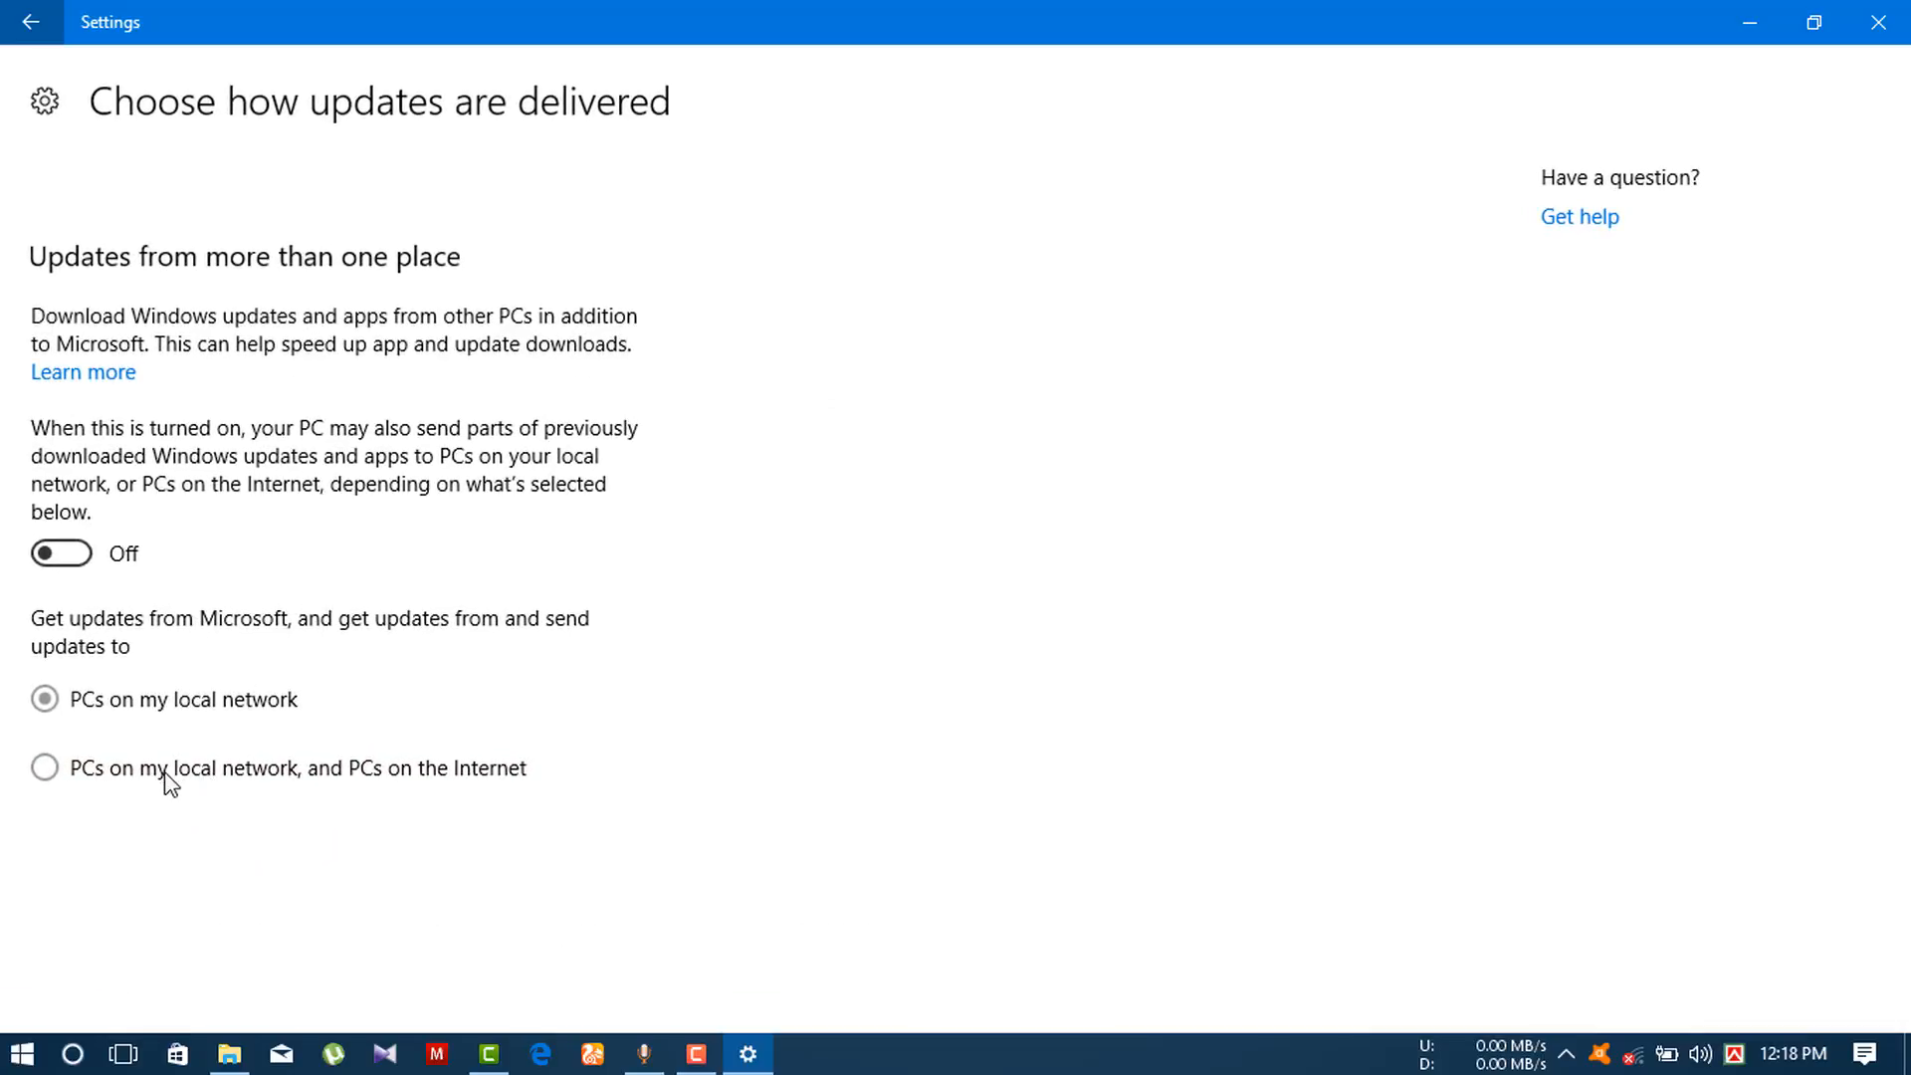
pyautogui.click(62, 553)
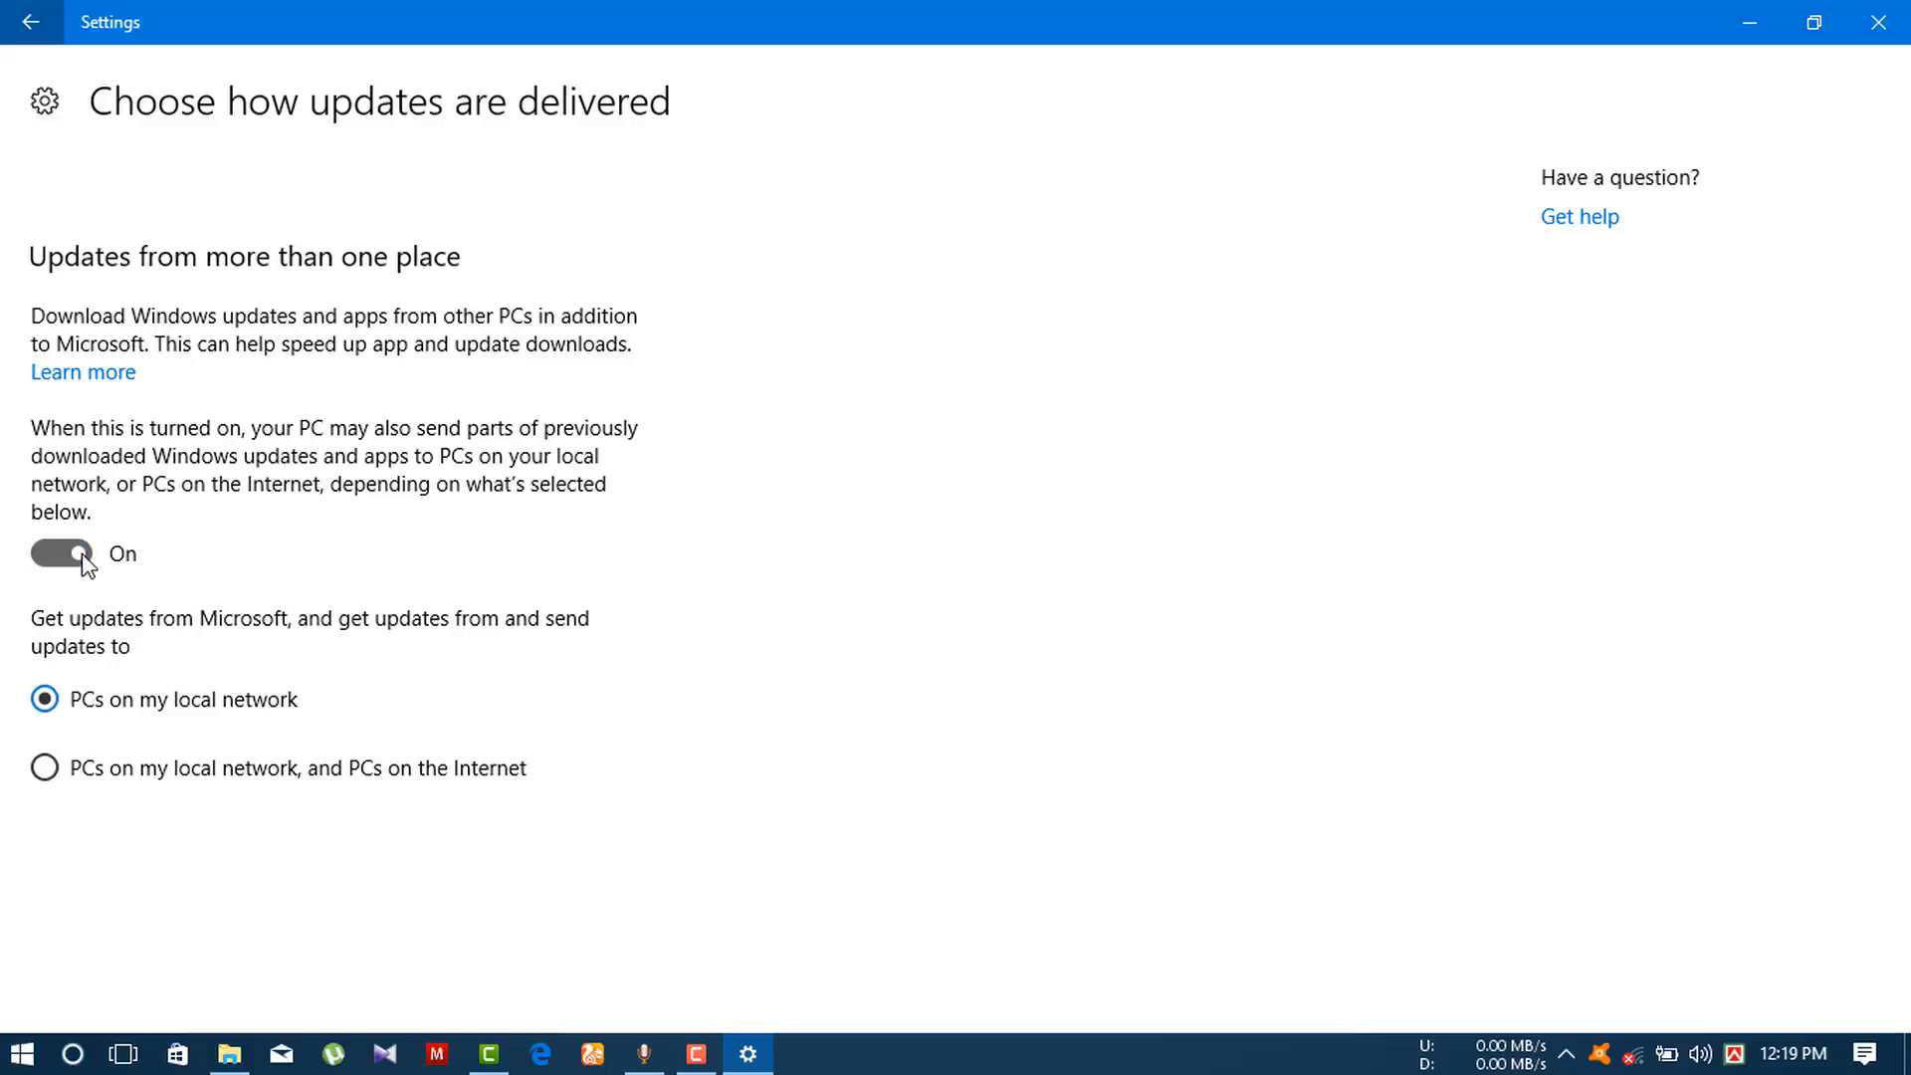
pyautogui.click(60, 555)
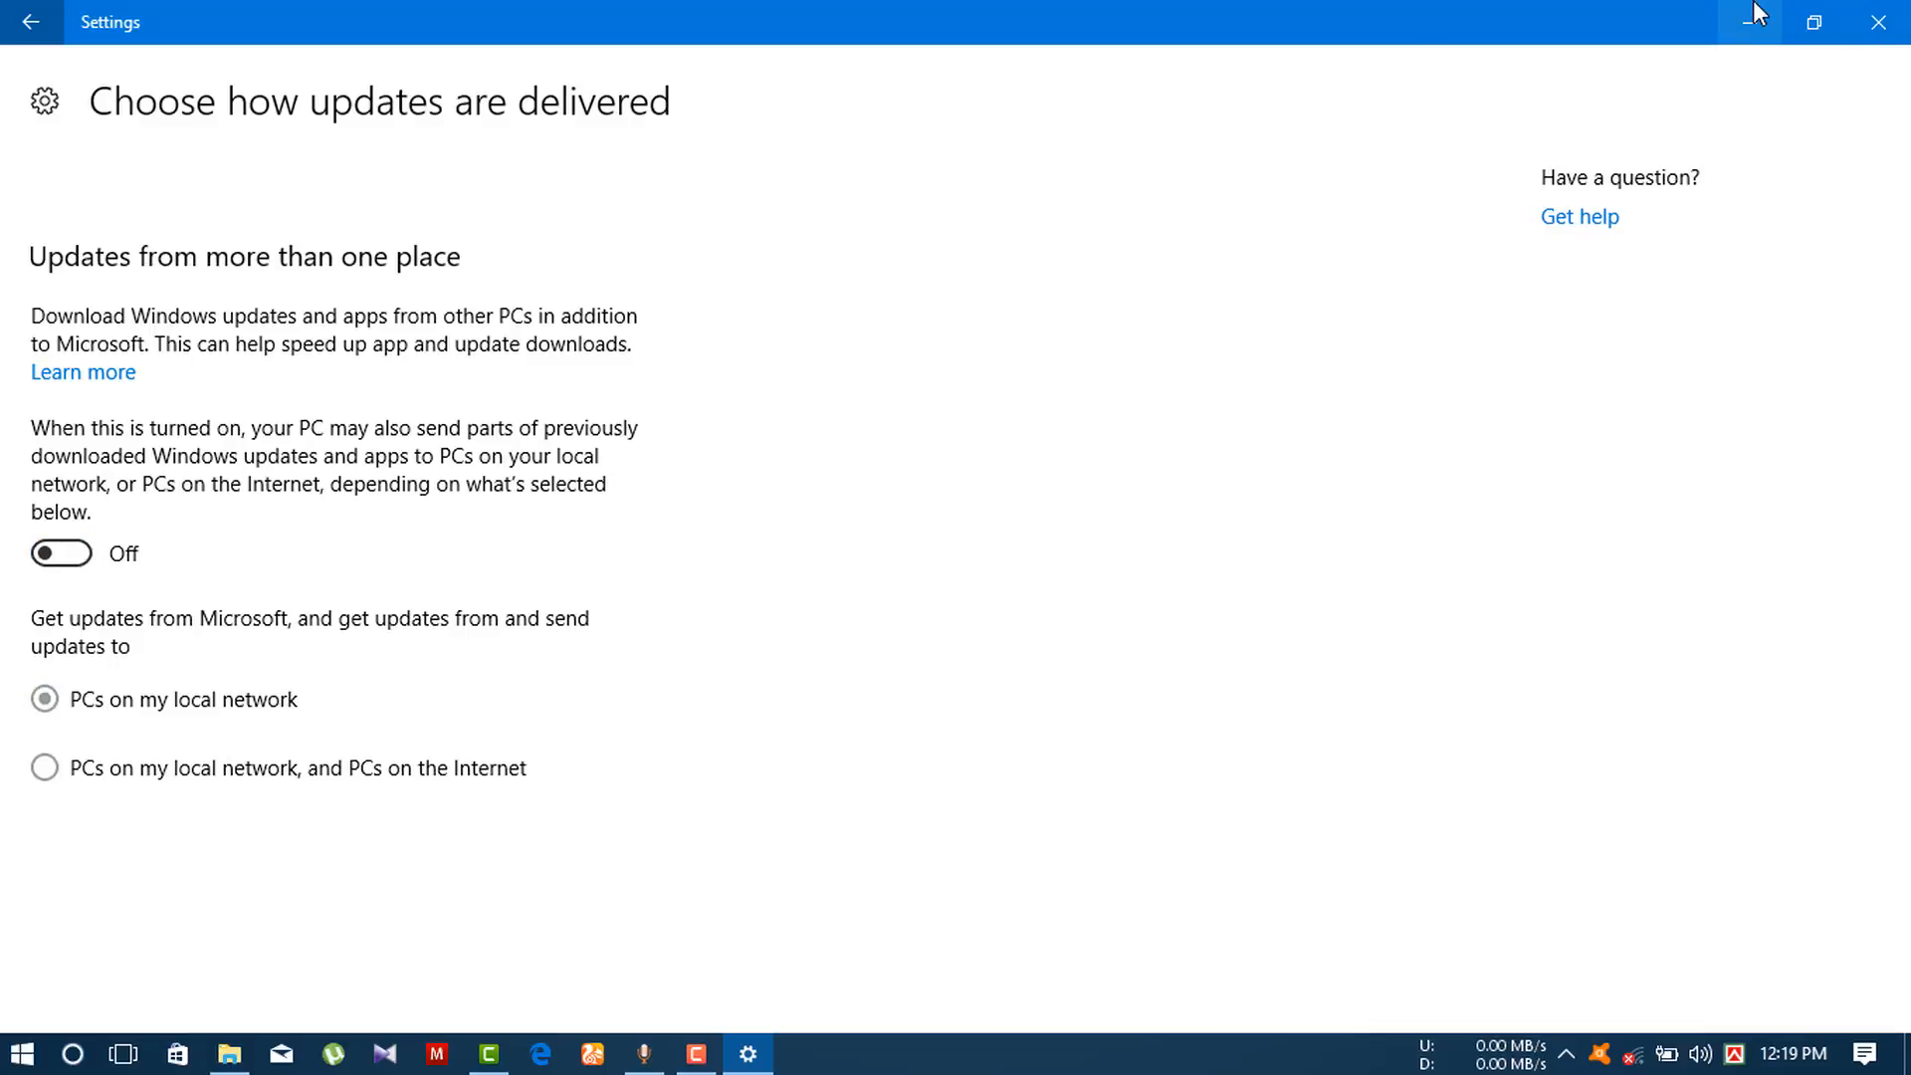
pyautogui.moveTo(1756, 22)
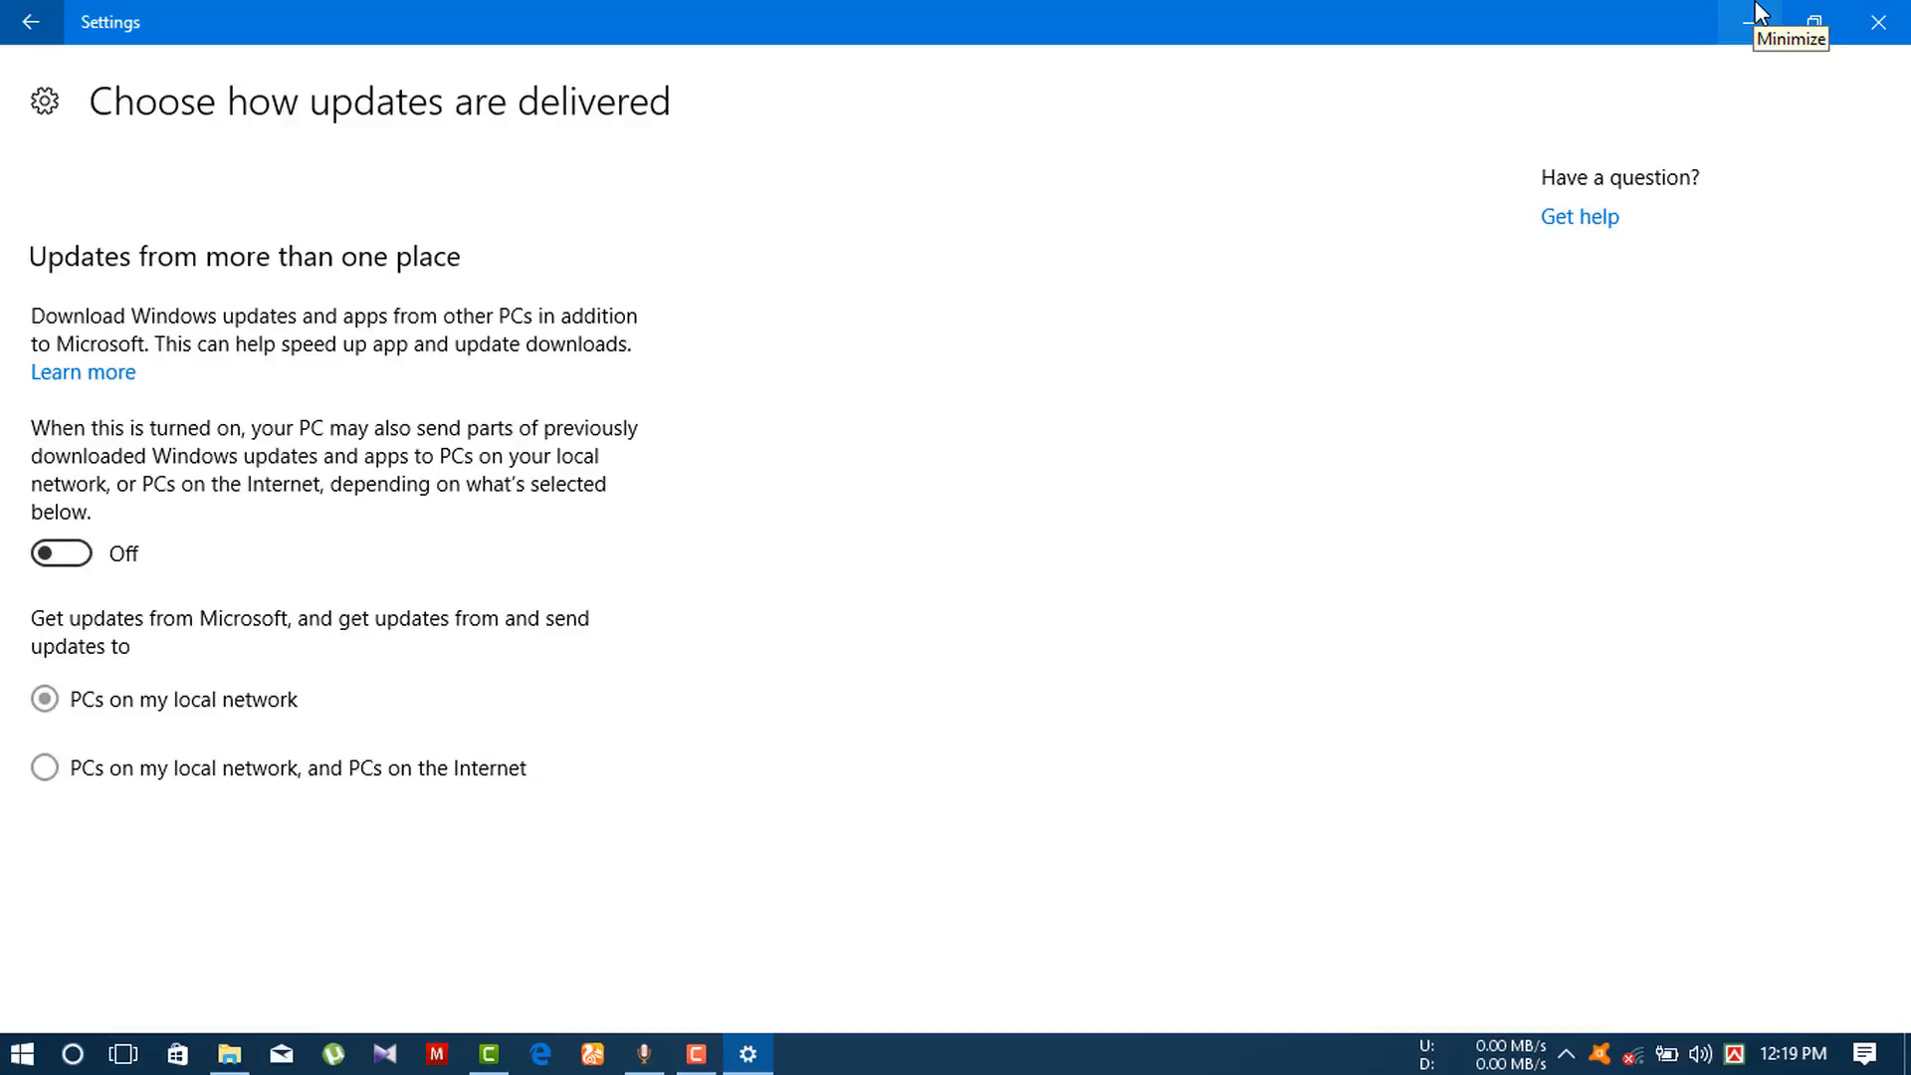
pyautogui.click(1758, 21)
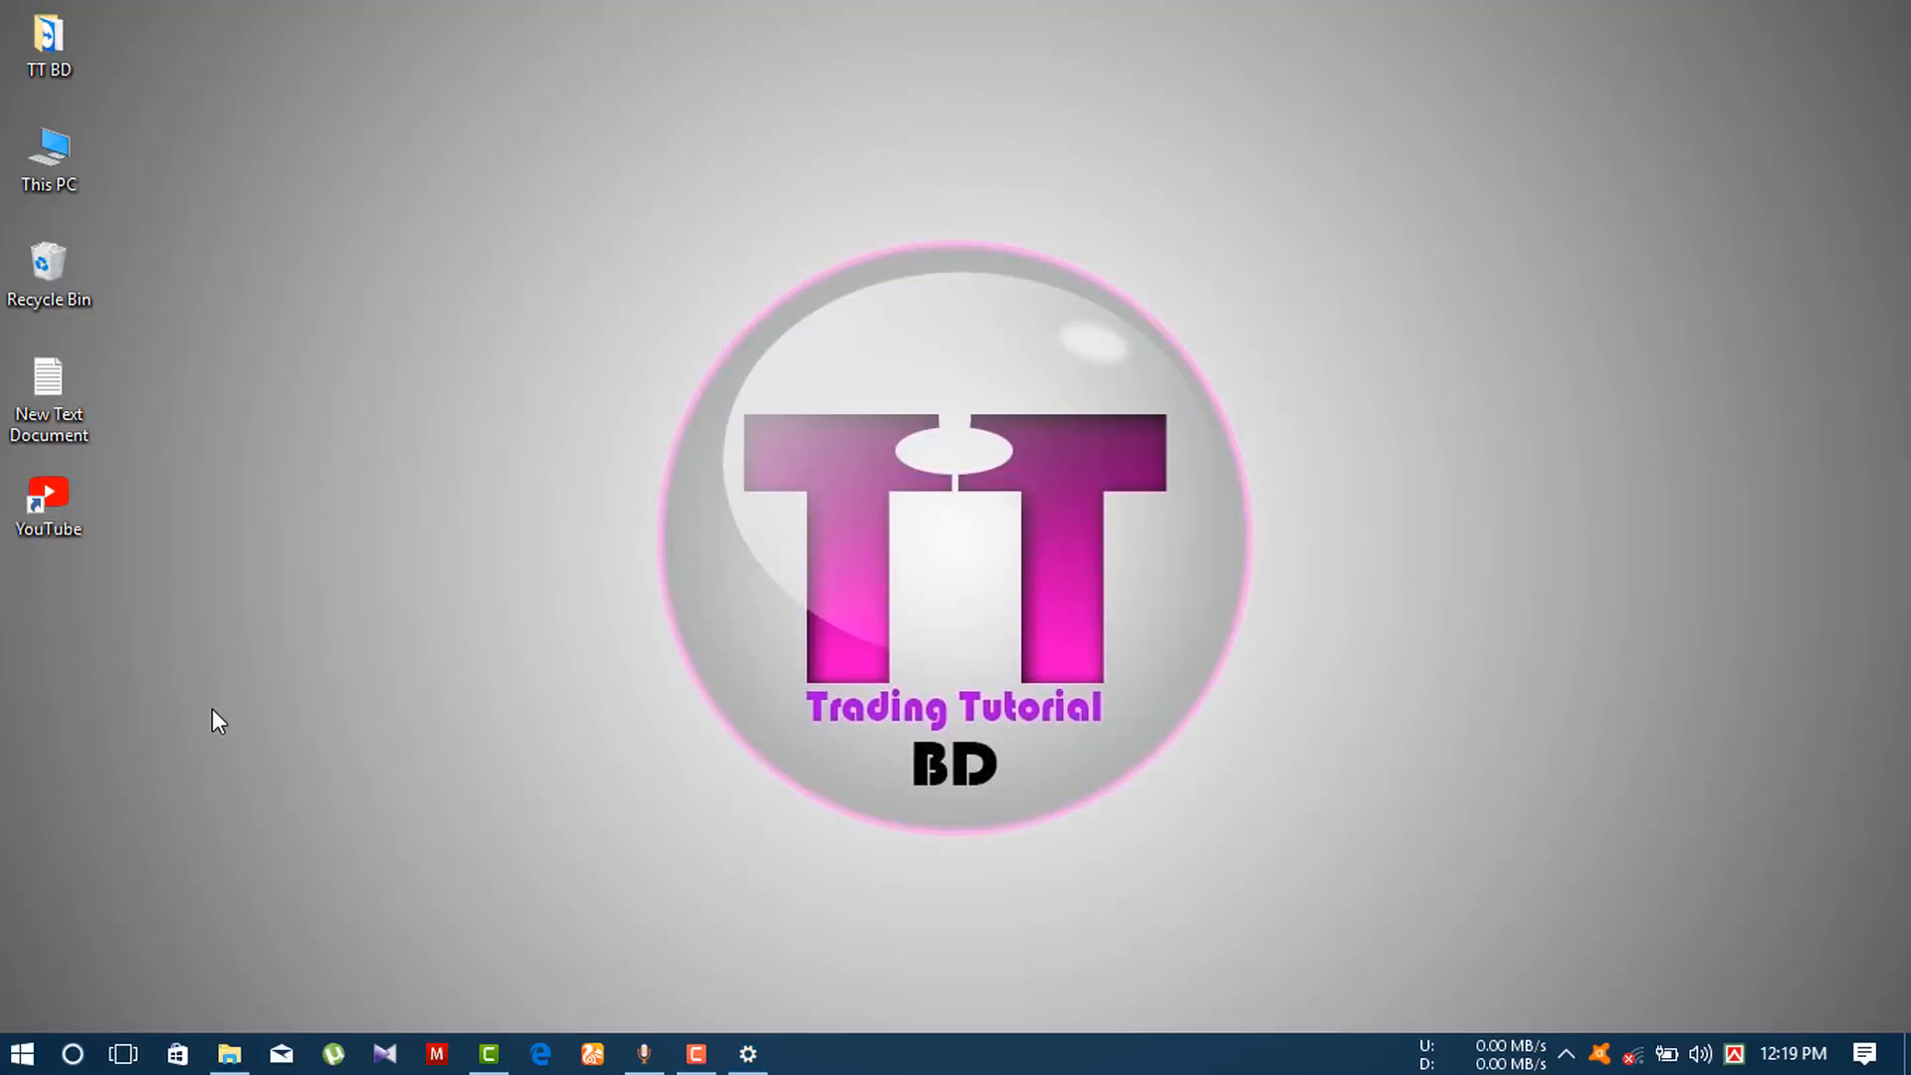
pyautogui.moveTo(856, 892)
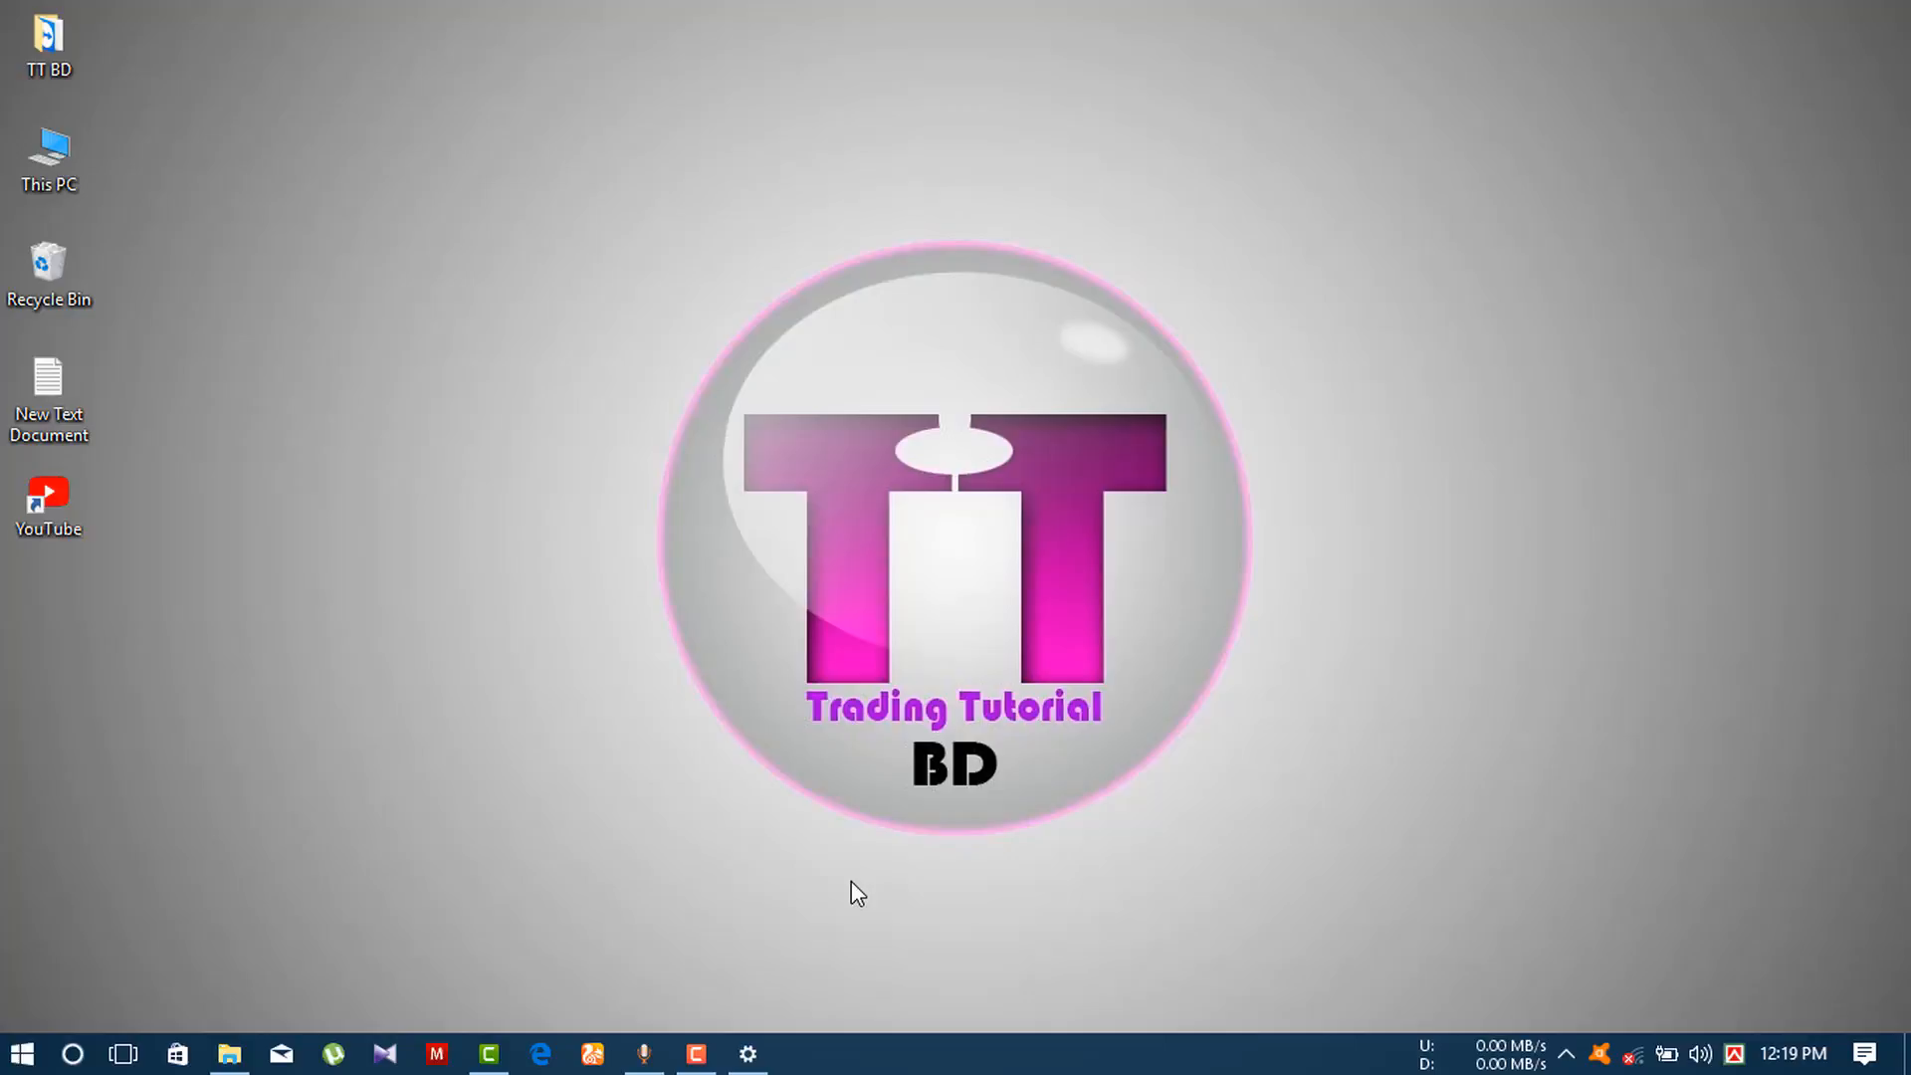
# Launch the Local Group Policy Editor by running gpedit.msc from the Run box.
pyautogui.press('Ctrl+r')
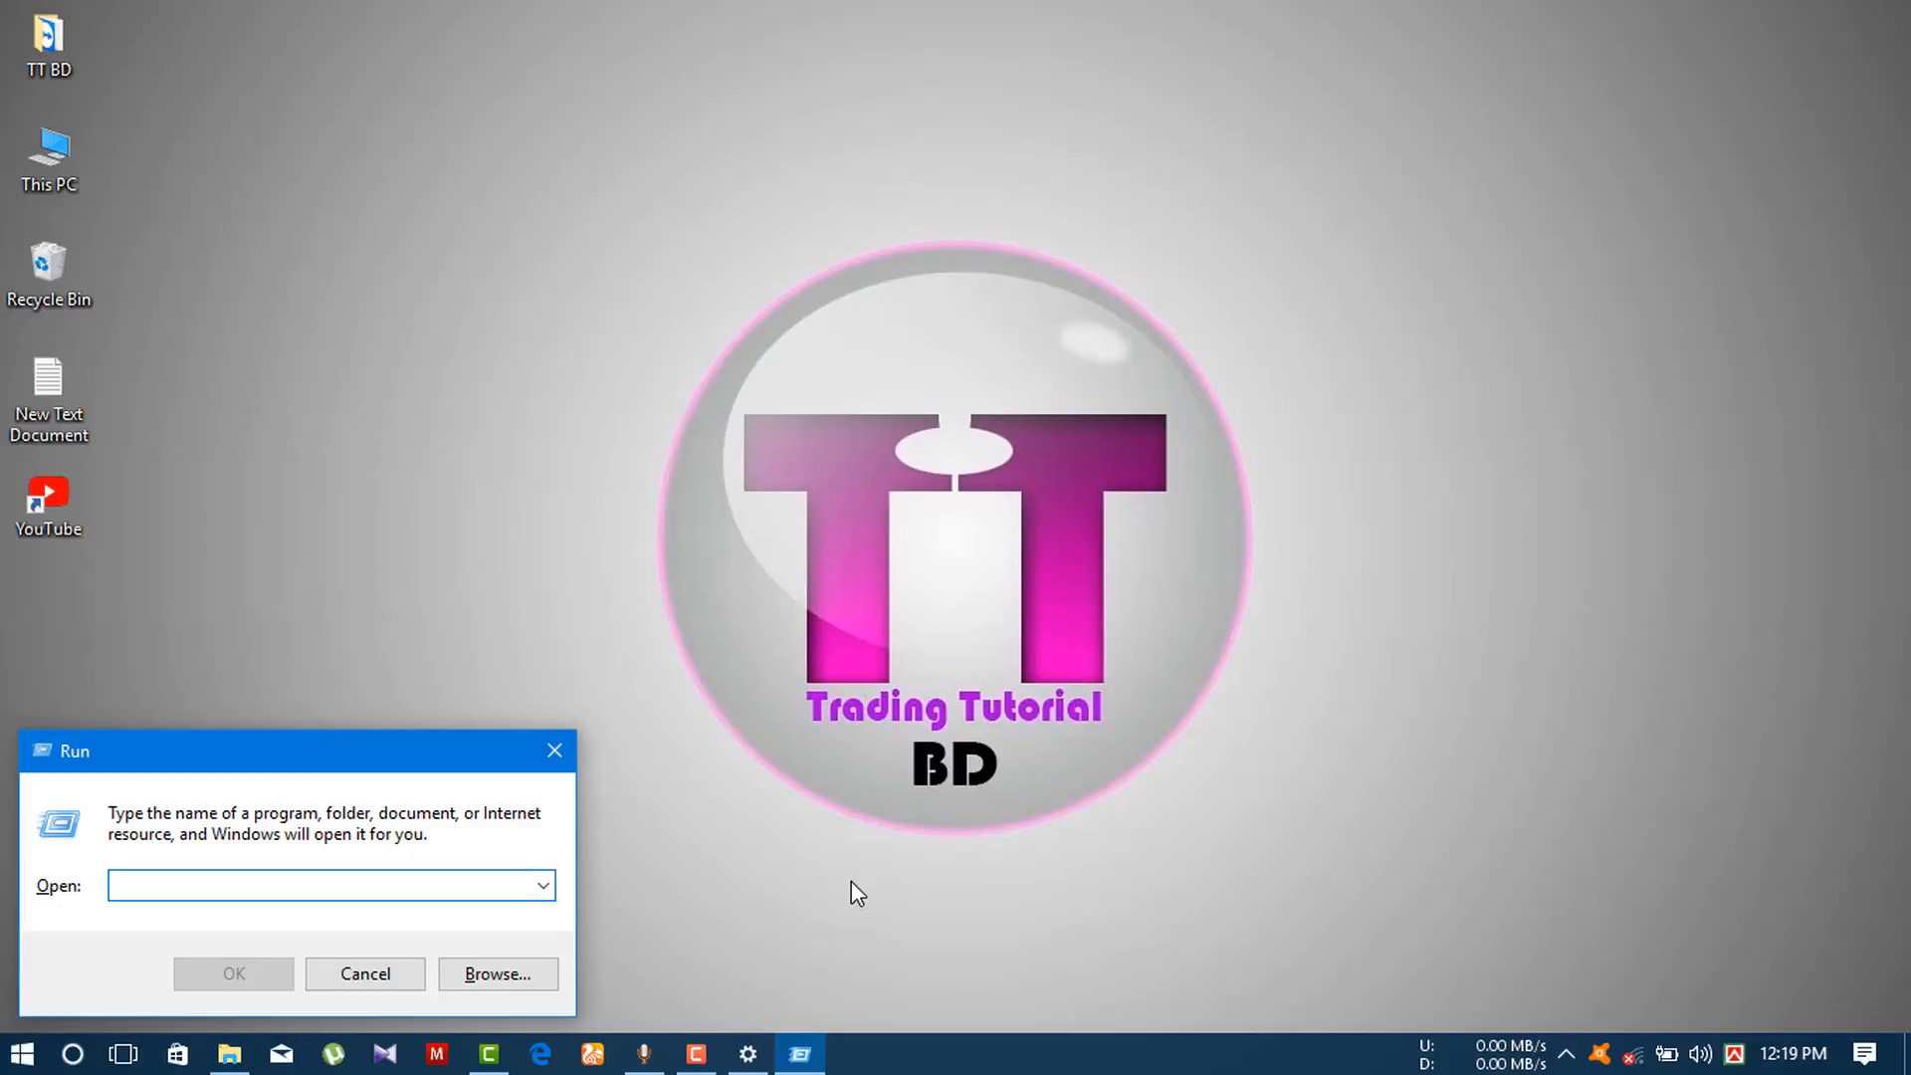
pyautogui.write('gpedi')
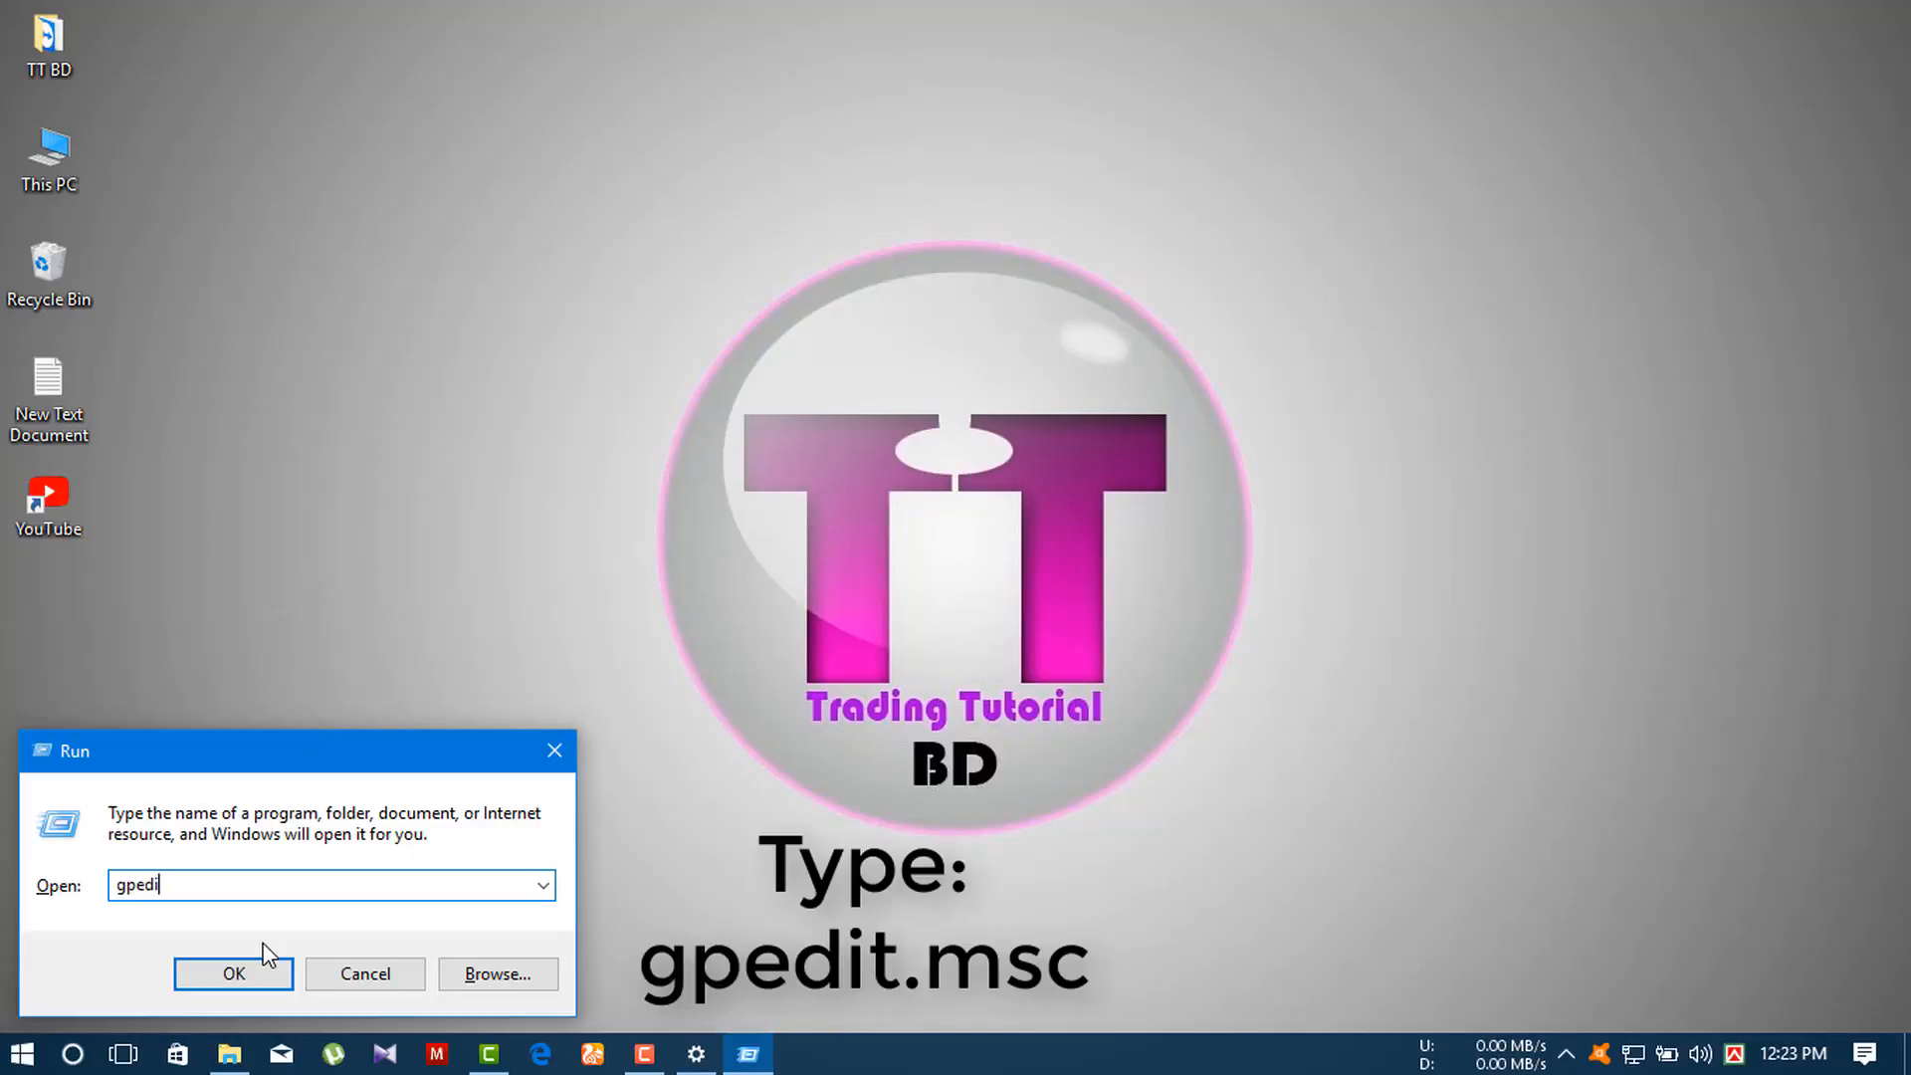
pyautogui.write('t.m')
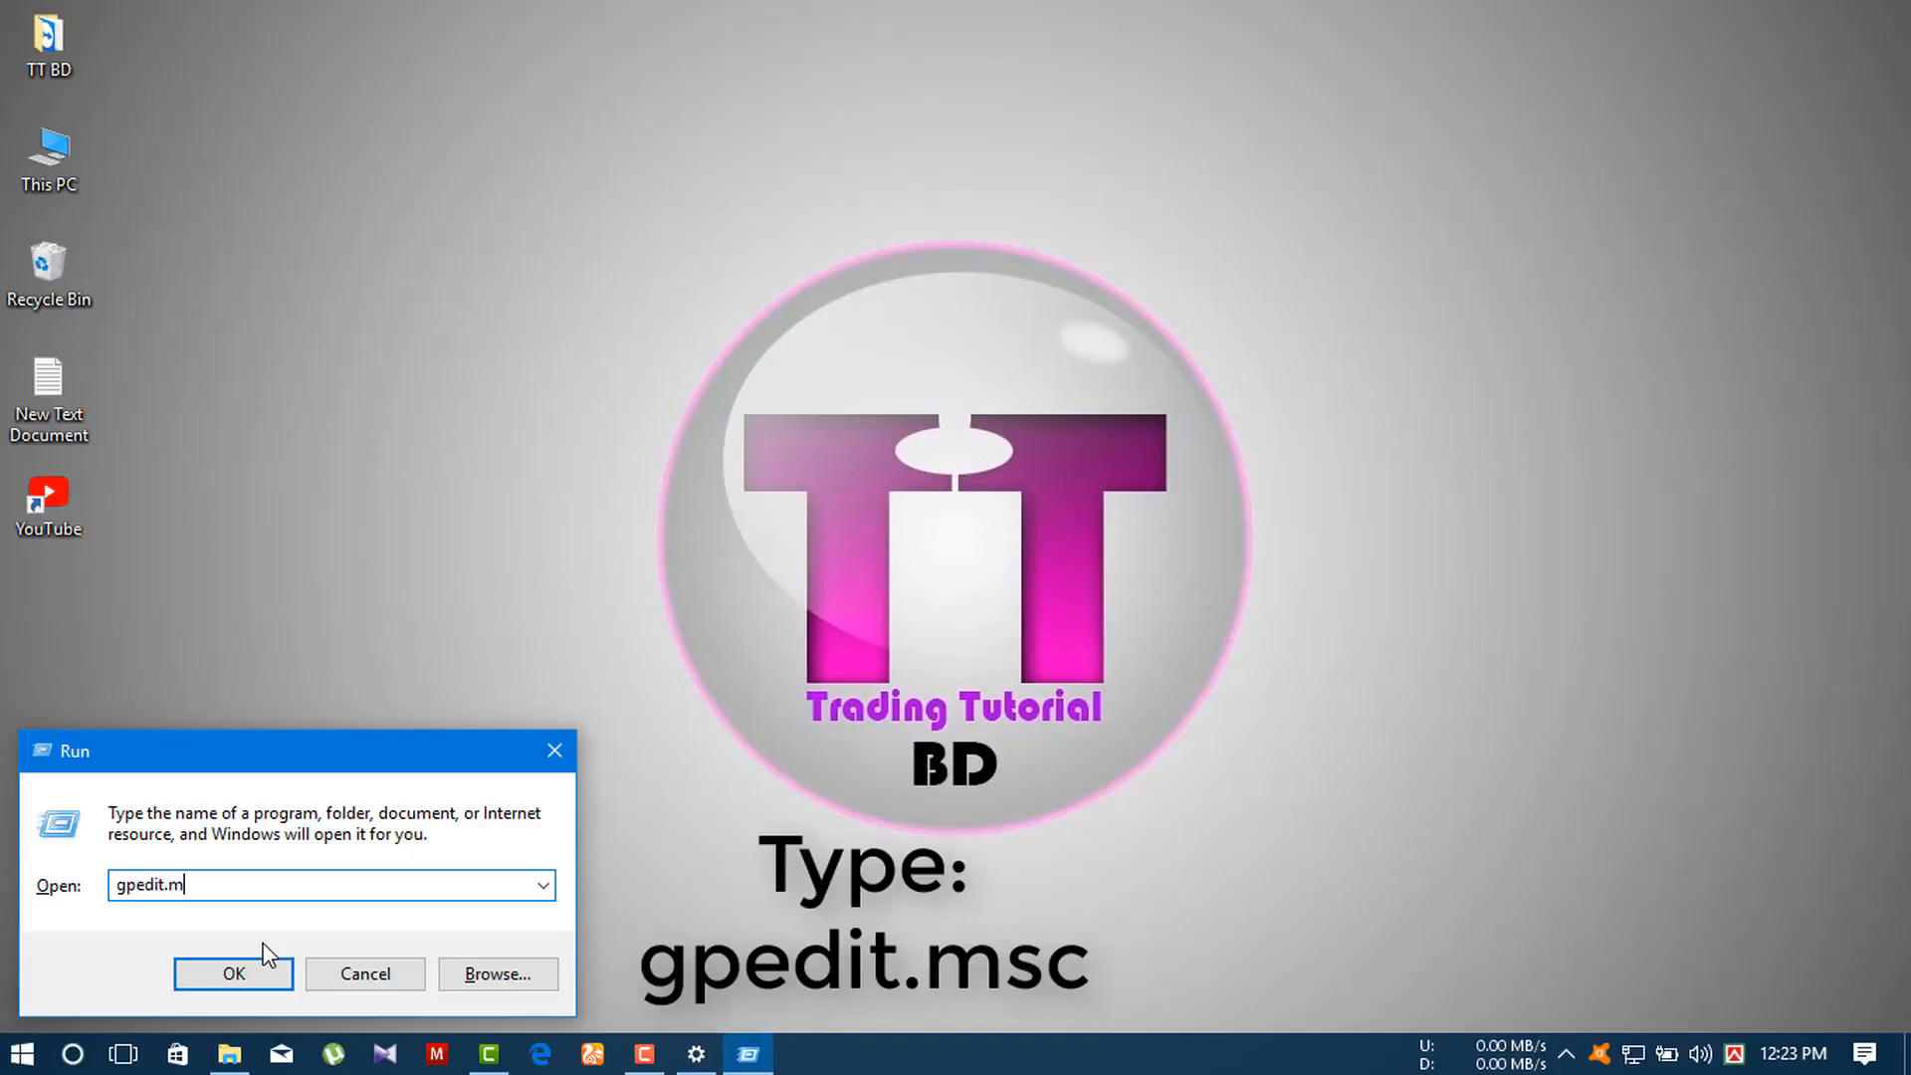
pyautogui.write('sc')
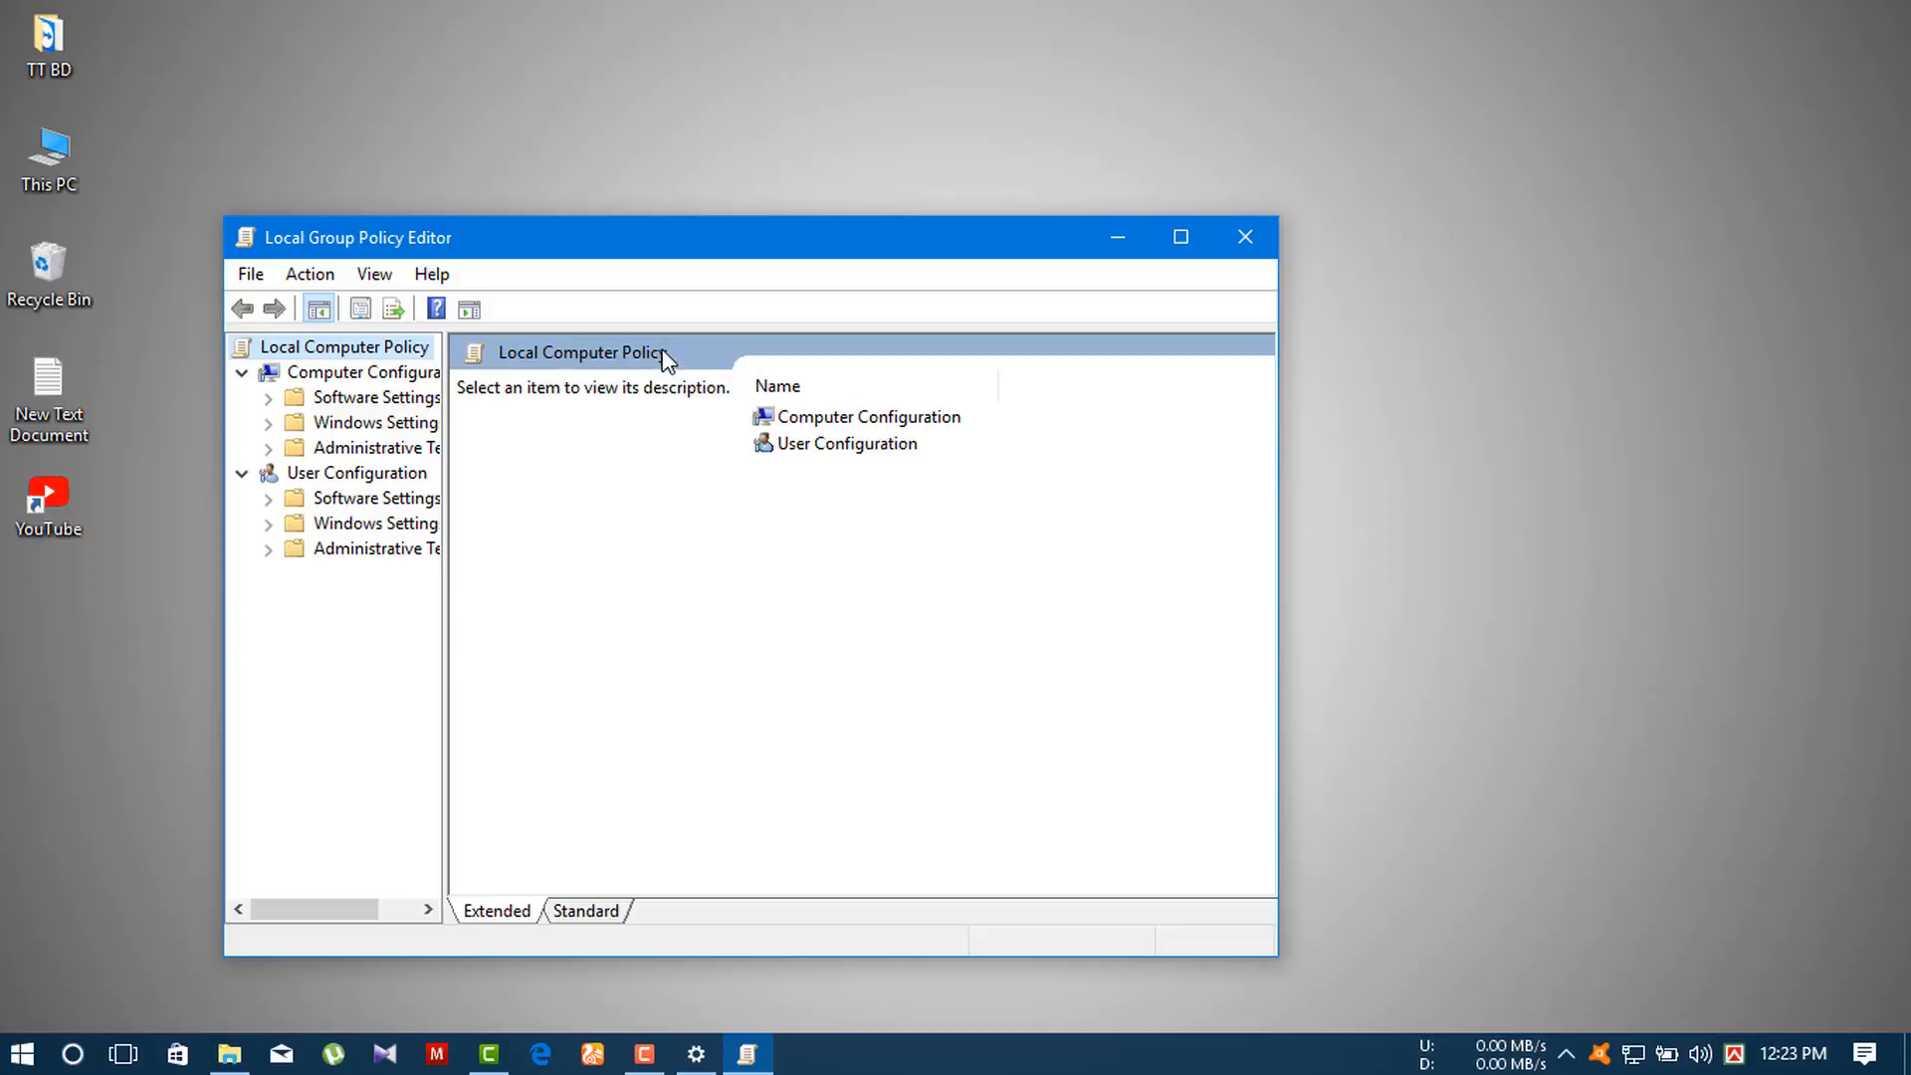
pyautogui.moveTo(327, 256)
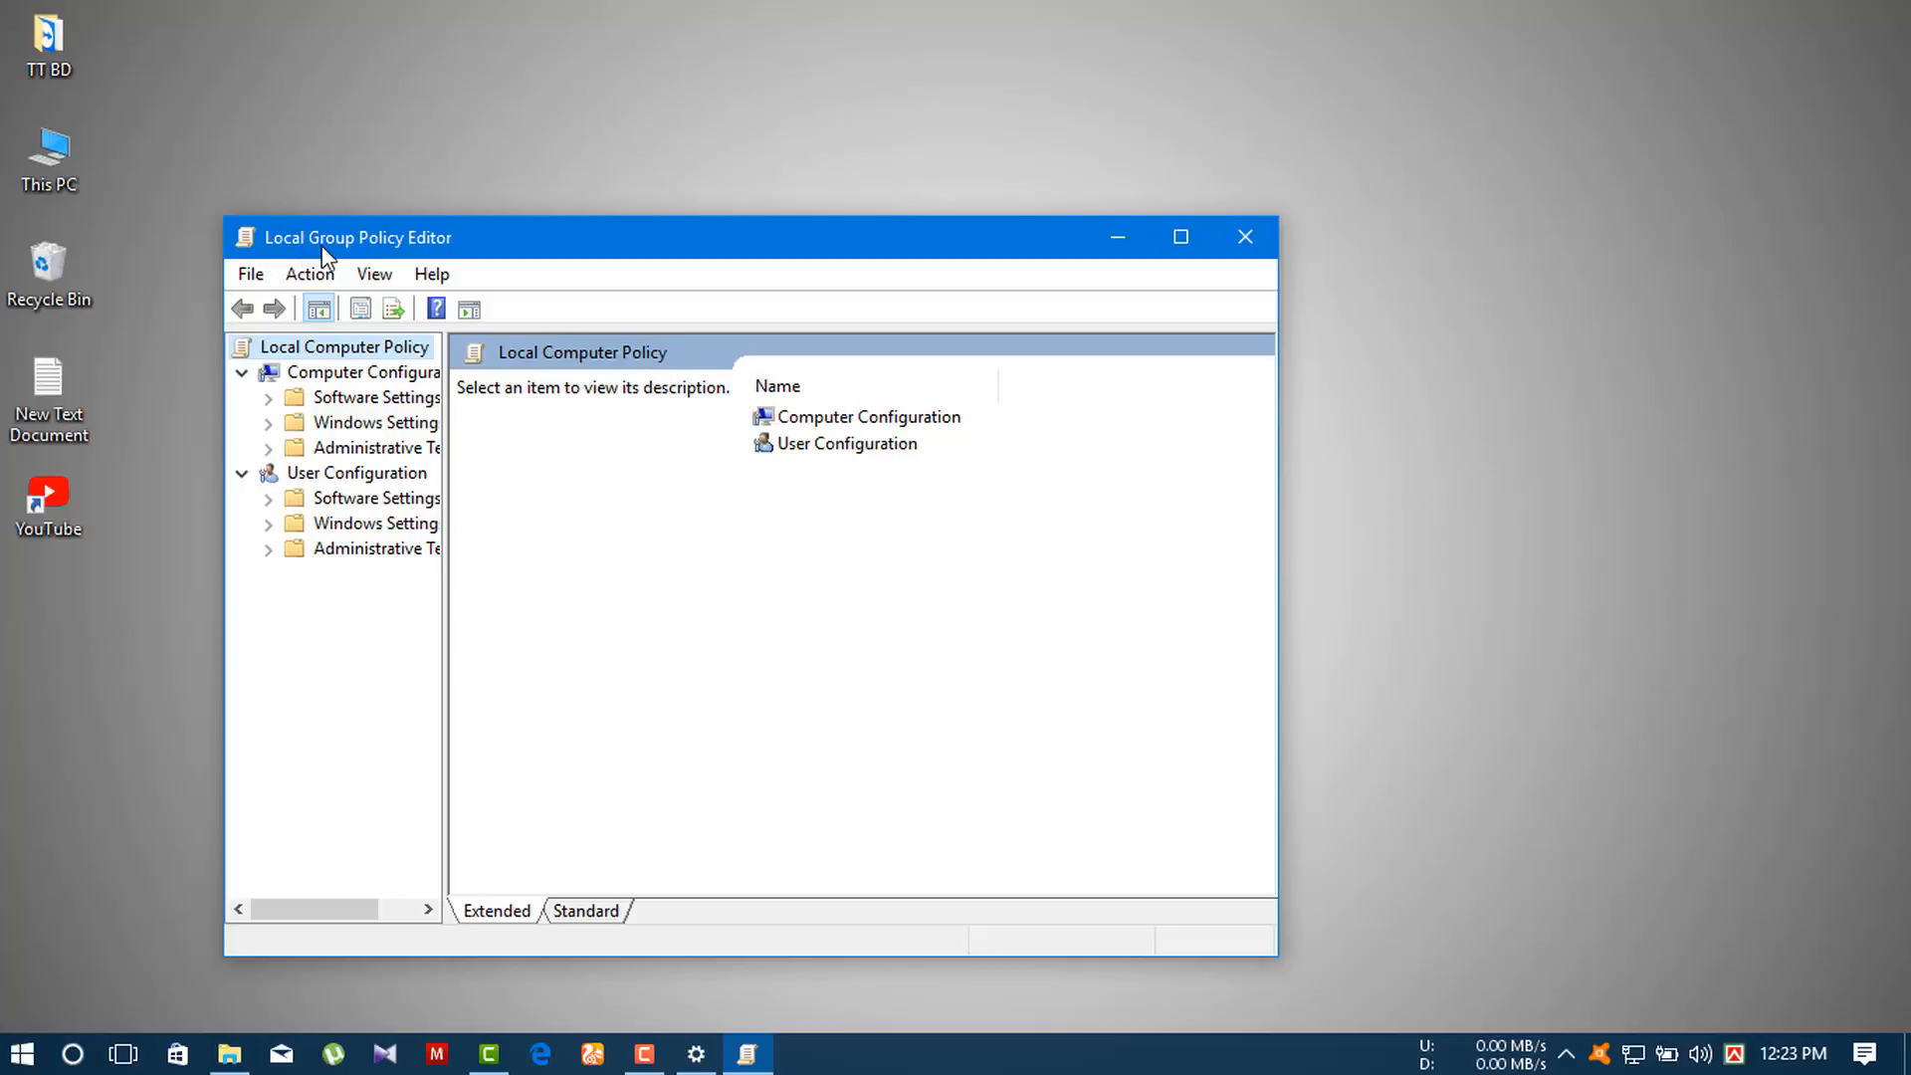
pyautogui.moveTo(428, 263)
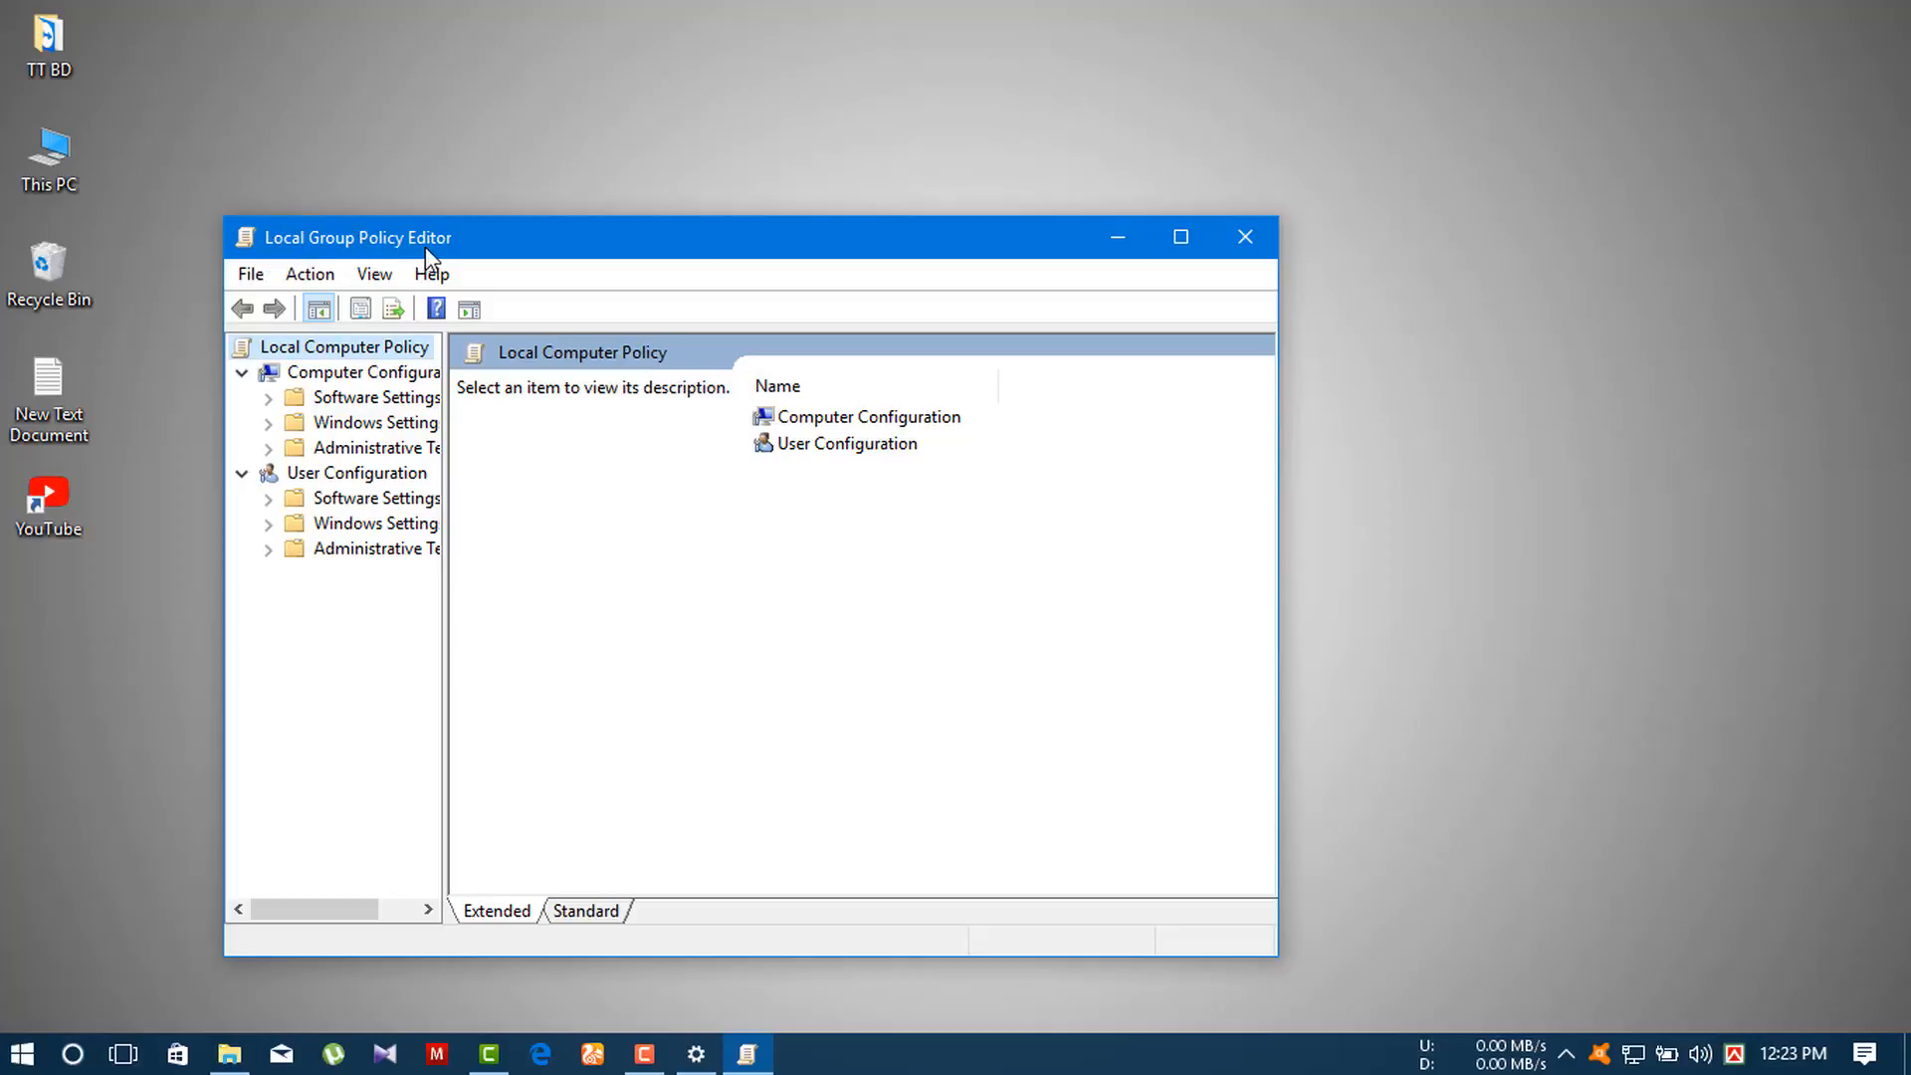
pyautogui.moveTo(781, 430)
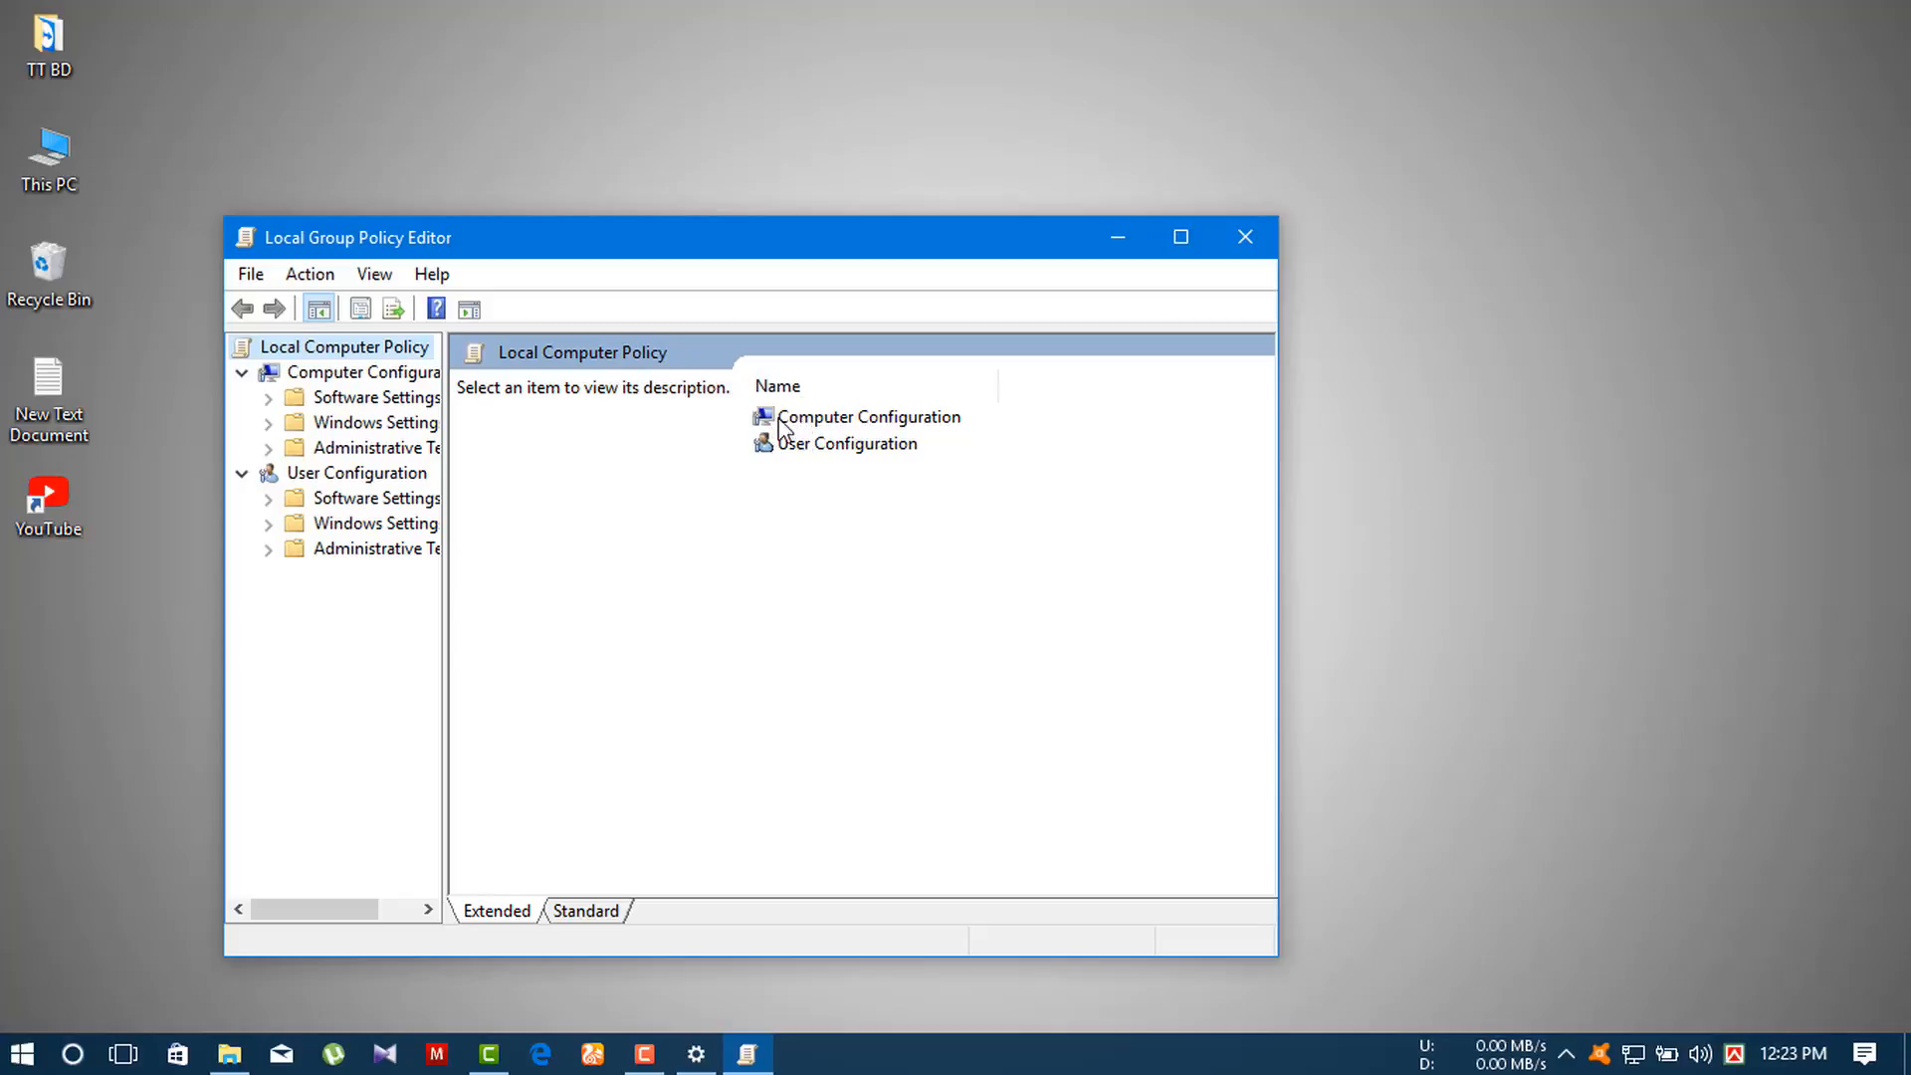
# Expand Computer Configuration, then Administrative Templates, to list the Network policy folders.
pyautogui.click(866, 416)
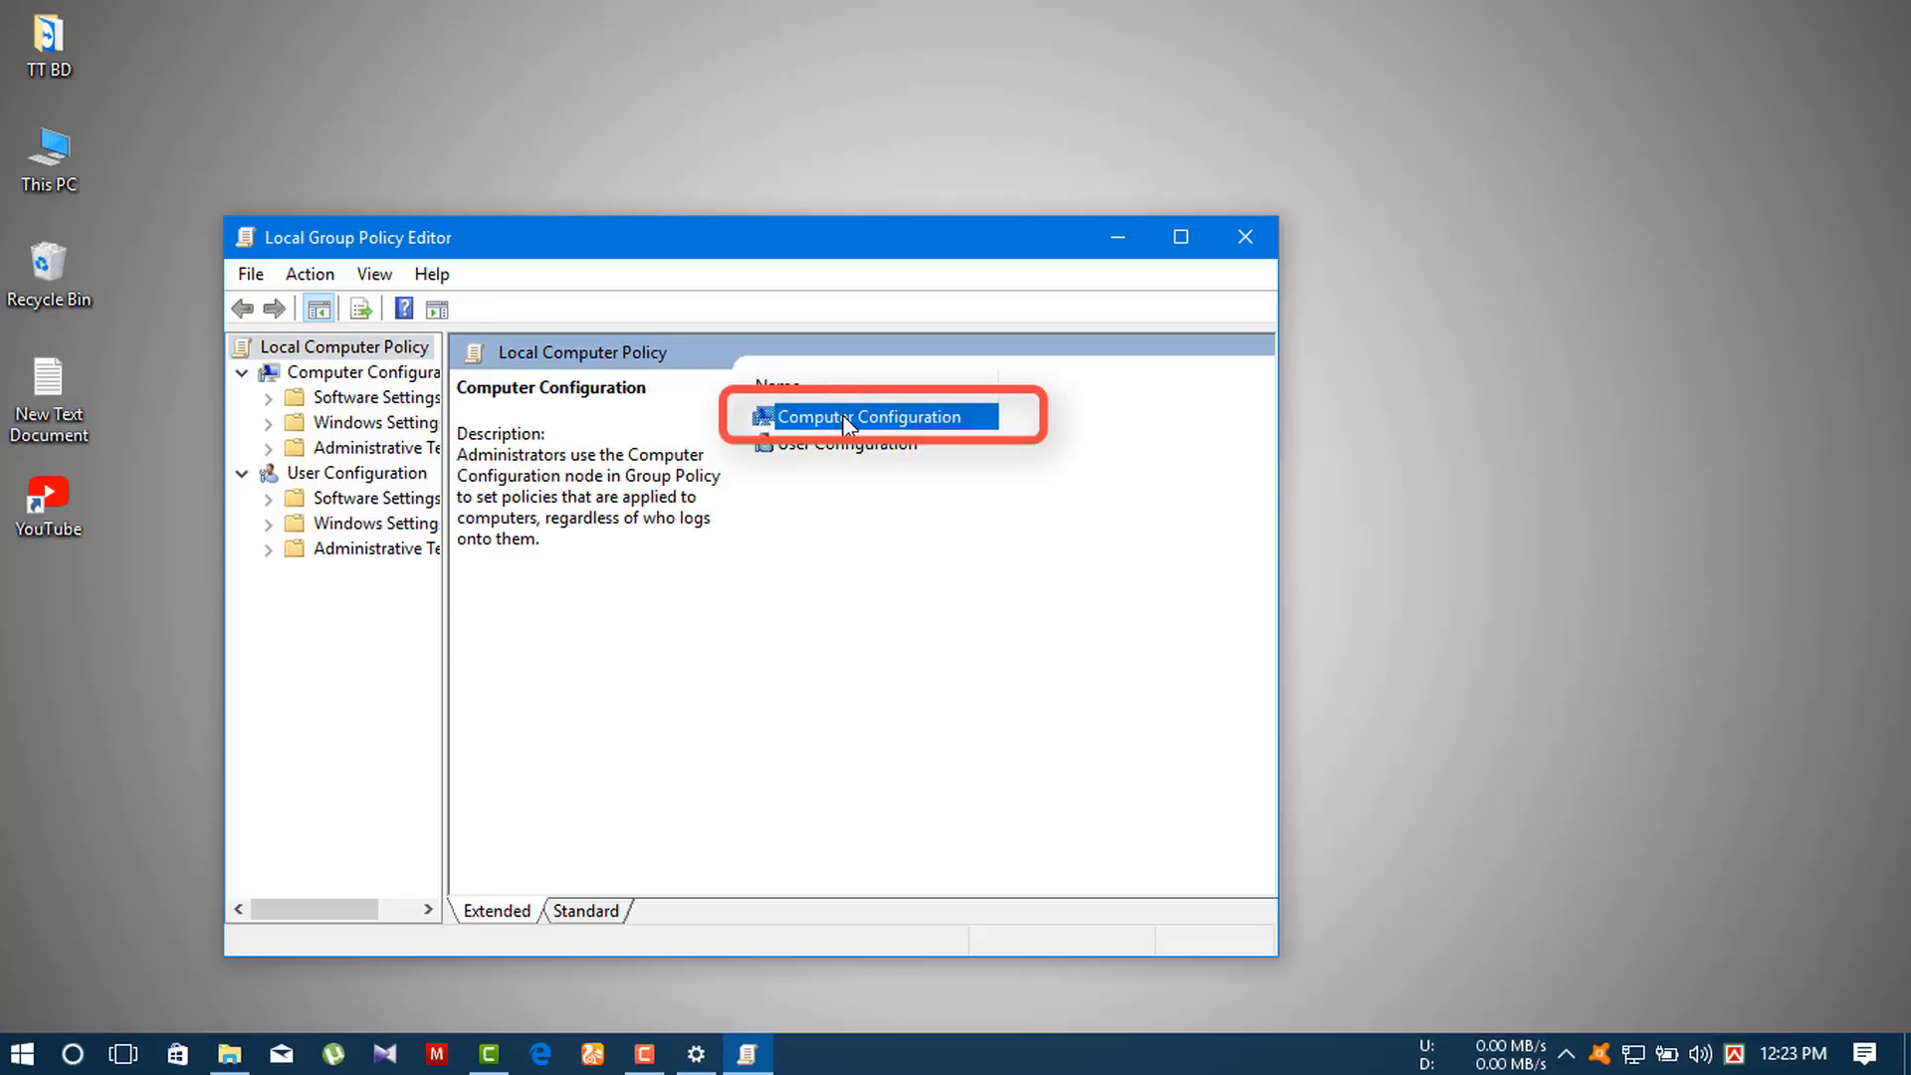
pyautogui.doubleClick(868, 416)
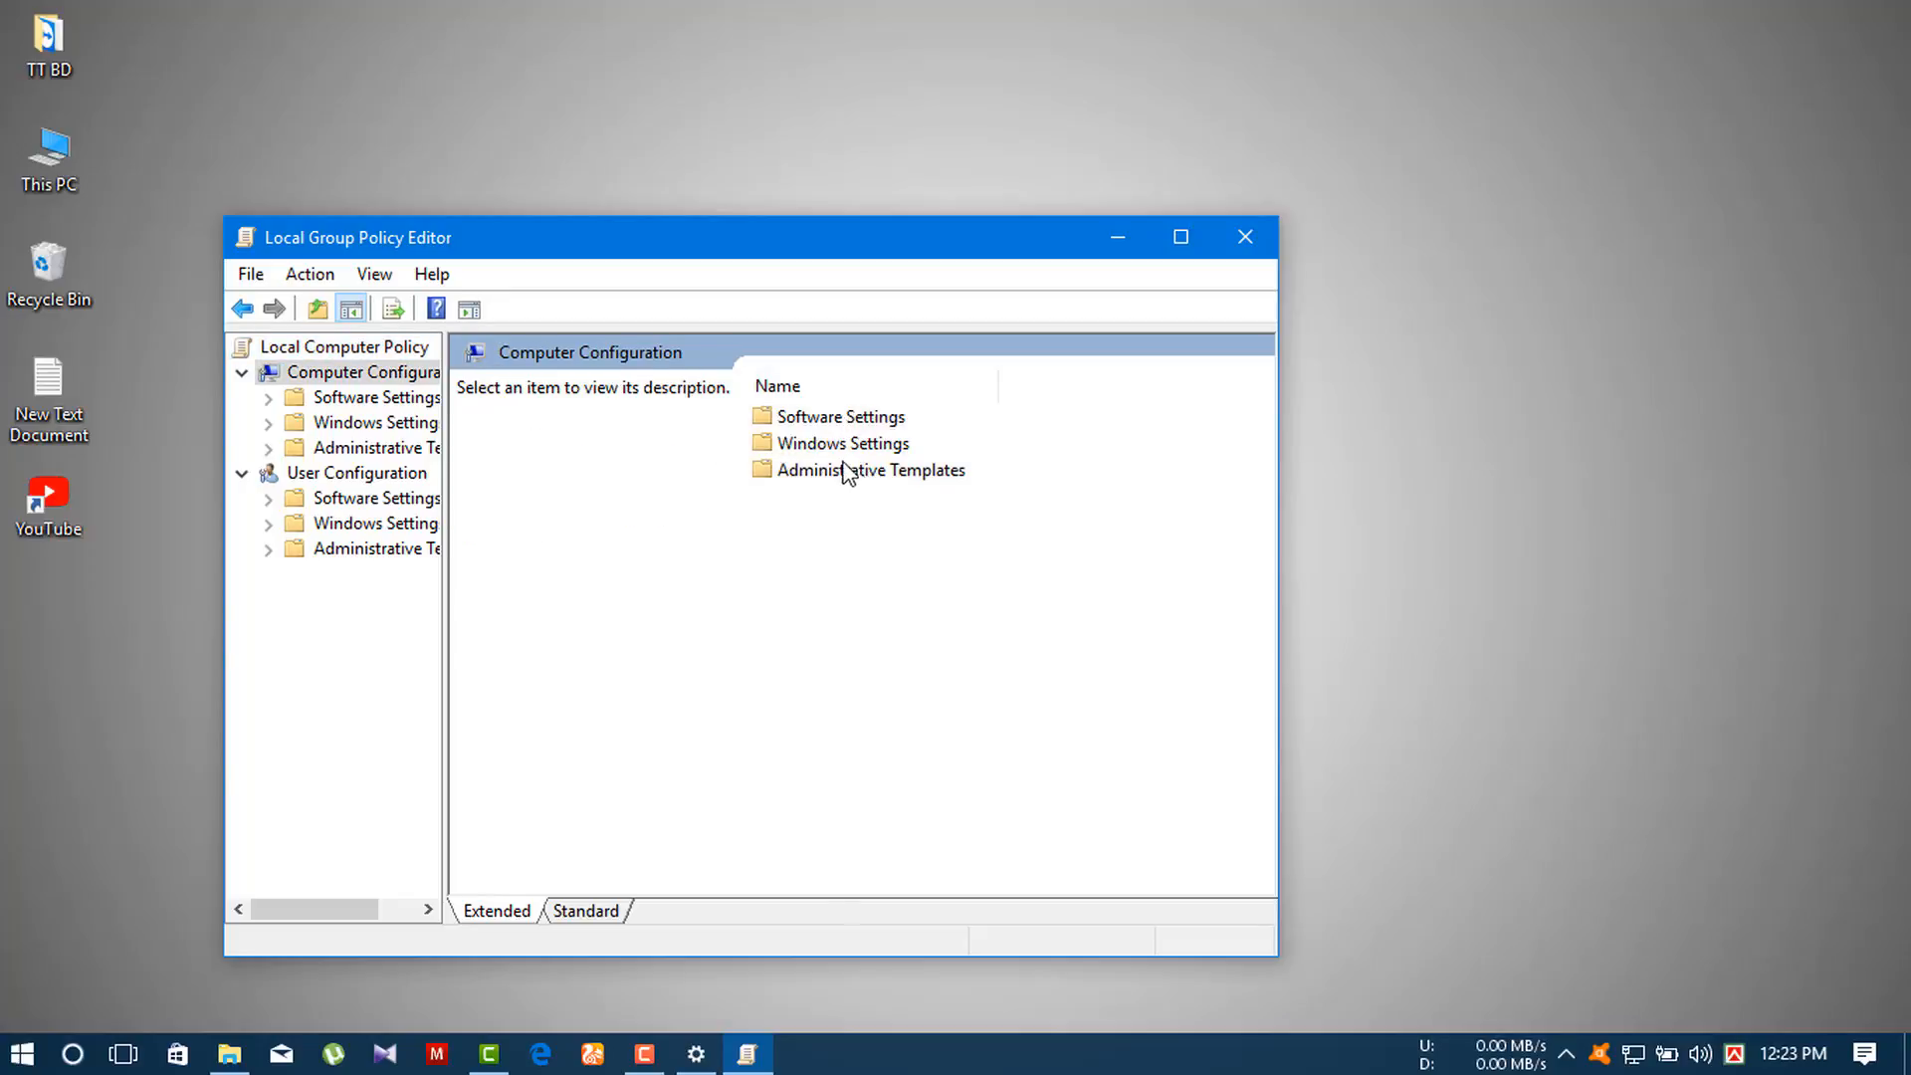
pyautogui.moveTo(817, 488)
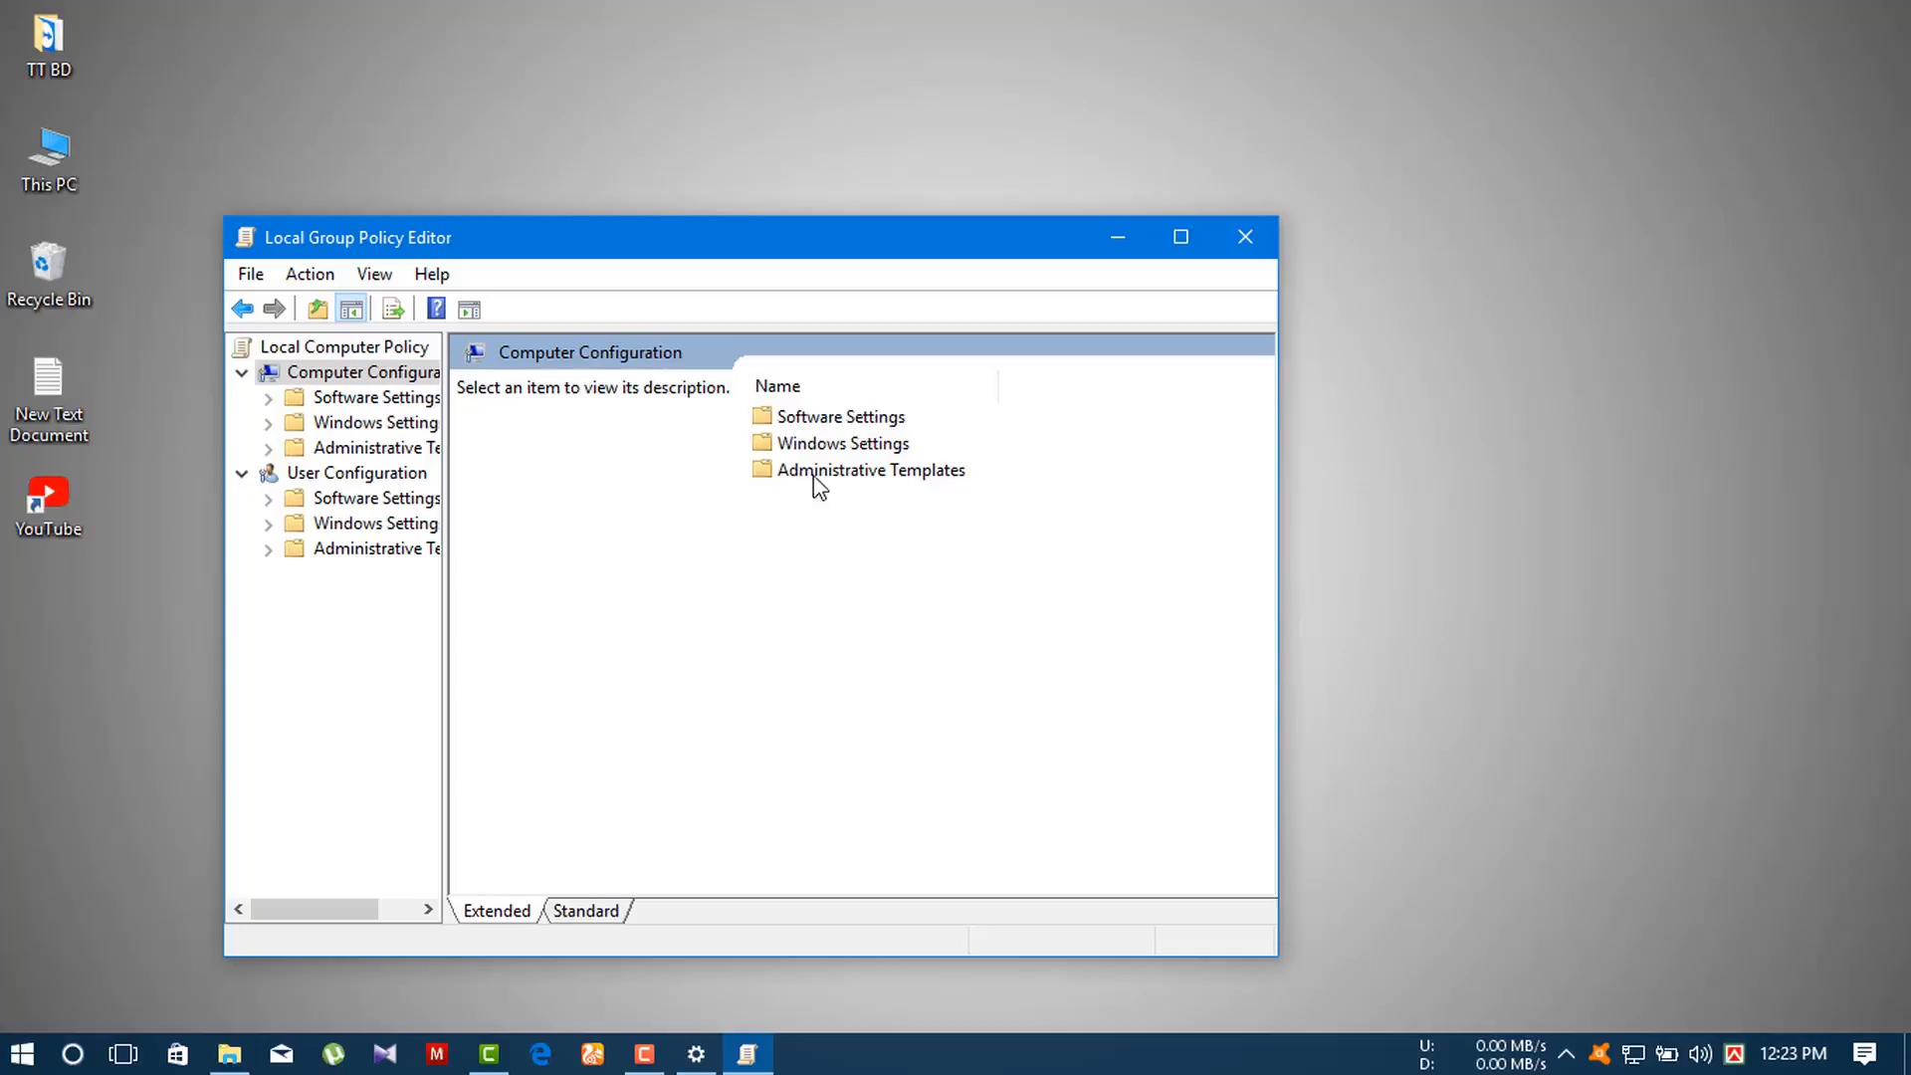
pyautogui.moveTo(814, 495)
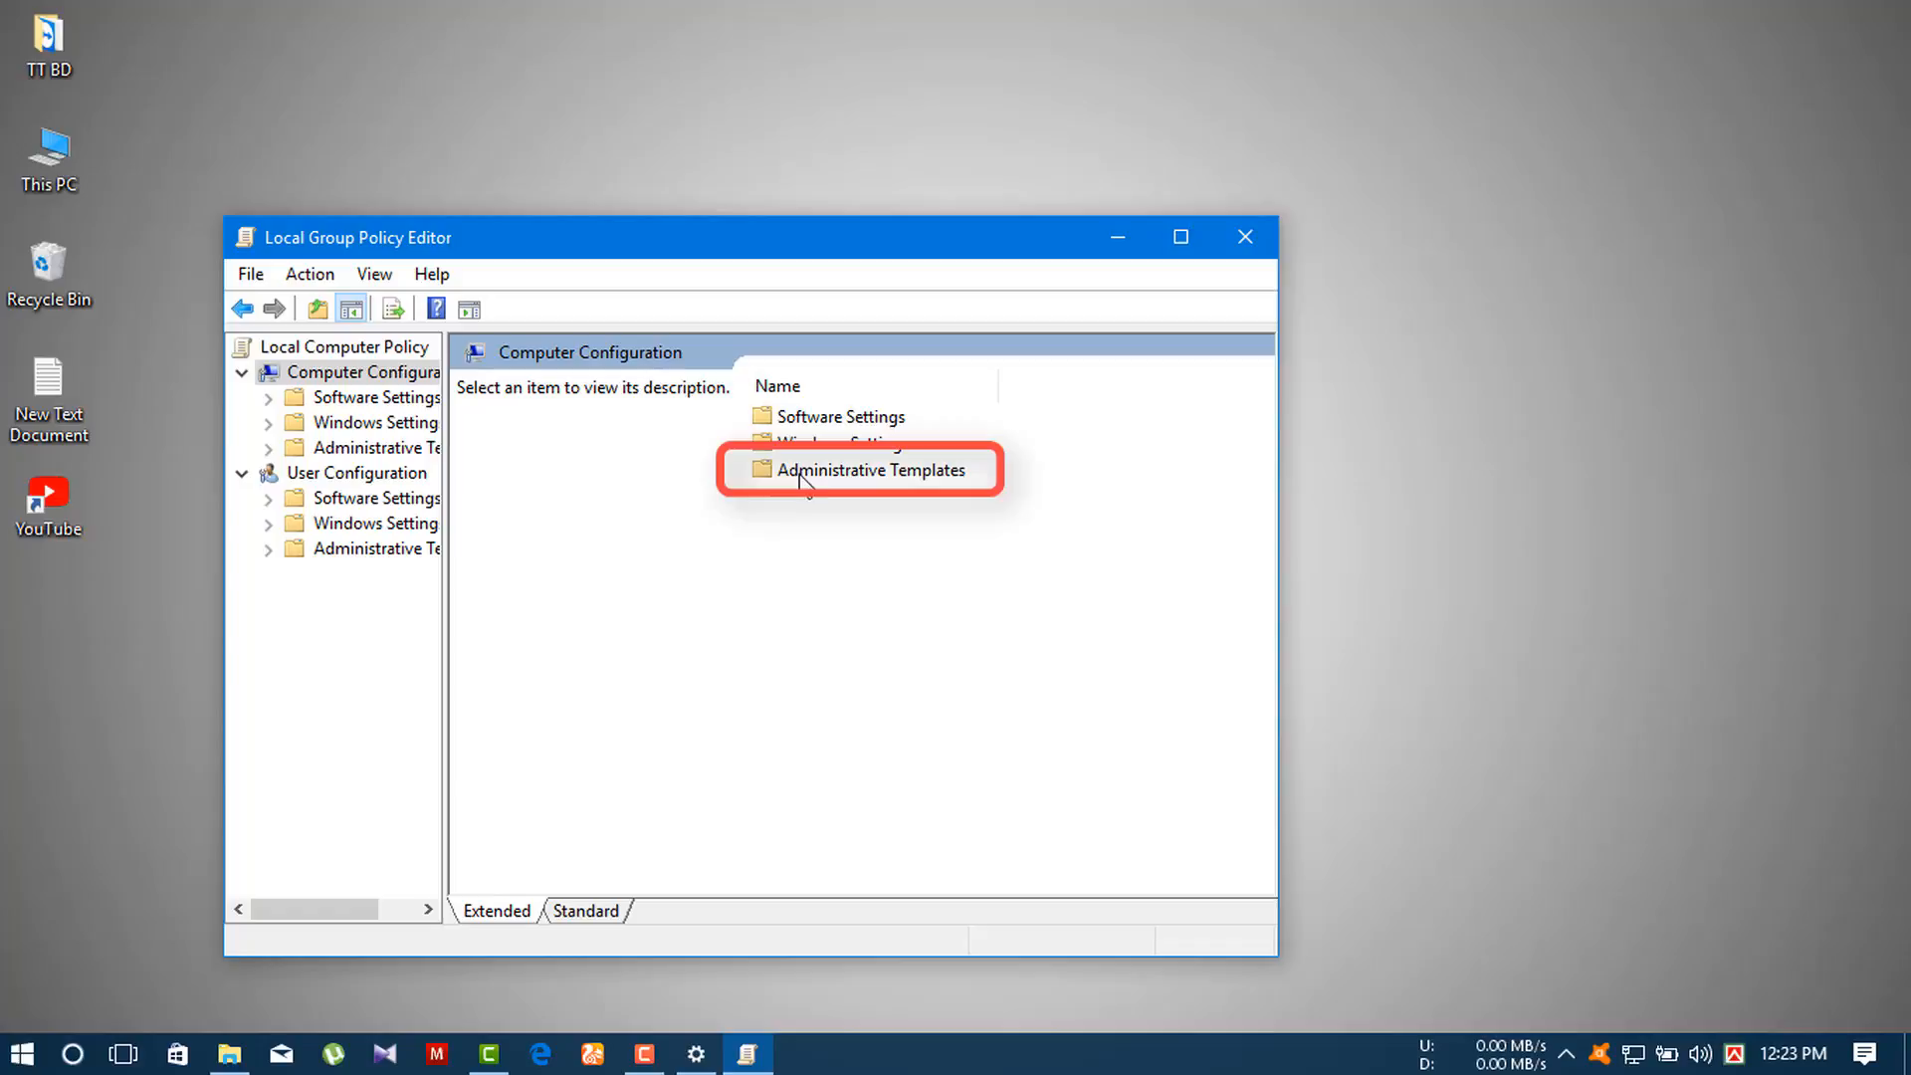
pyautogui.click(870, 470)
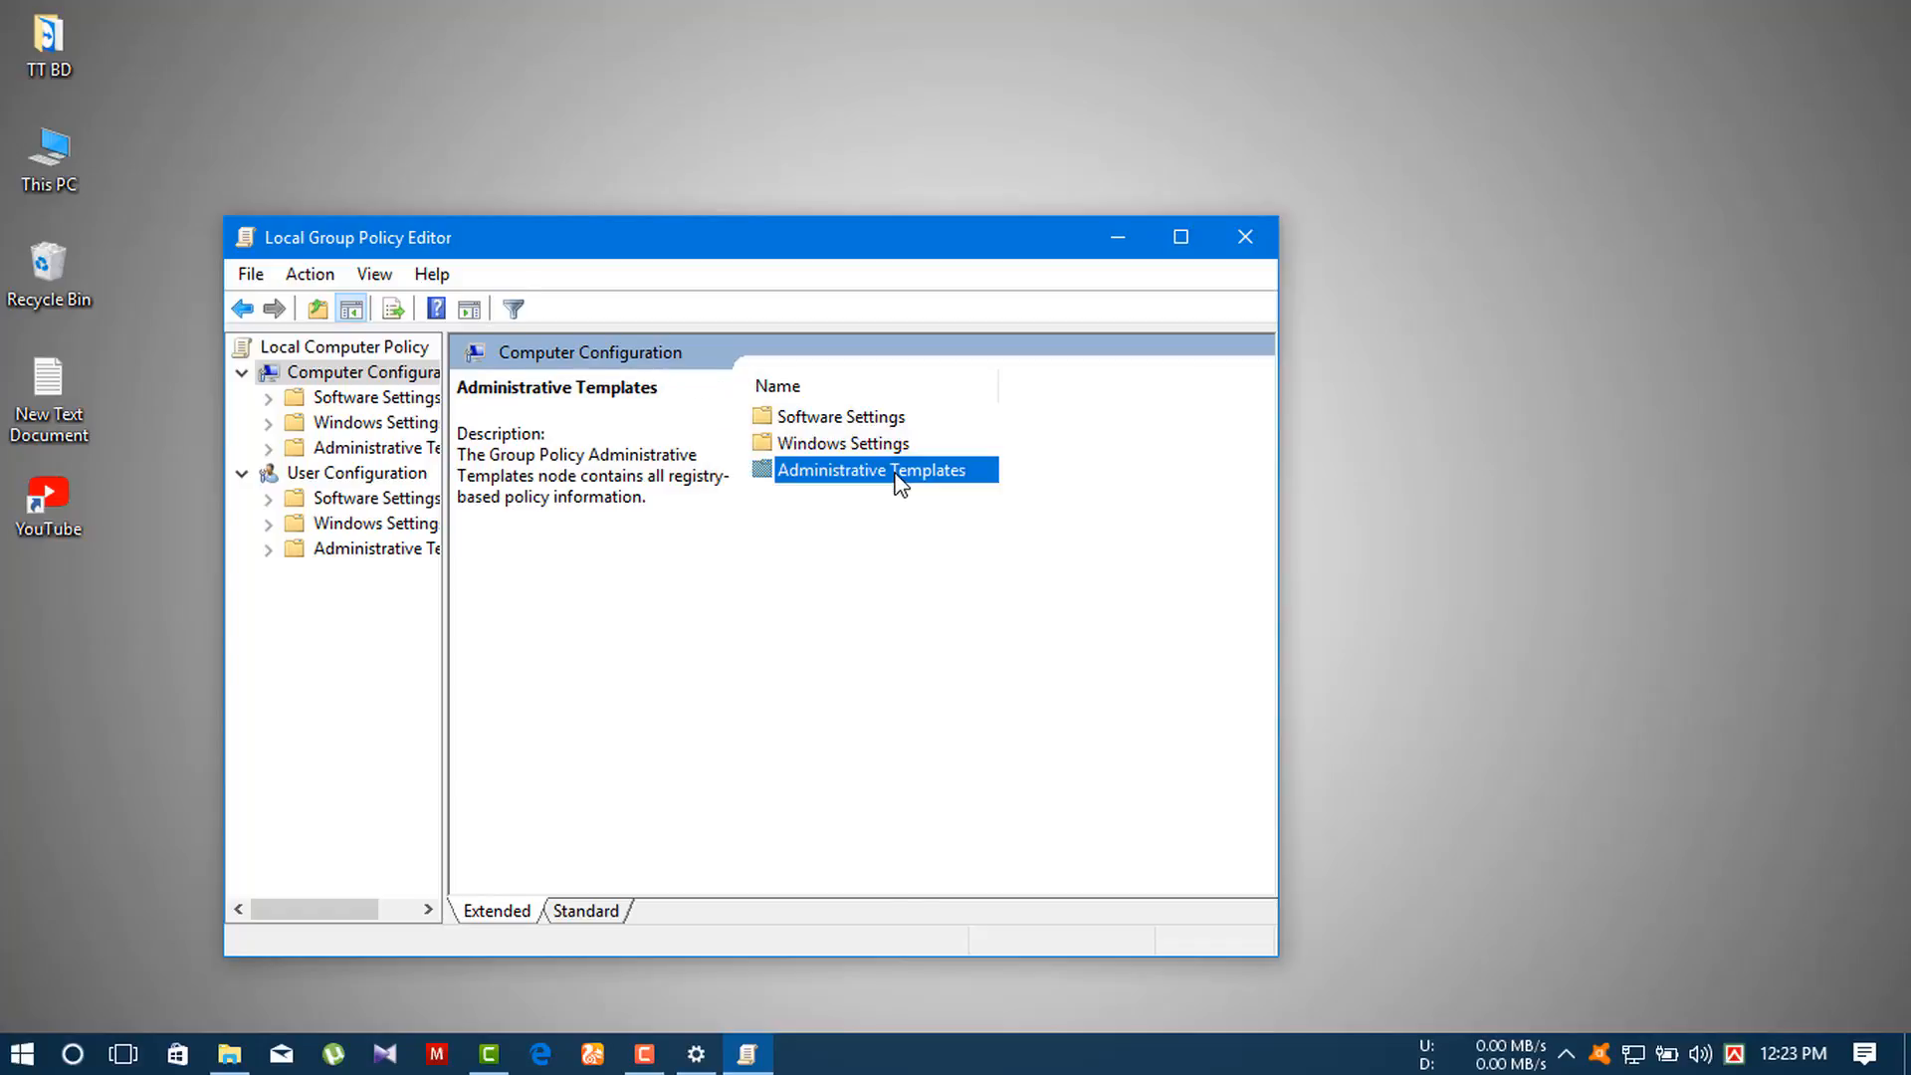
pyautogui.doubleClick(870, 470)
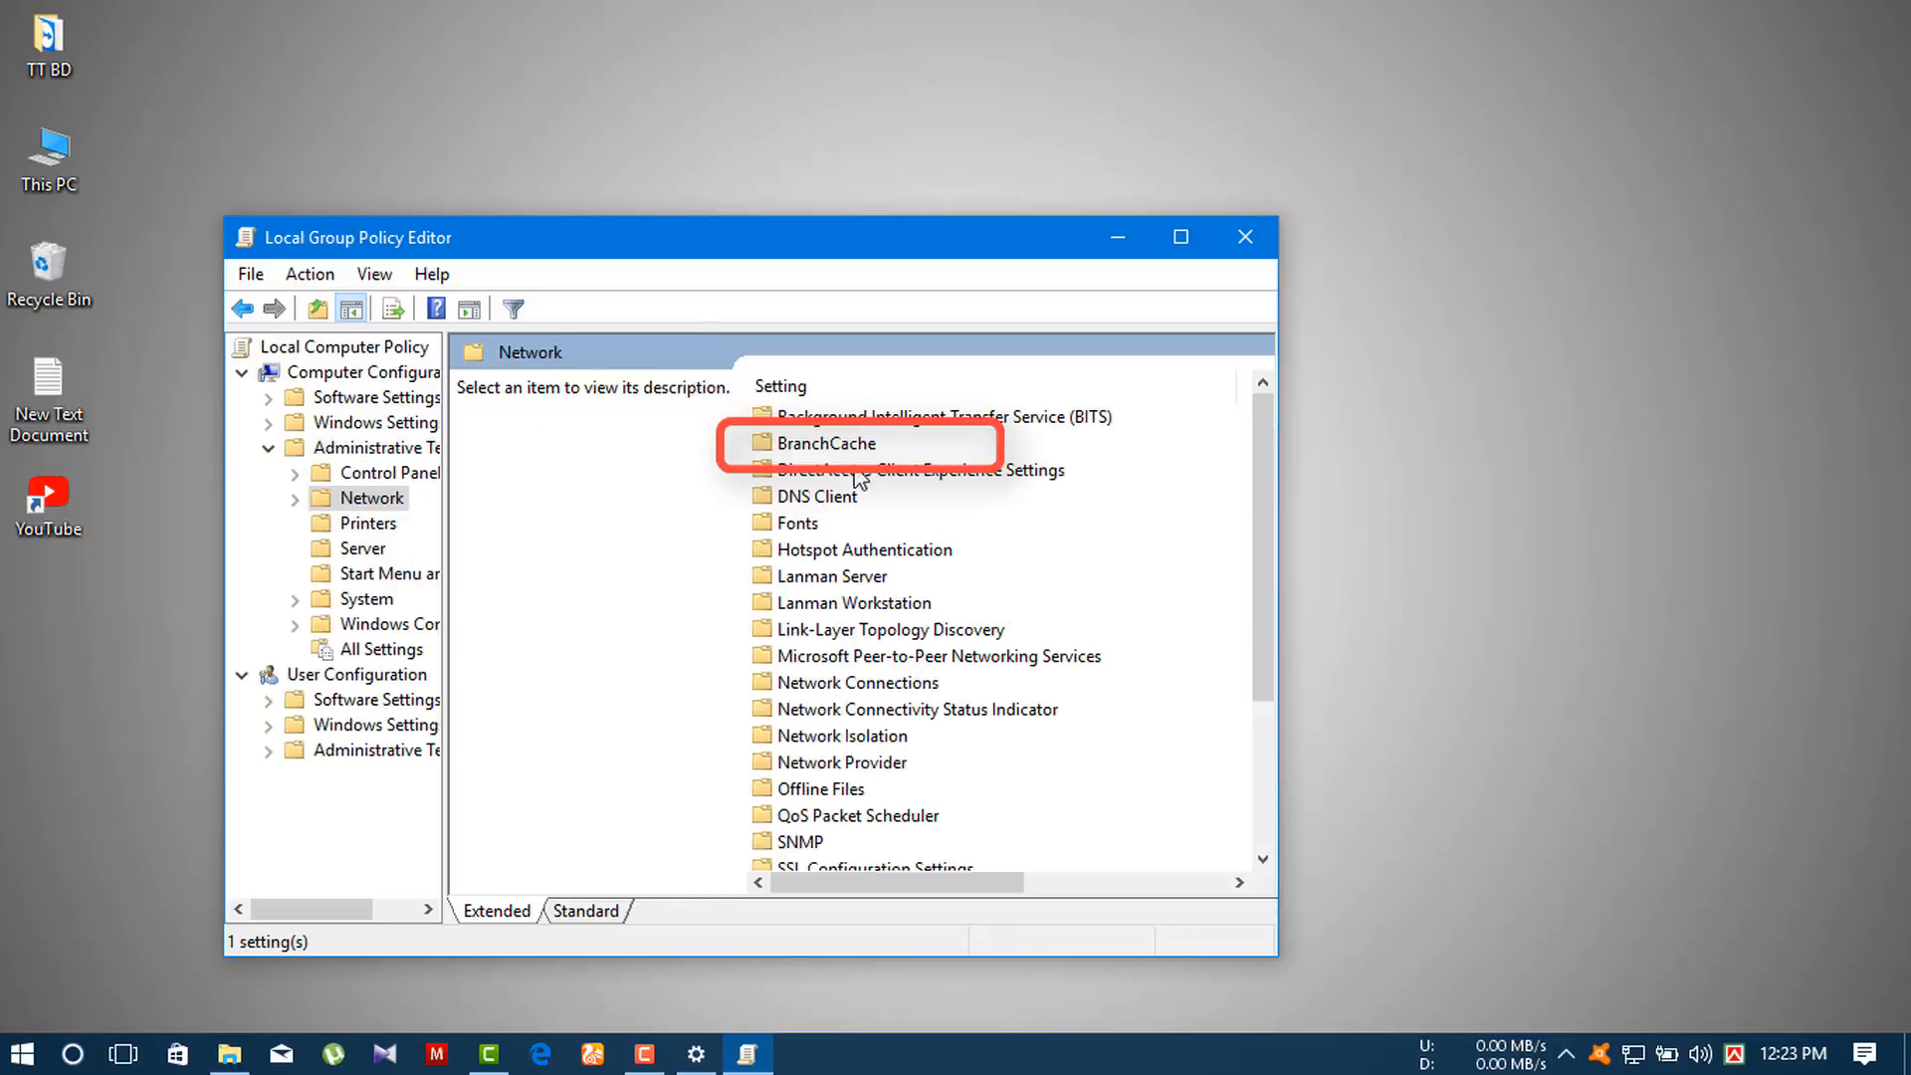
# Enter the QoS Packet Scheduler folder and select the Limit reservable bandwidth policy.
pyautogui.scroll(-3)
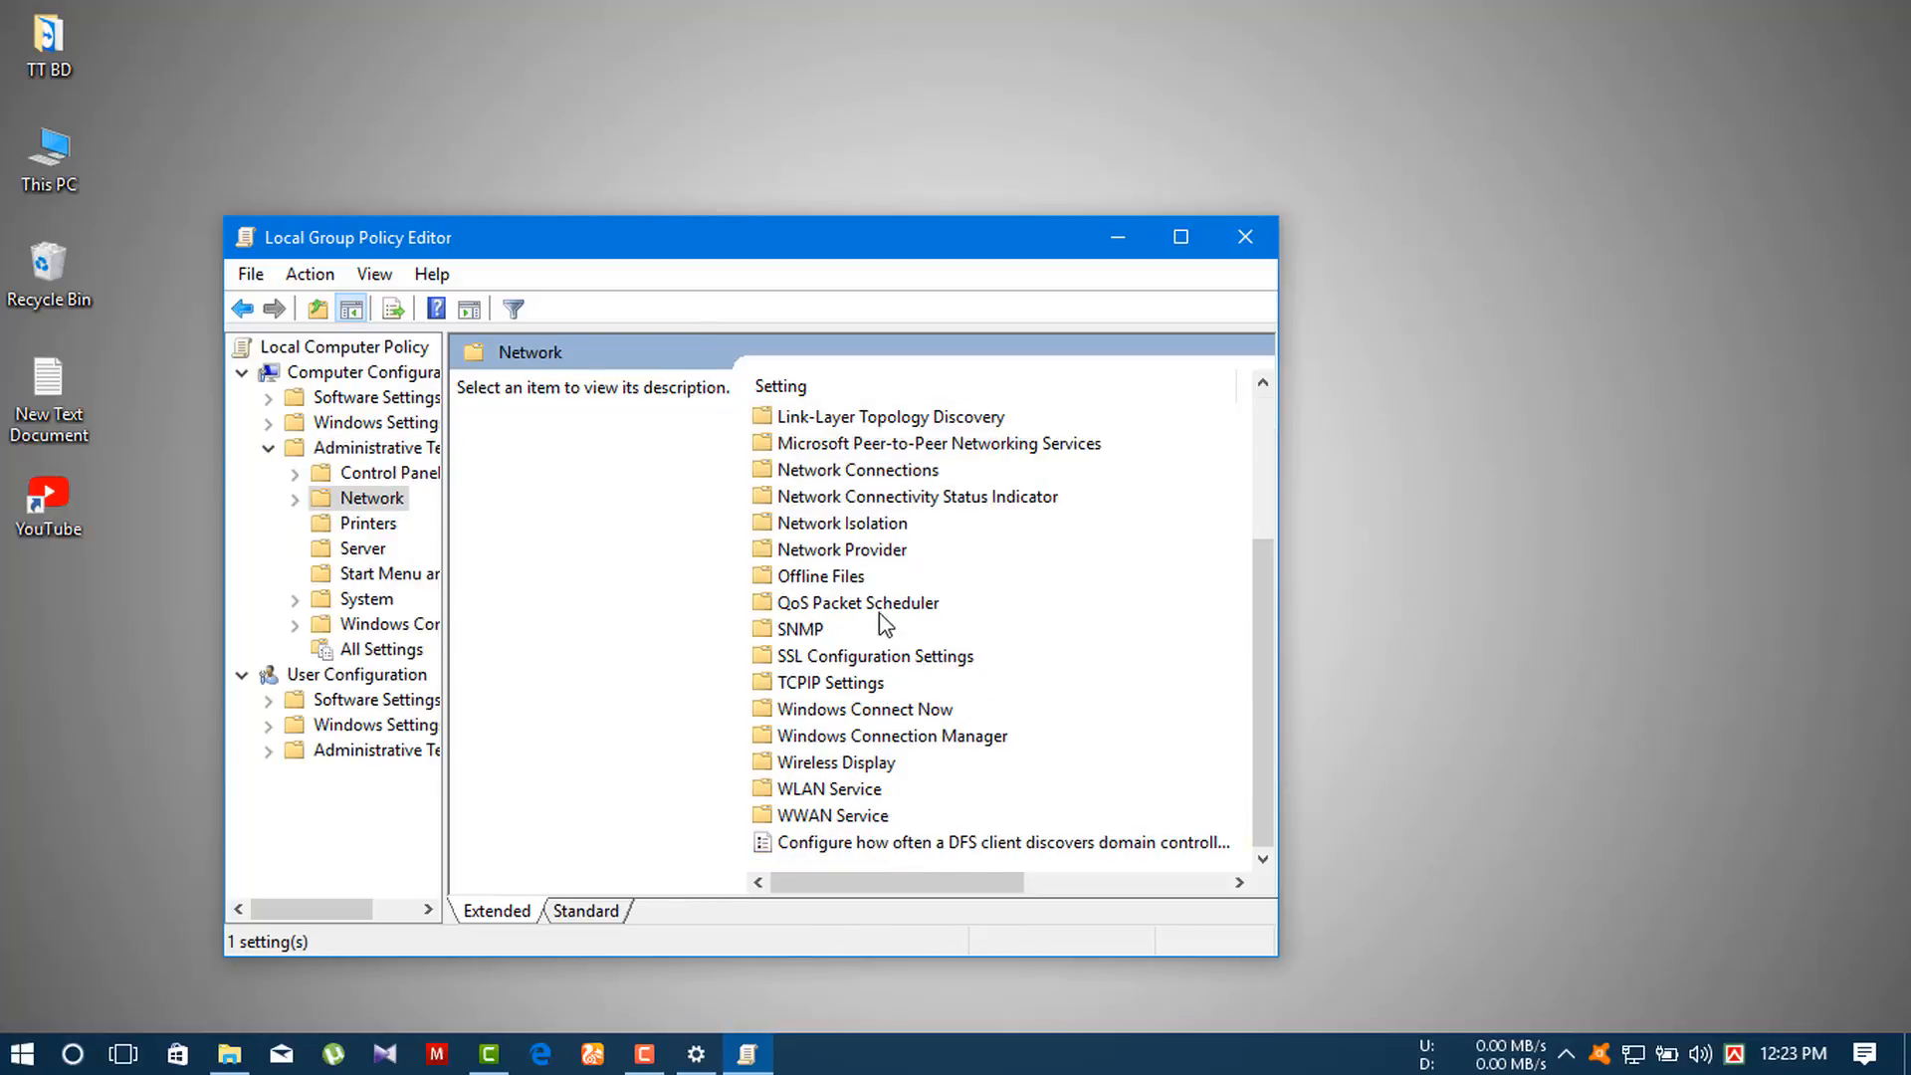
pyautogui.moveTo(800, 609)
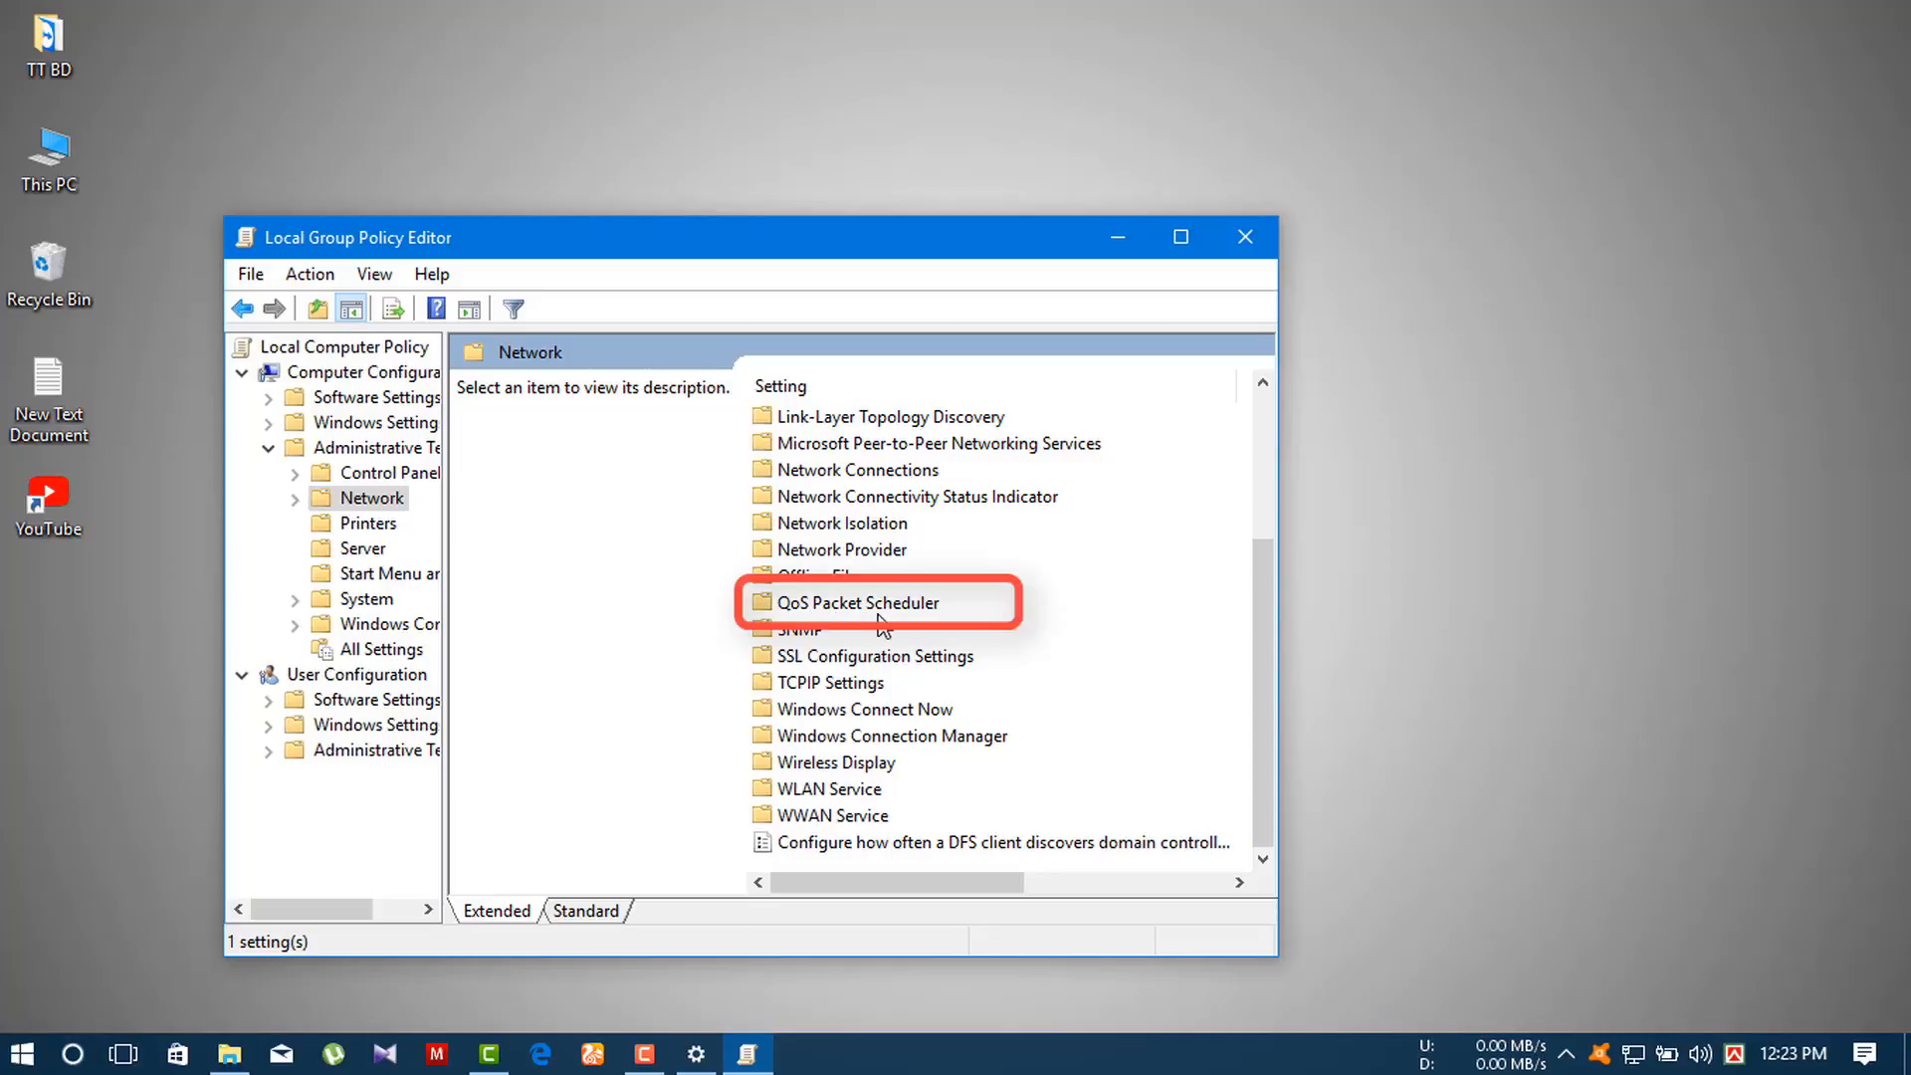
pyautogui.doubleClick(856, 602)
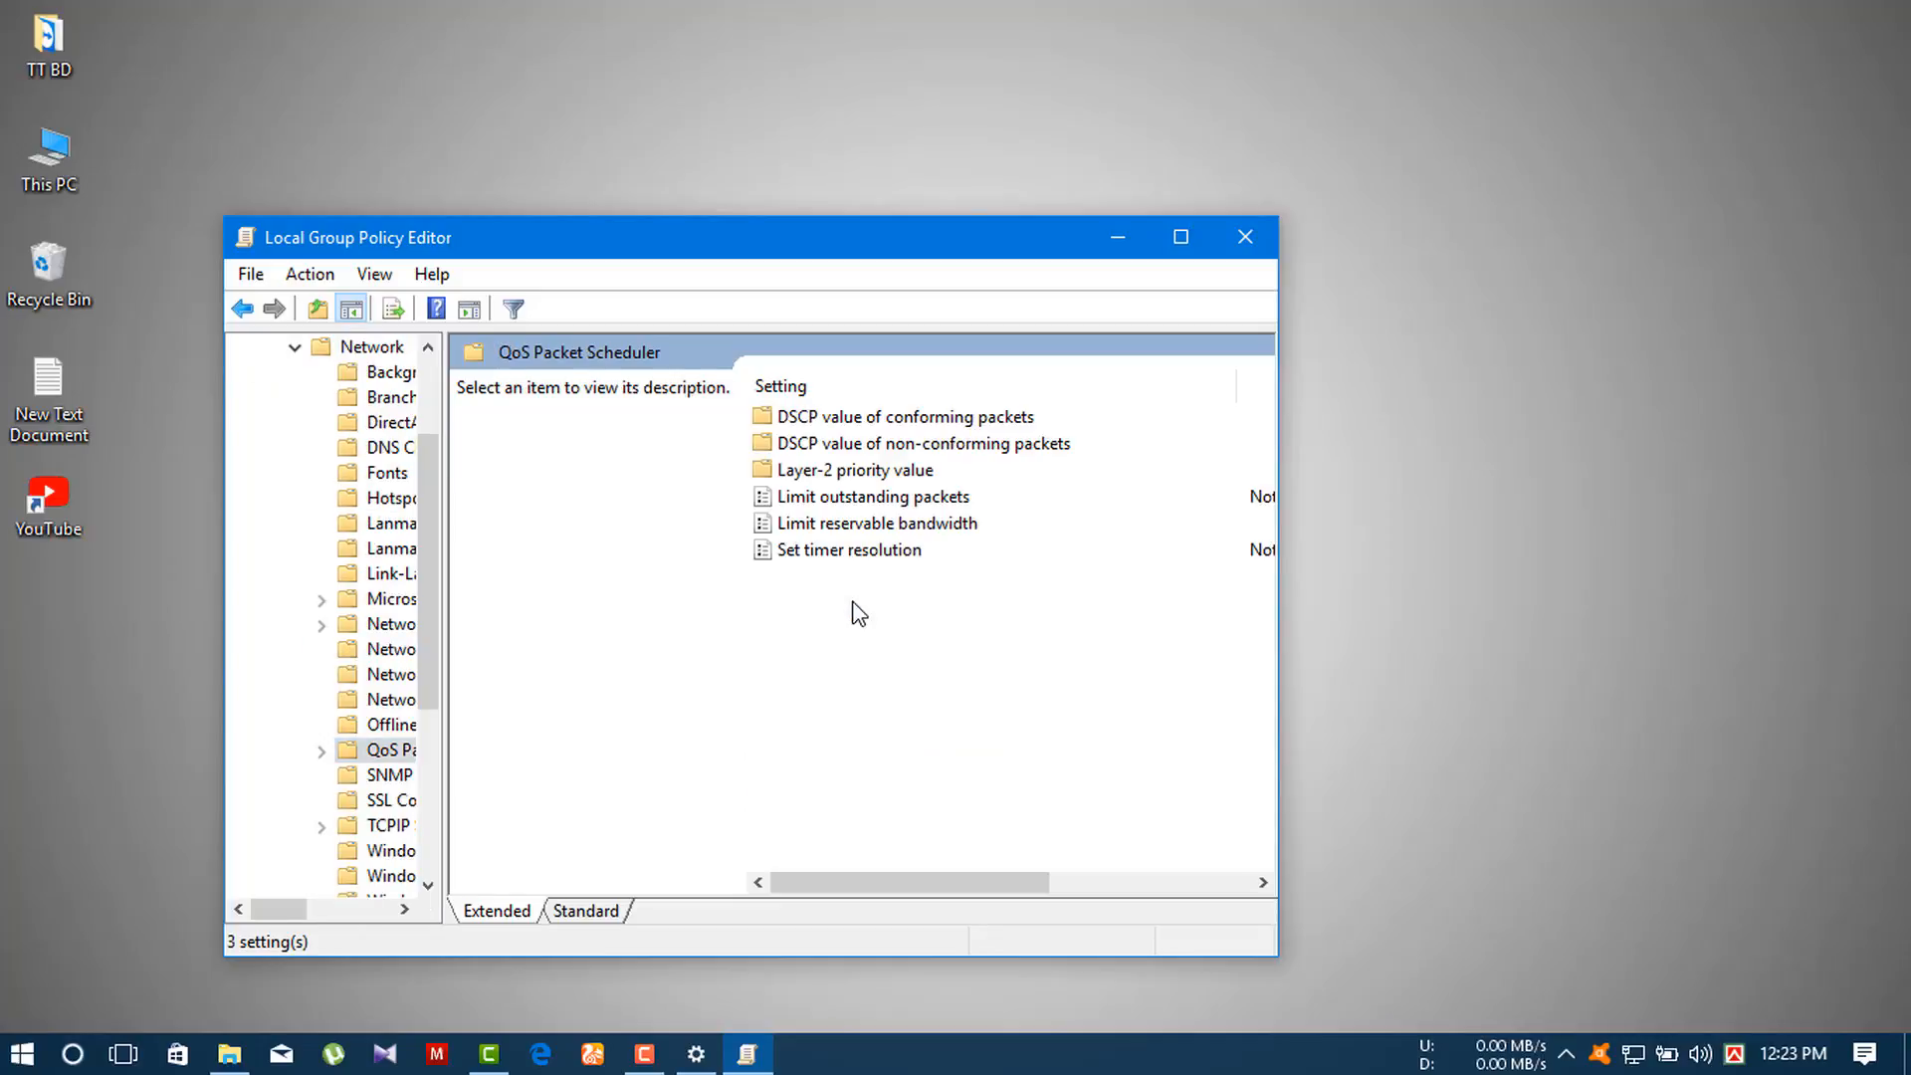
pyautogui.click(876, 523)
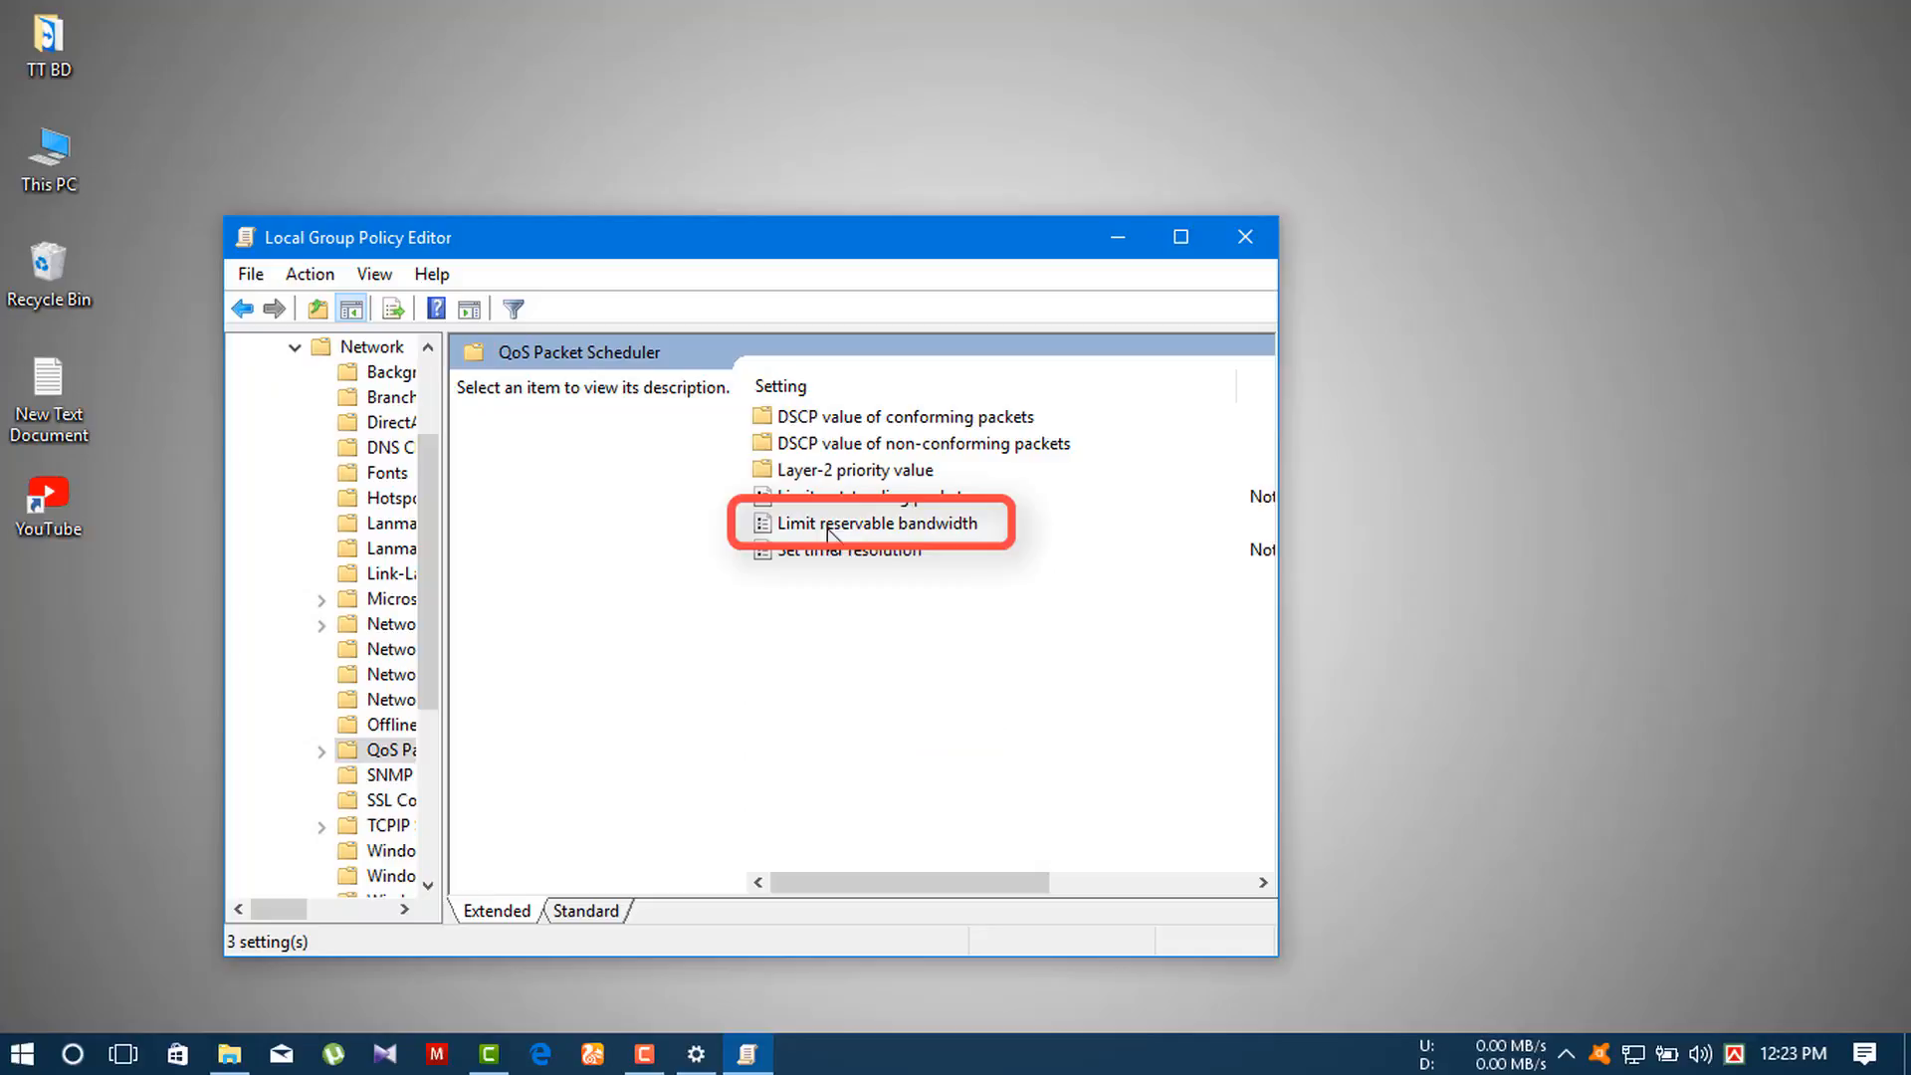
pyautogui.moveTo(931, 549)
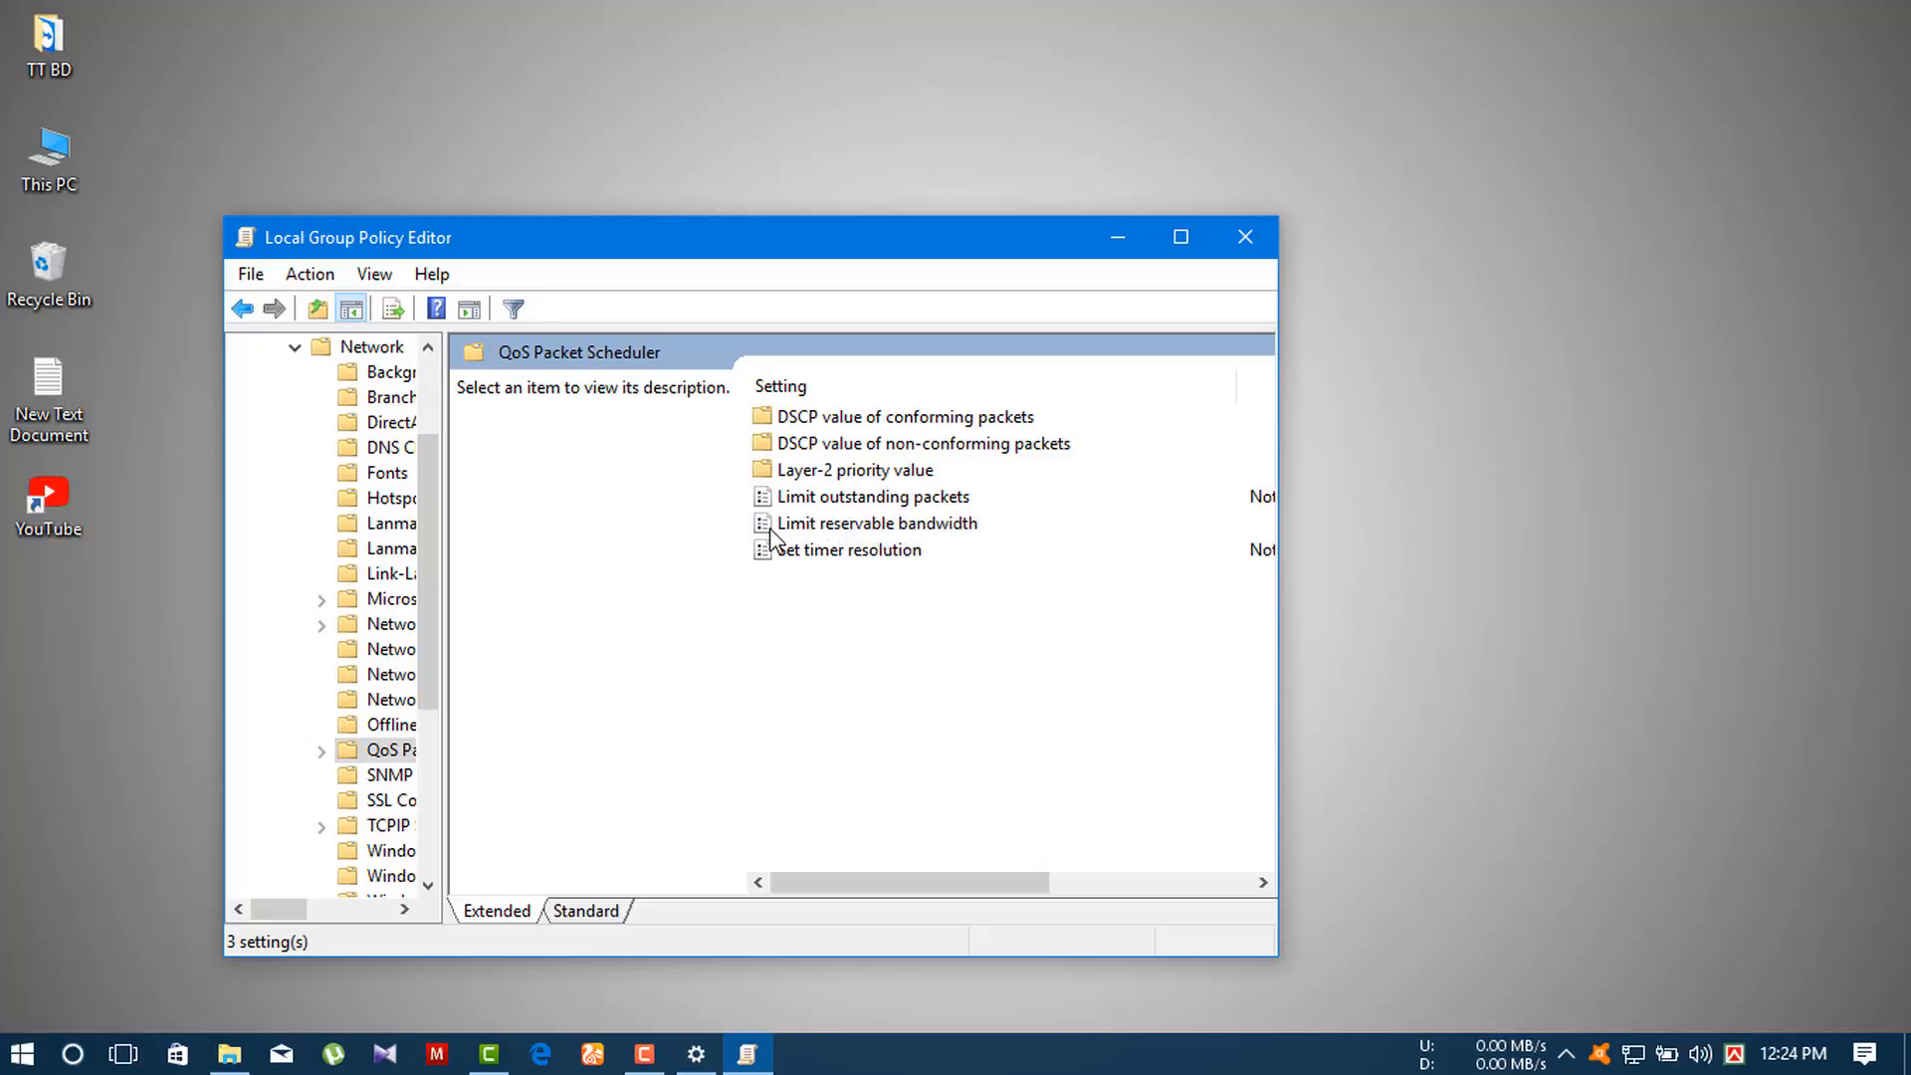
pyautogui.moveTo(834, 546)
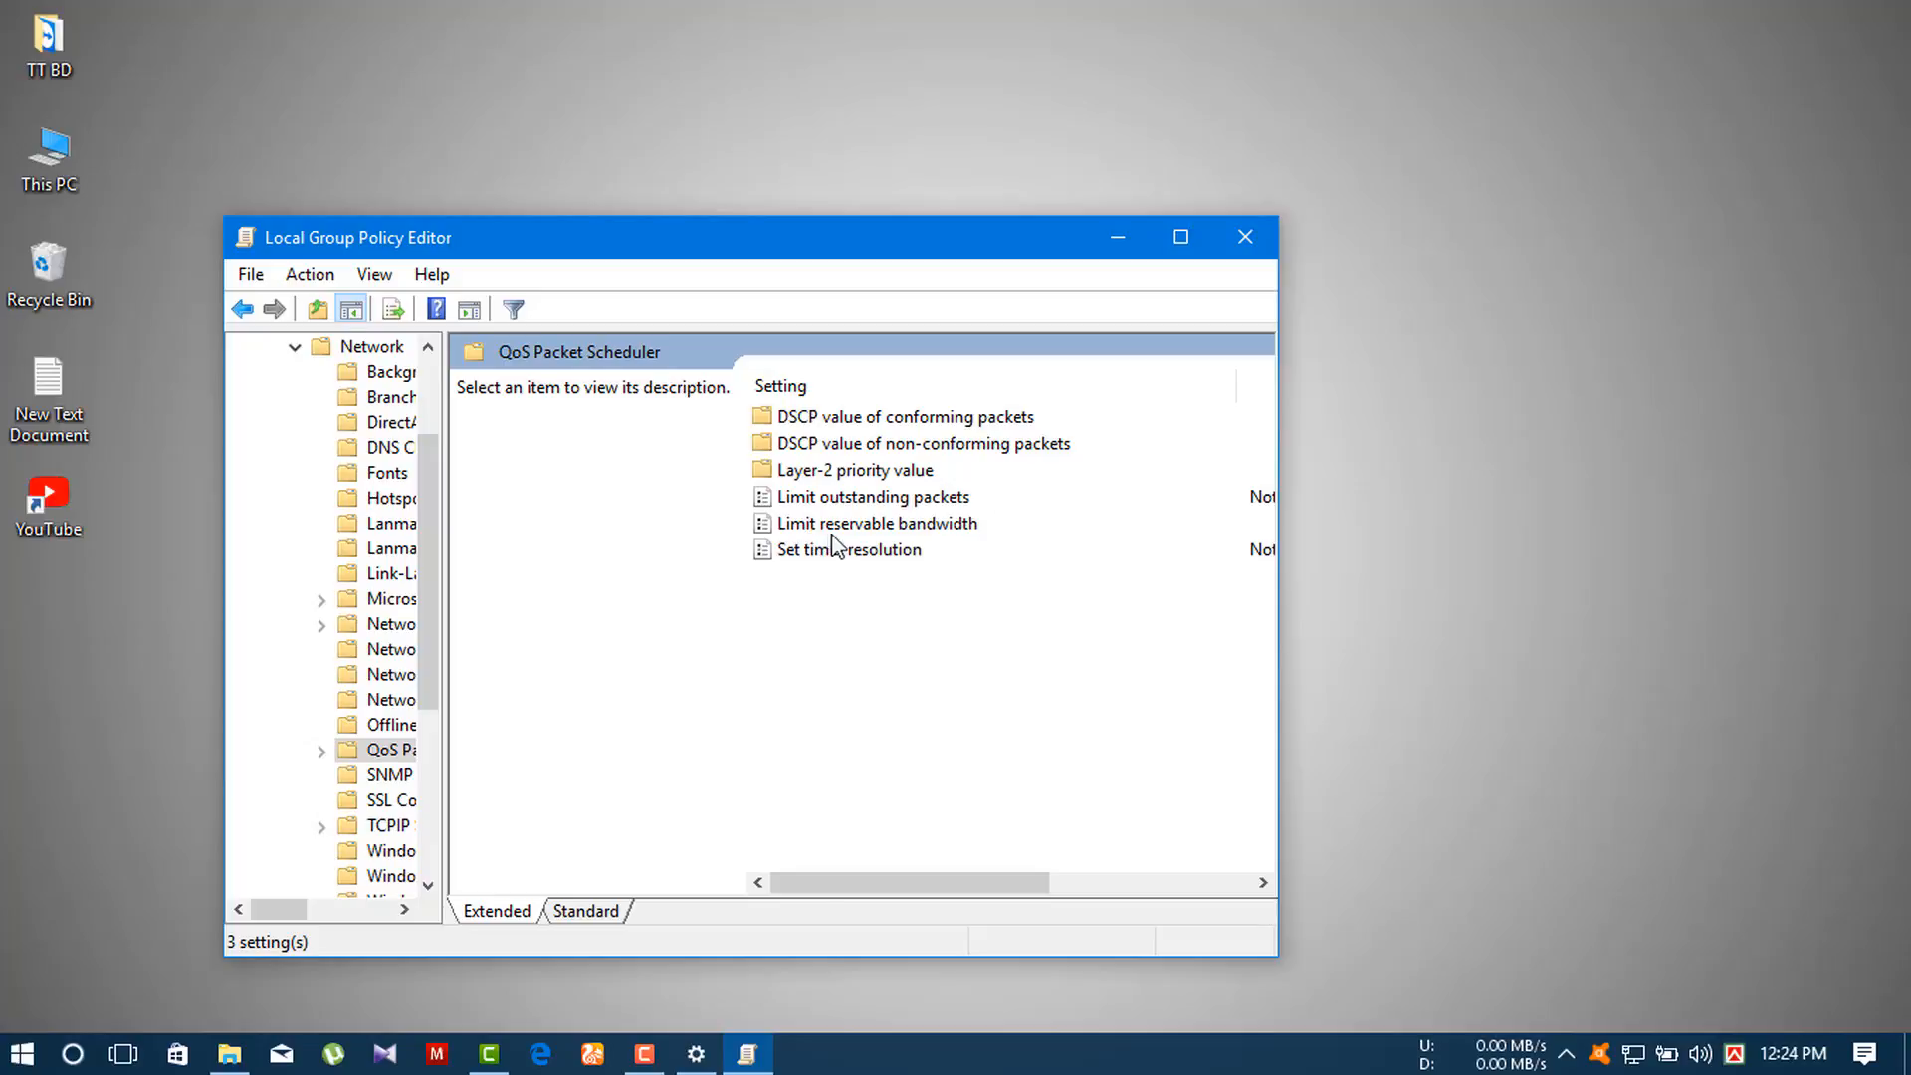
# Set Limit reservable bandwidth to Enabled with a 0% limit and confirm with OK.
pyautogui.doubleClick(876, 524)
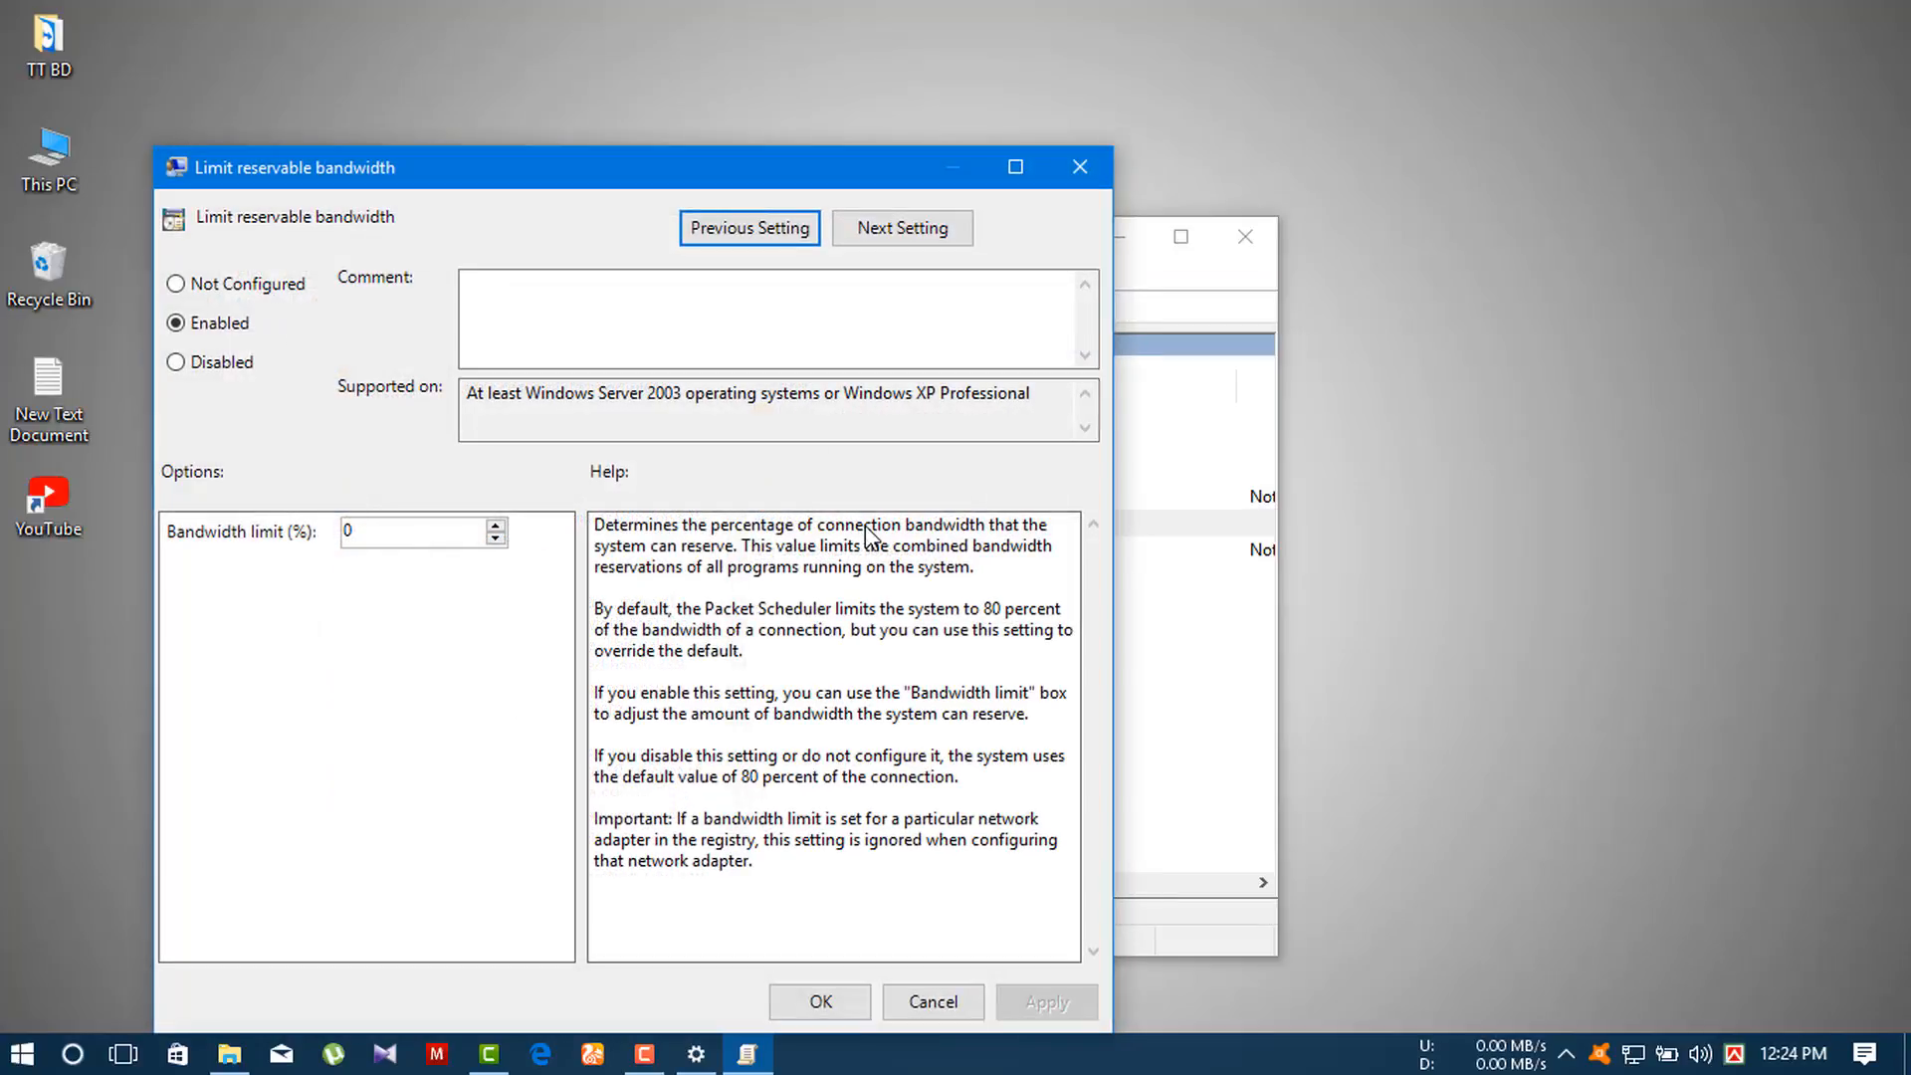
pyautogui.moveTo(633, 168); pyautogui.dragTo(866, 105)
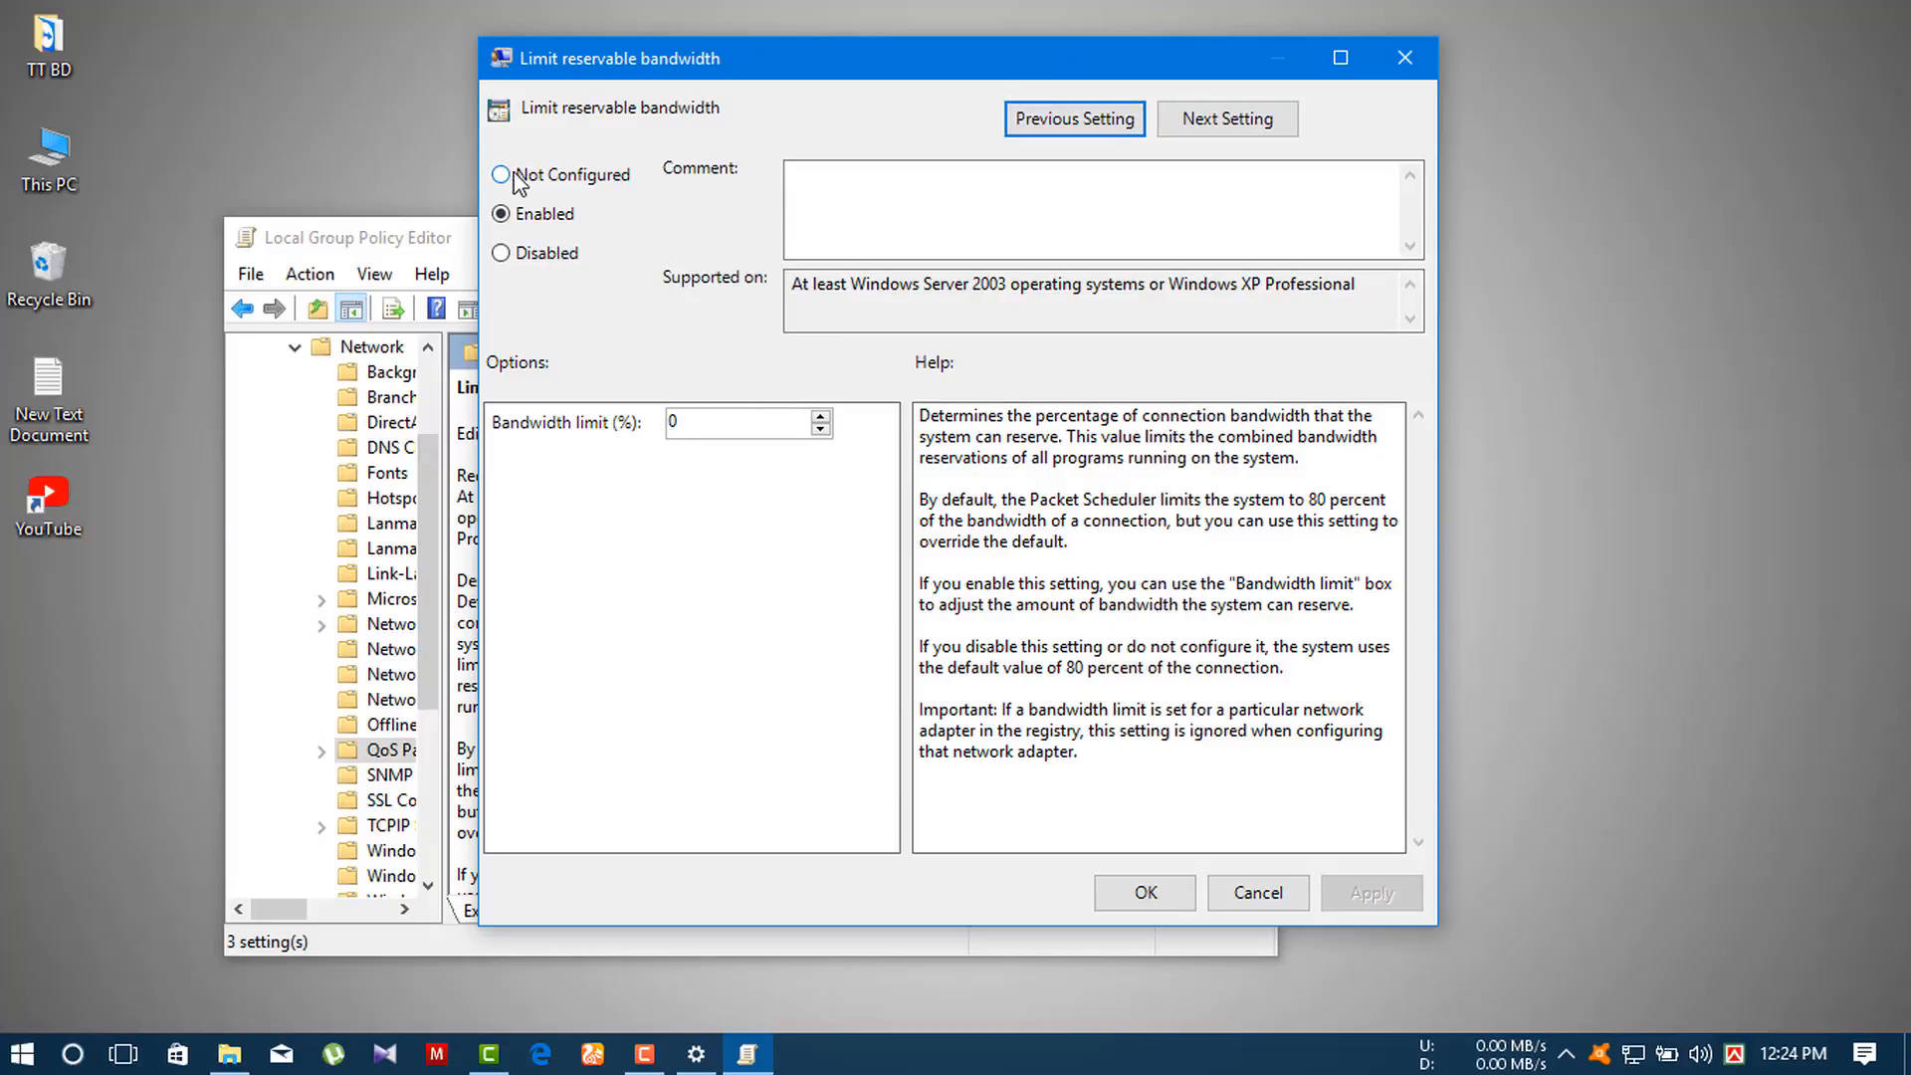
pyautogui.click(499, 176)
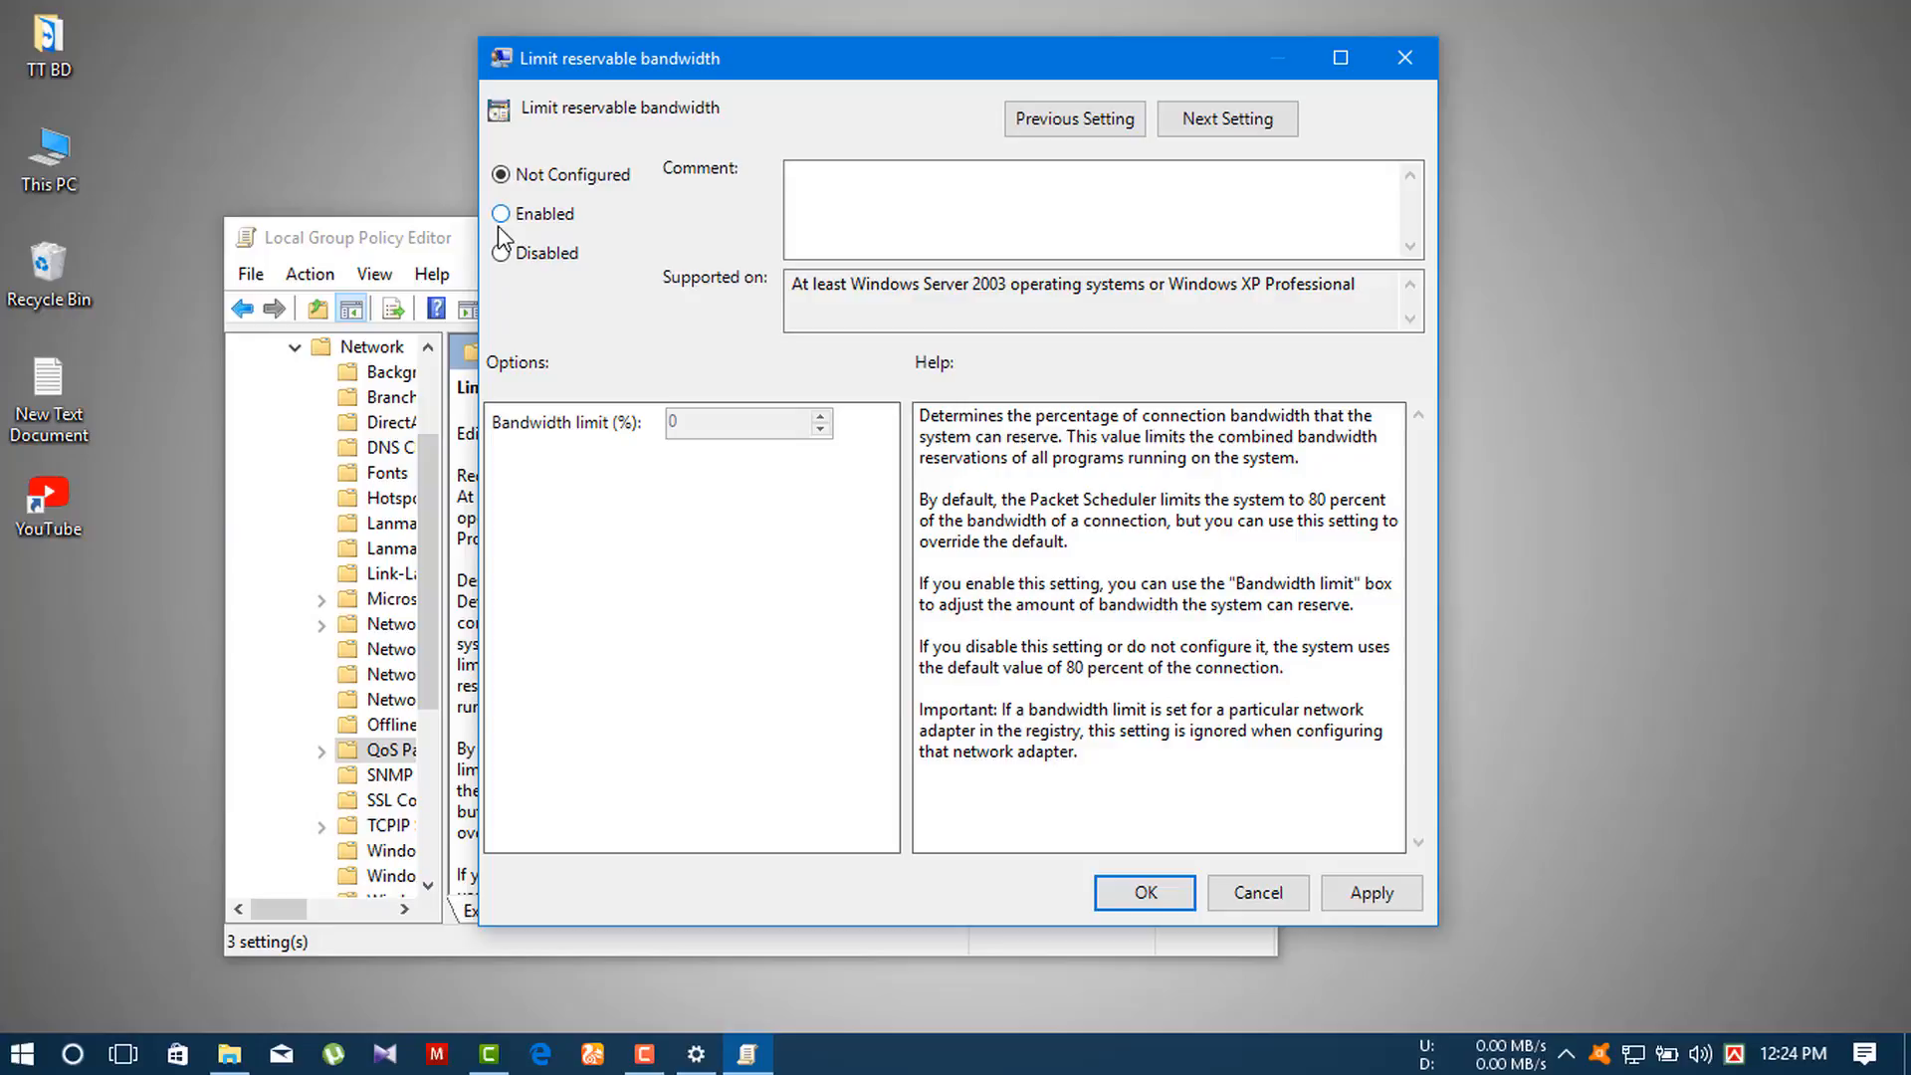
pyautogui.click(502, 213)
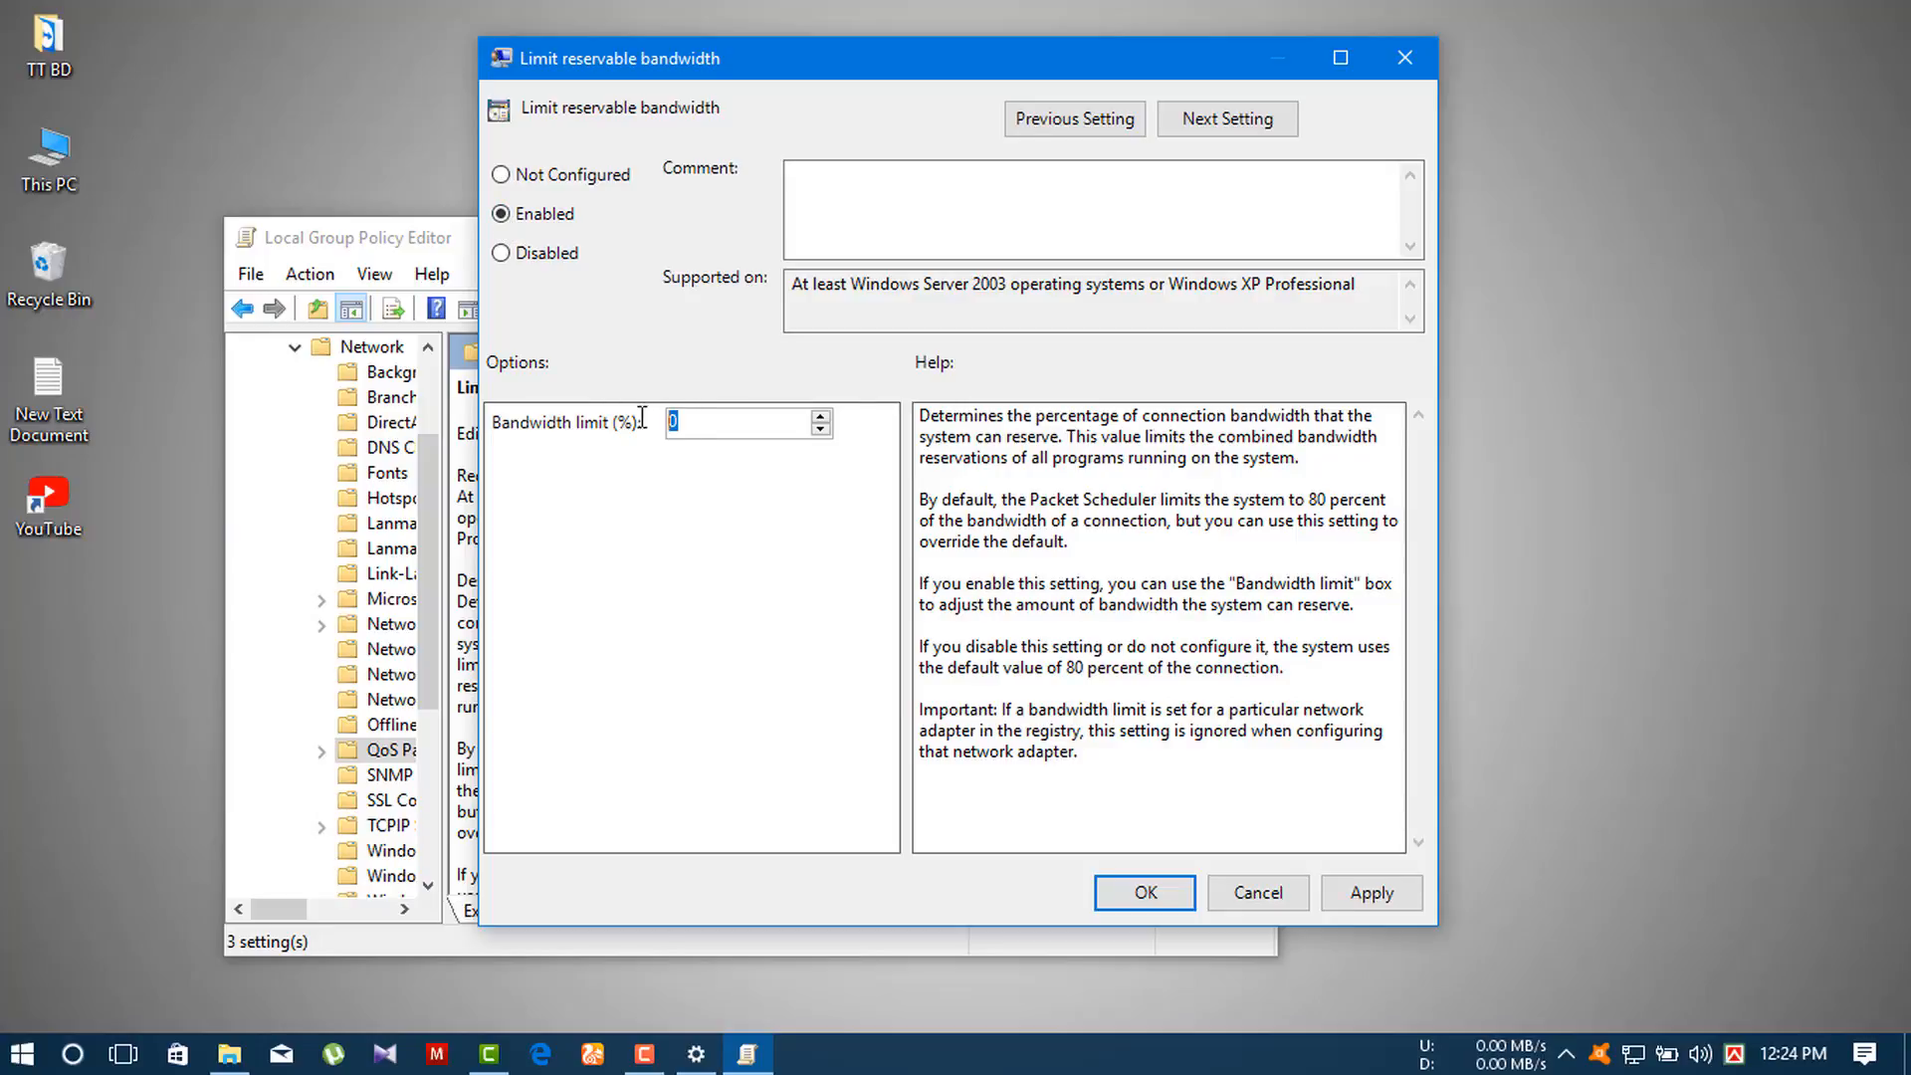
pyautogui.moveTo(623, 364)
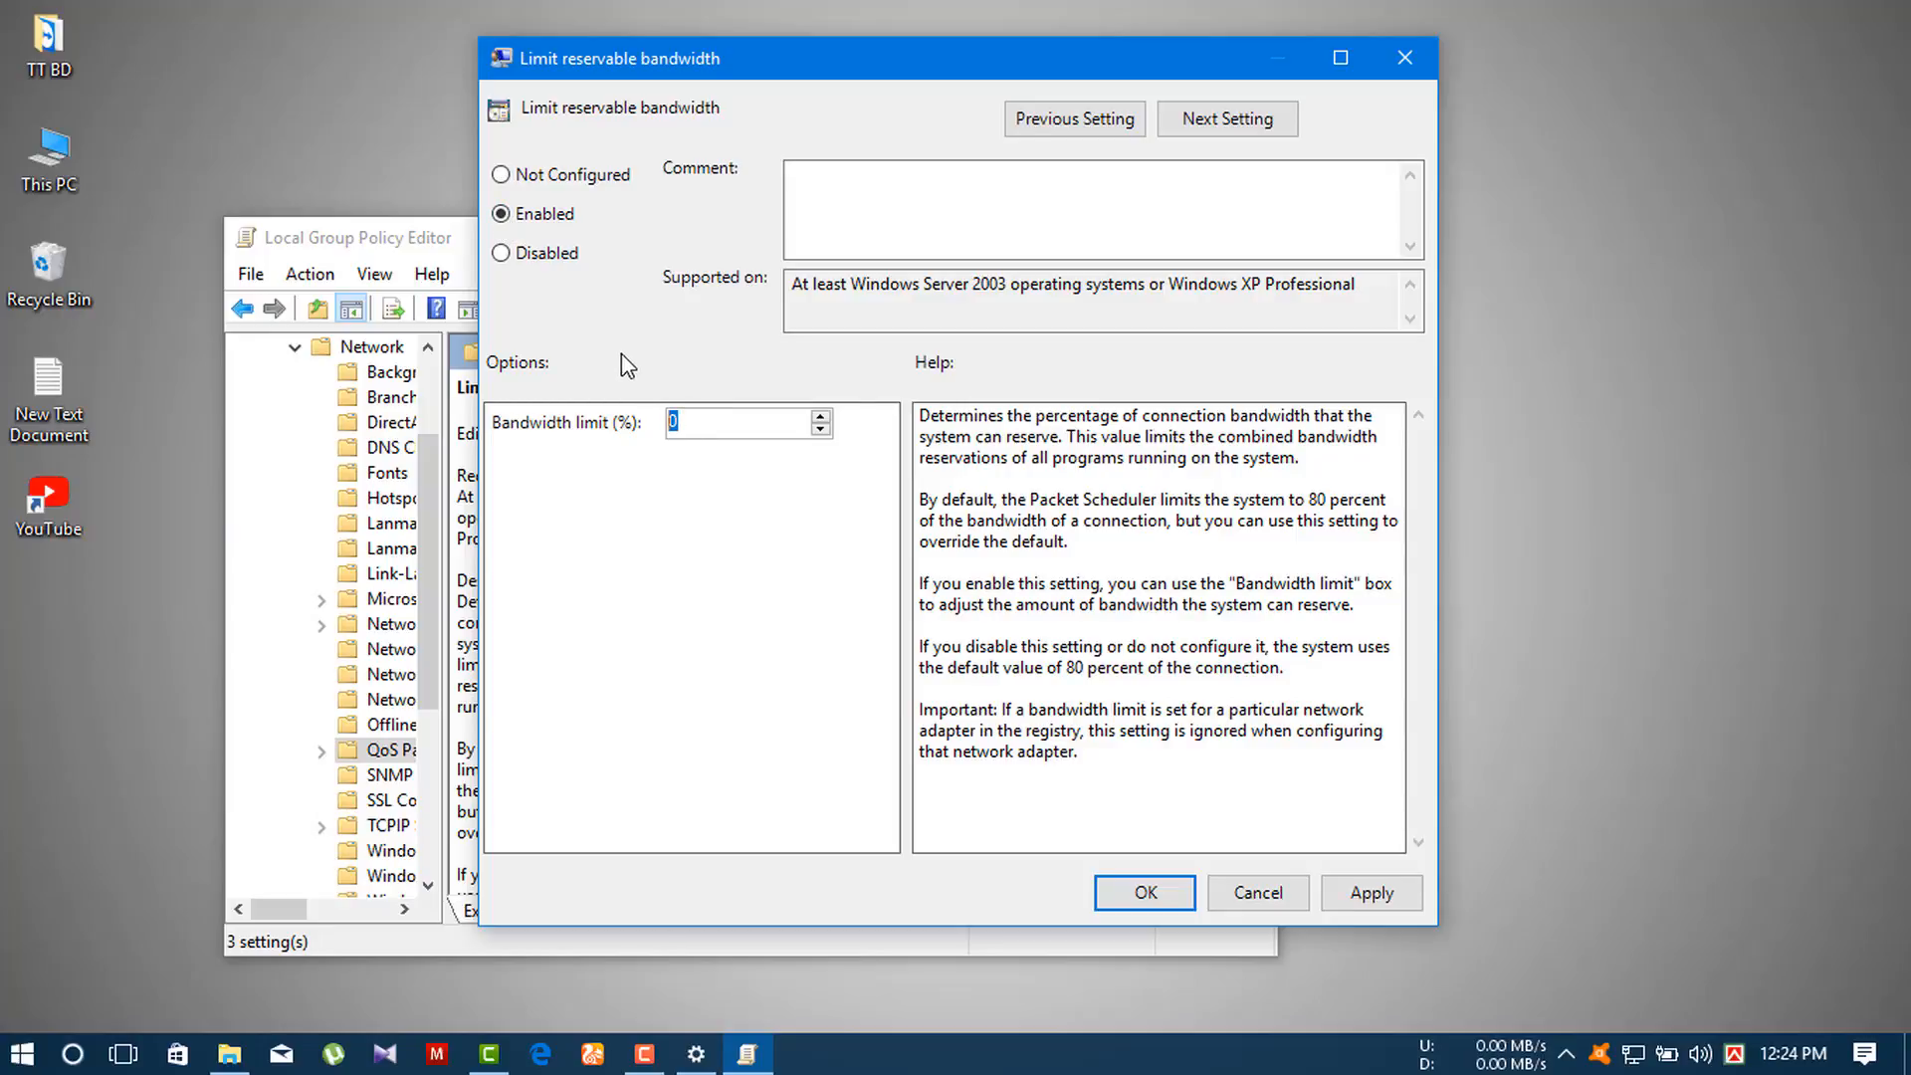
pyautogui.click(1140, 892)
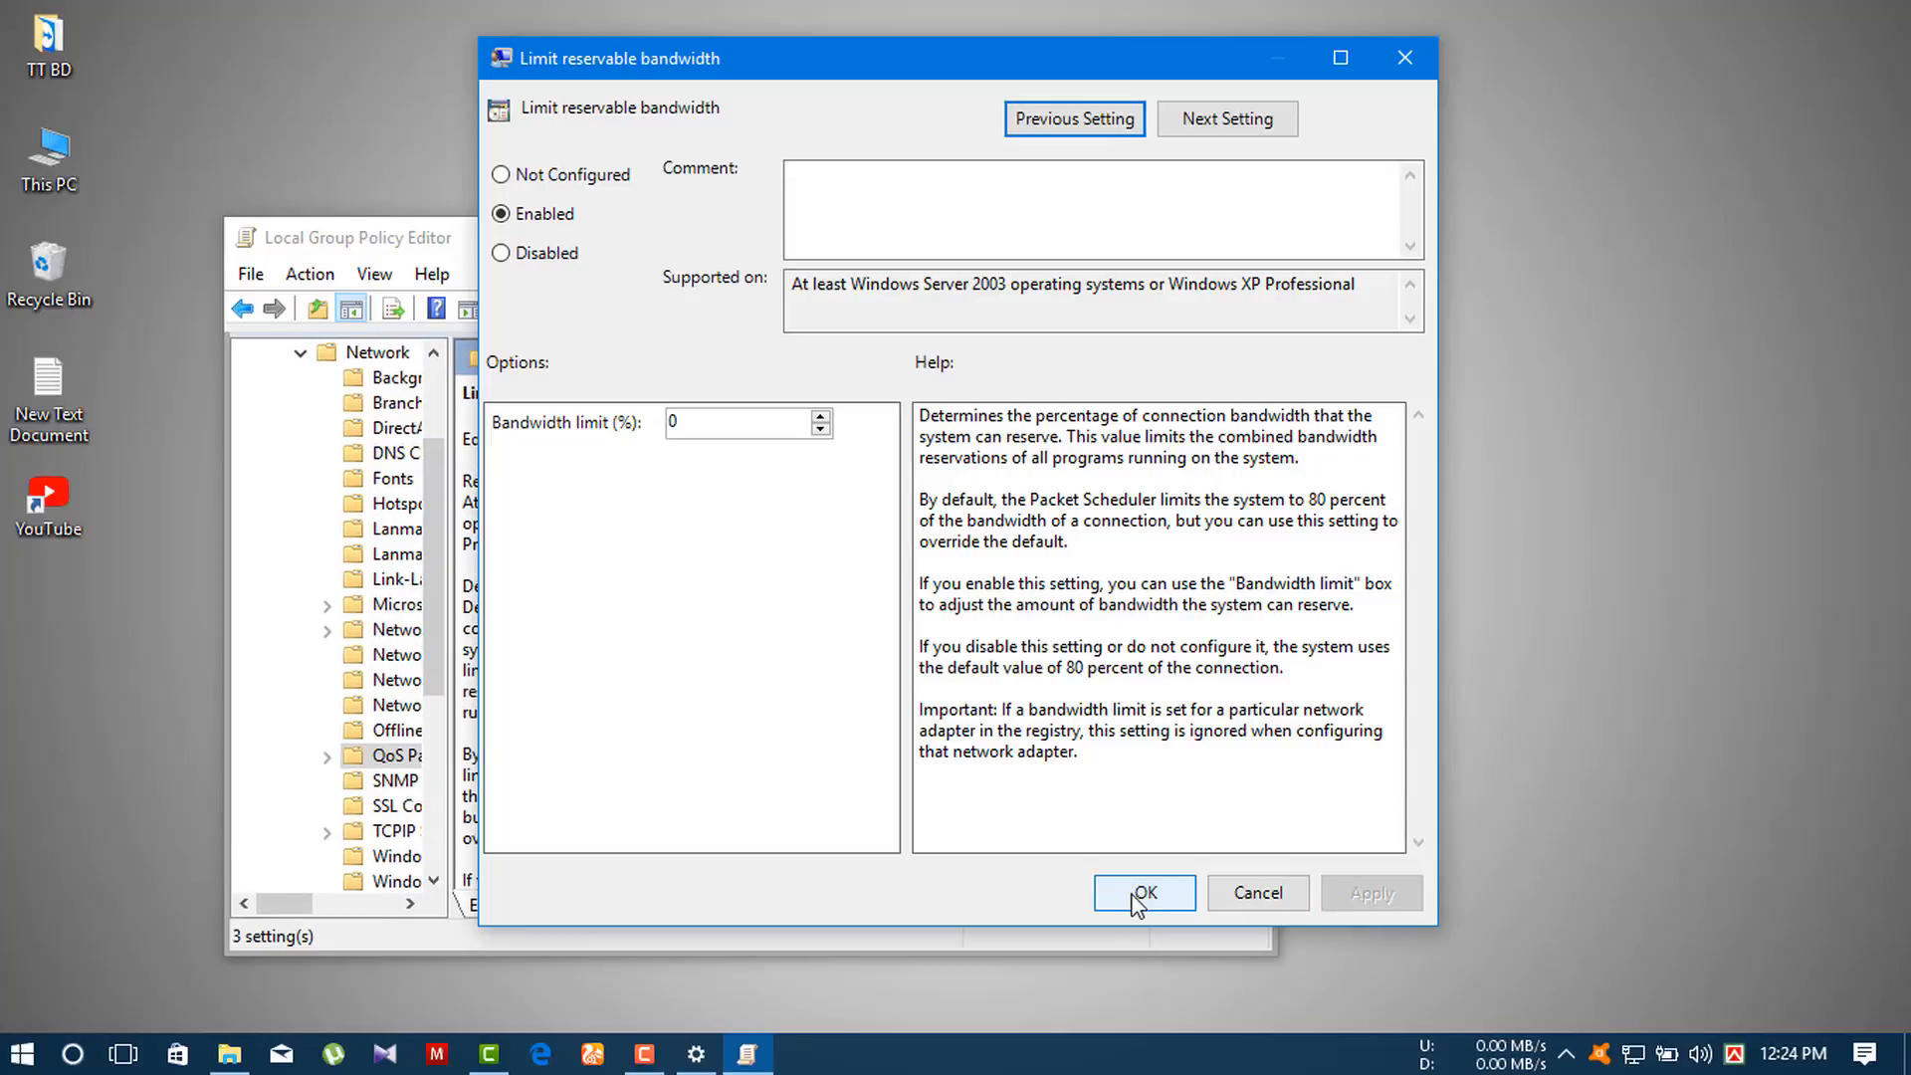
pyautogui.click(1143, 891)
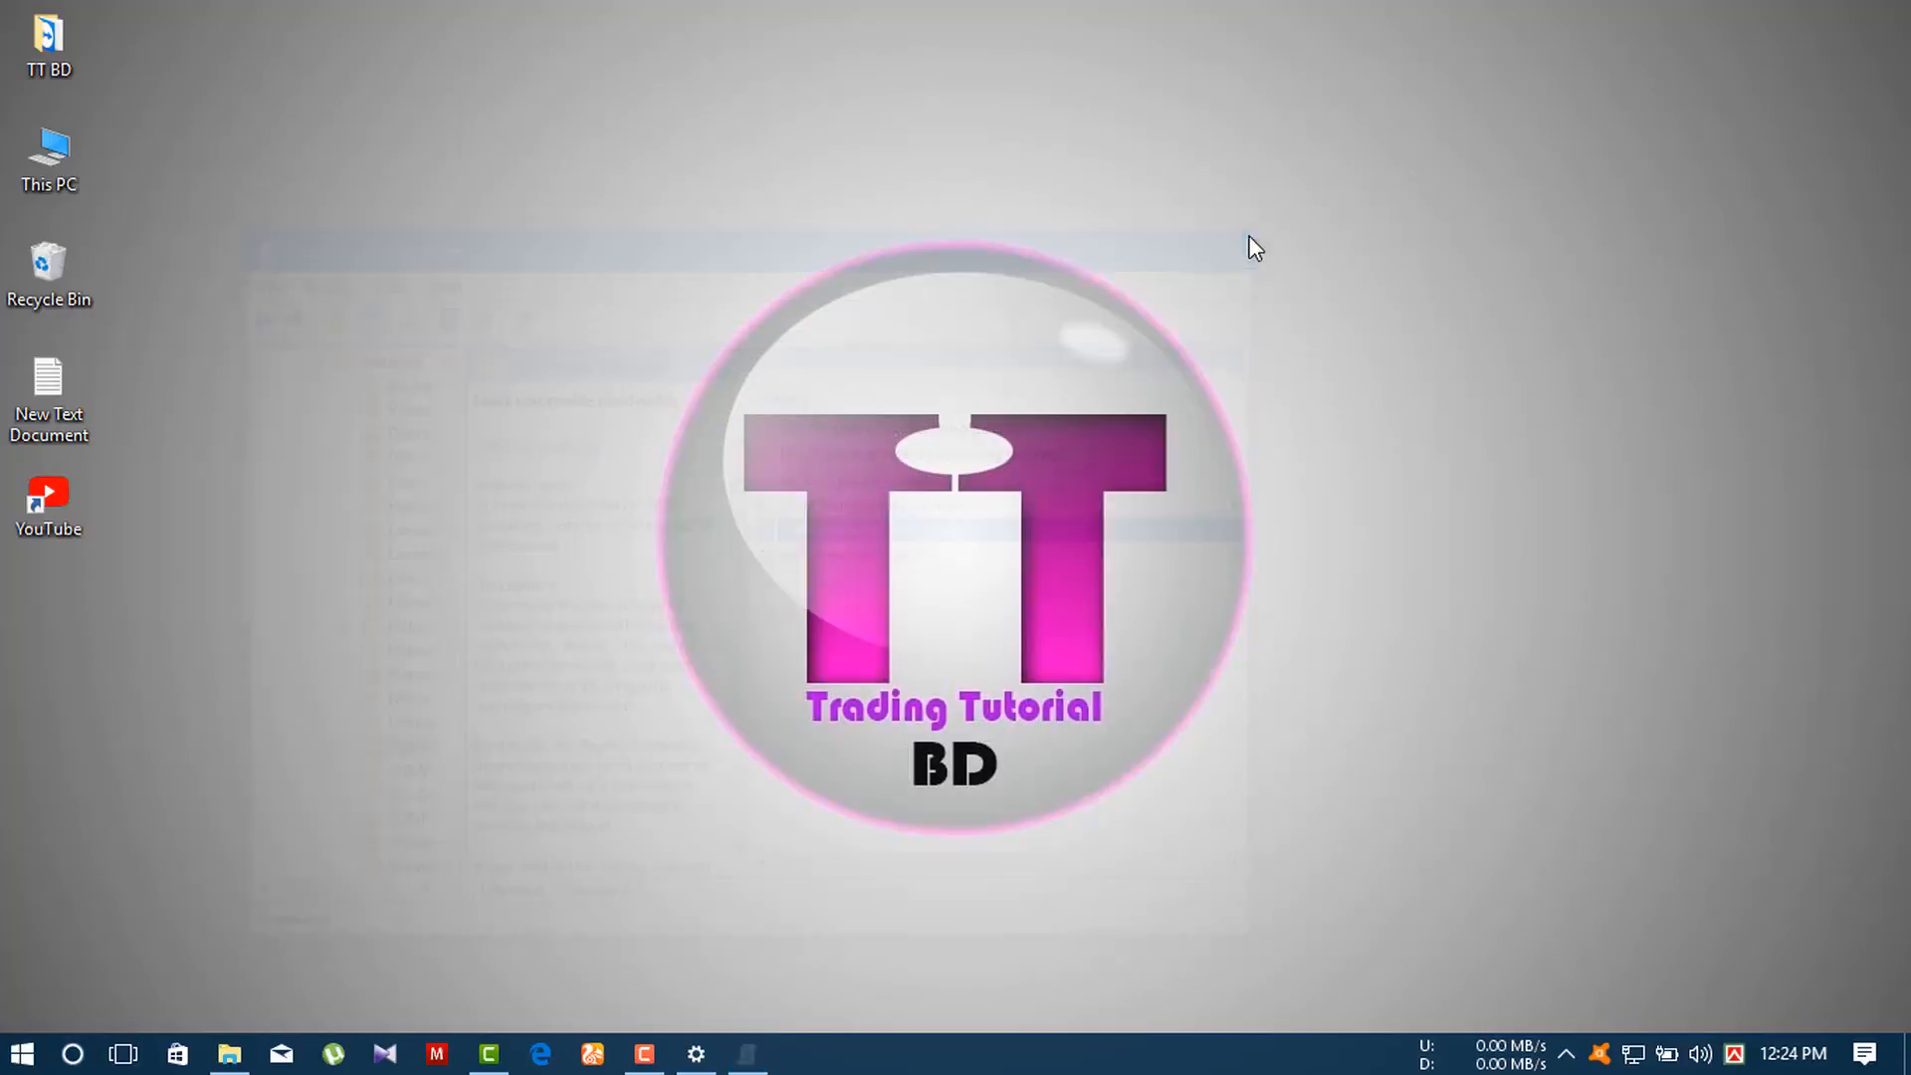